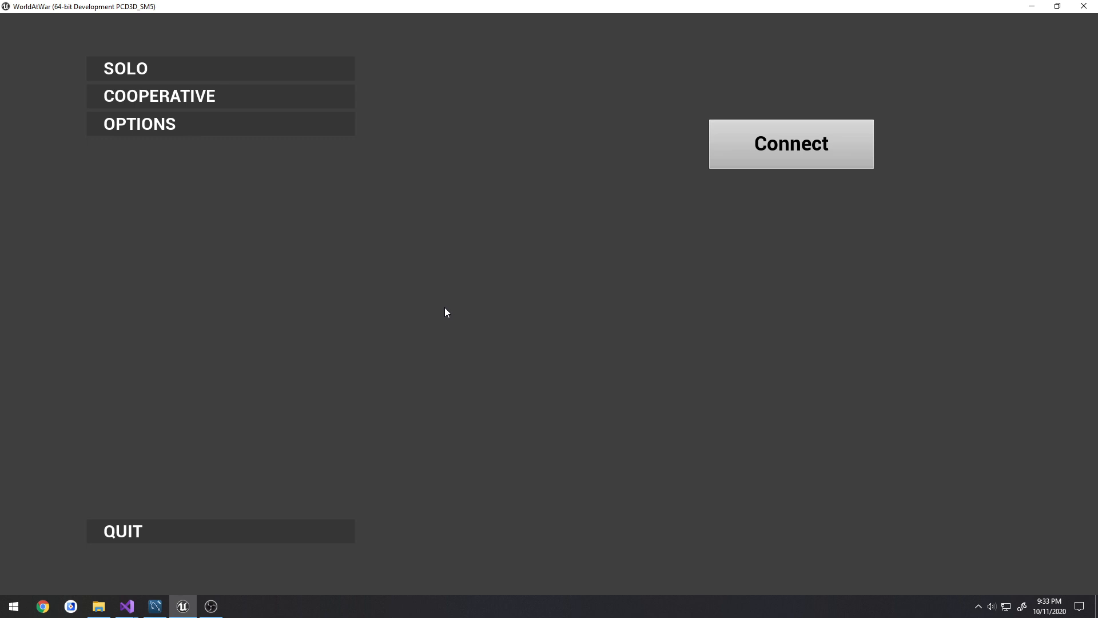
mouse_move(463, 353)
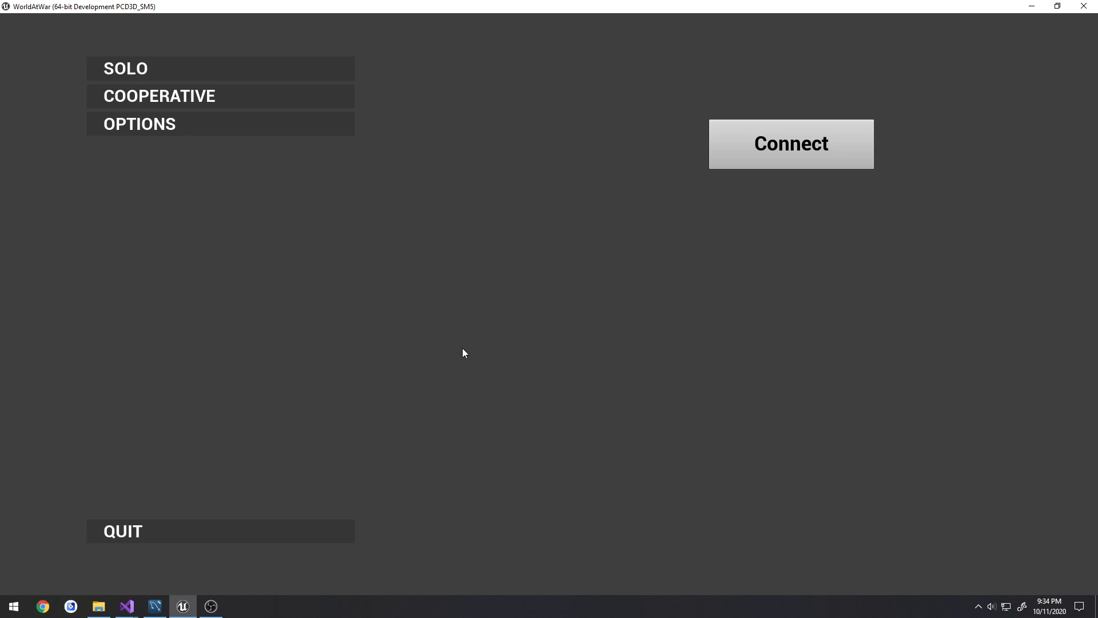
- Check the game server list, return to the main menu, then bring up the cooperative play options
left_click(792, 144)
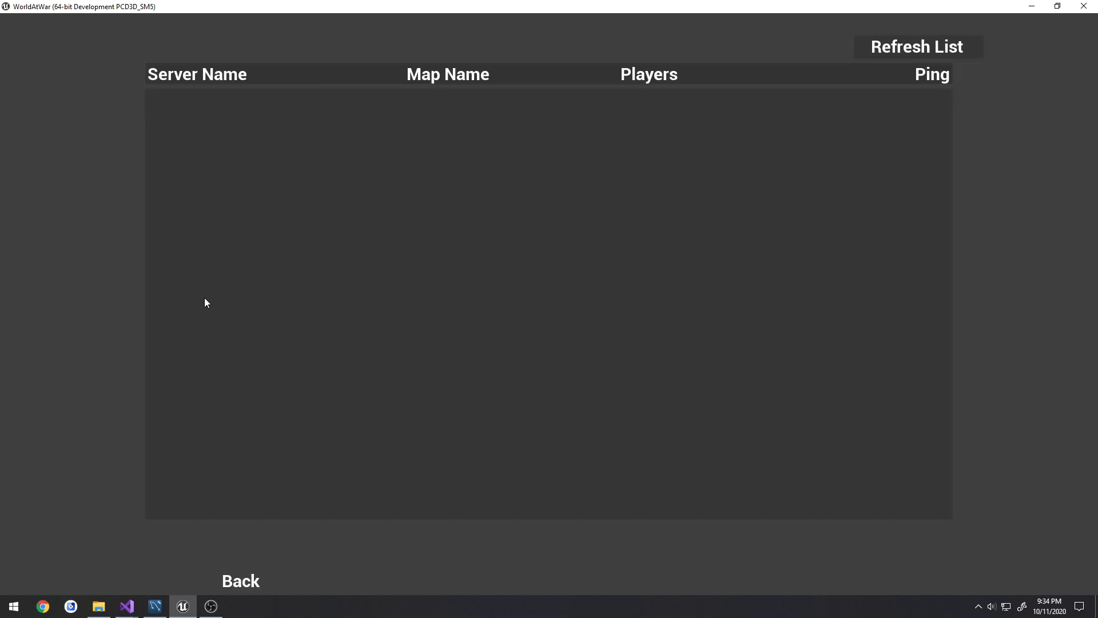
left_click(241, 581)
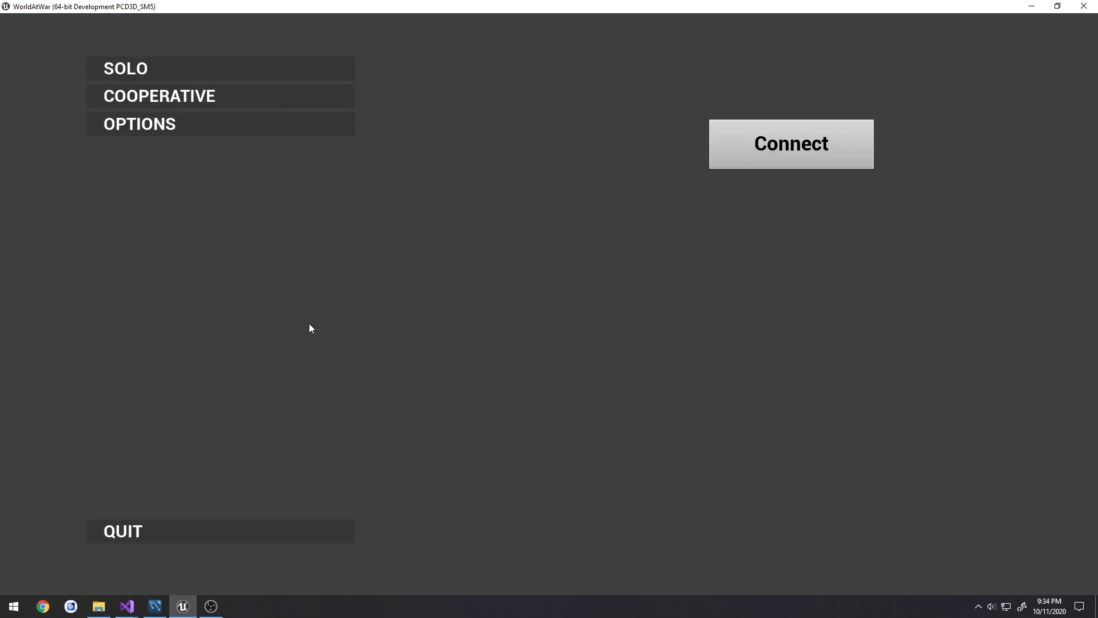
mouse_move(442, 276)
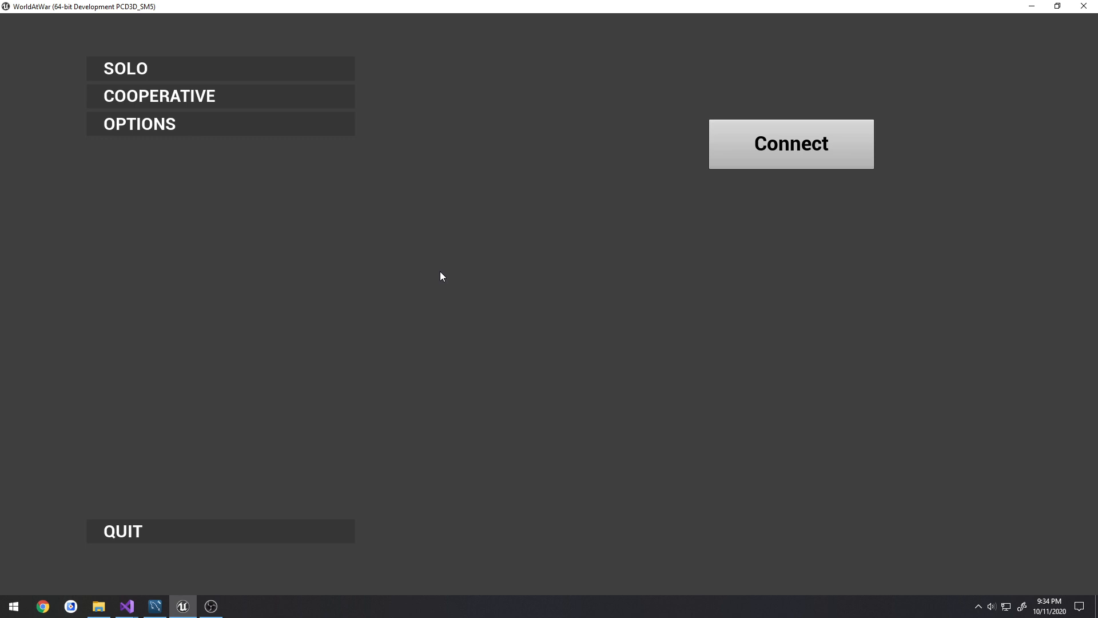
mouse_move(293, 192)
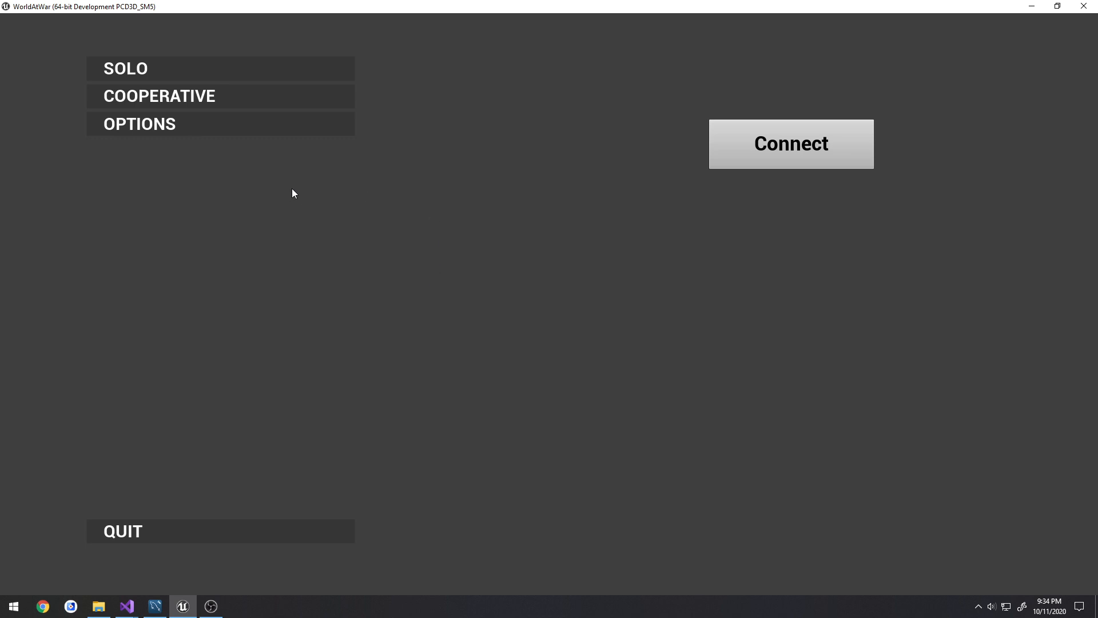
mouse_move(441, 193)
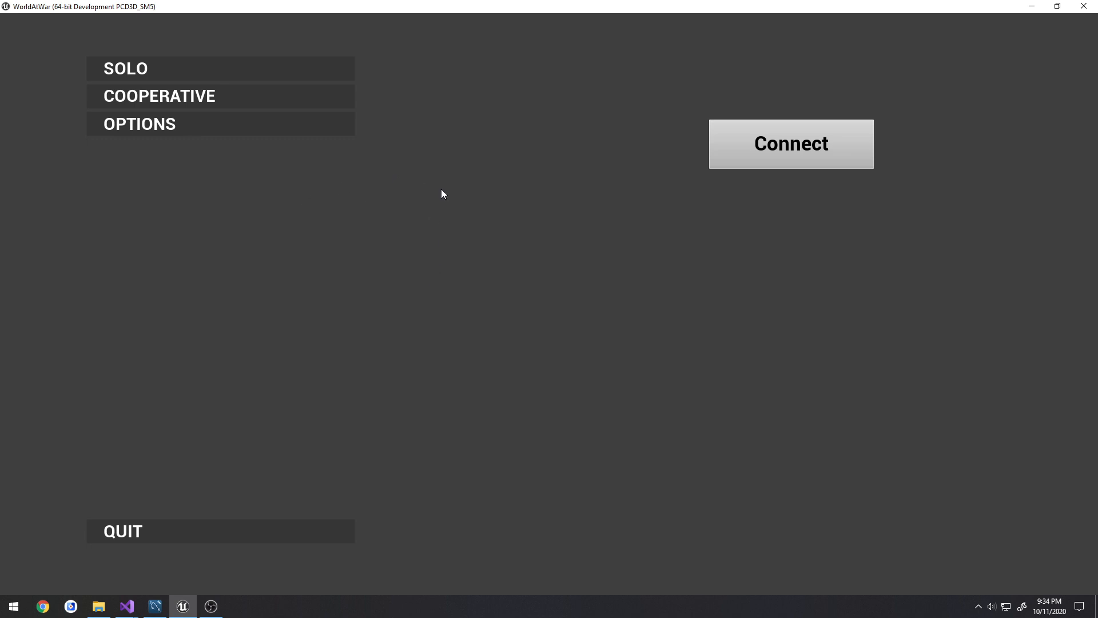
left_click(159, 96)
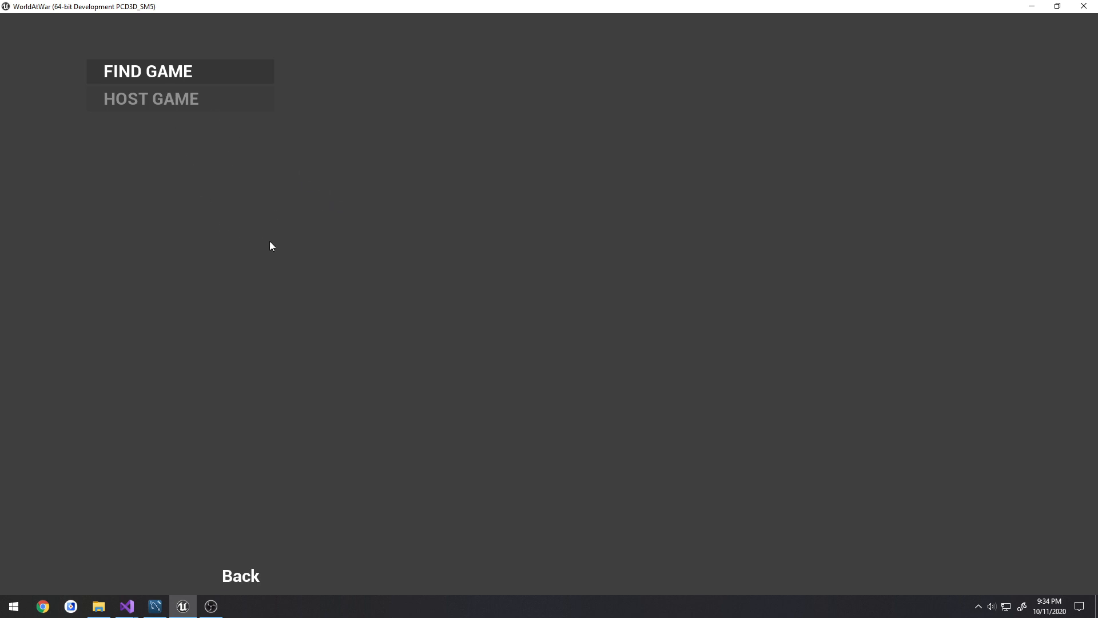
mouse_move(292, 316)
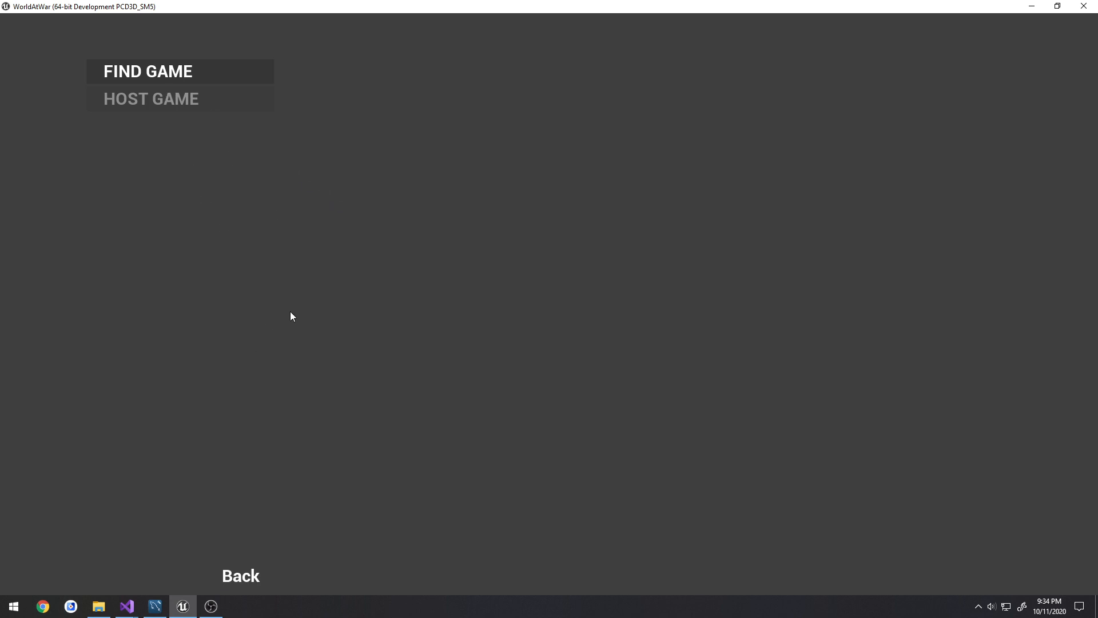
mouse_move(324, 409)
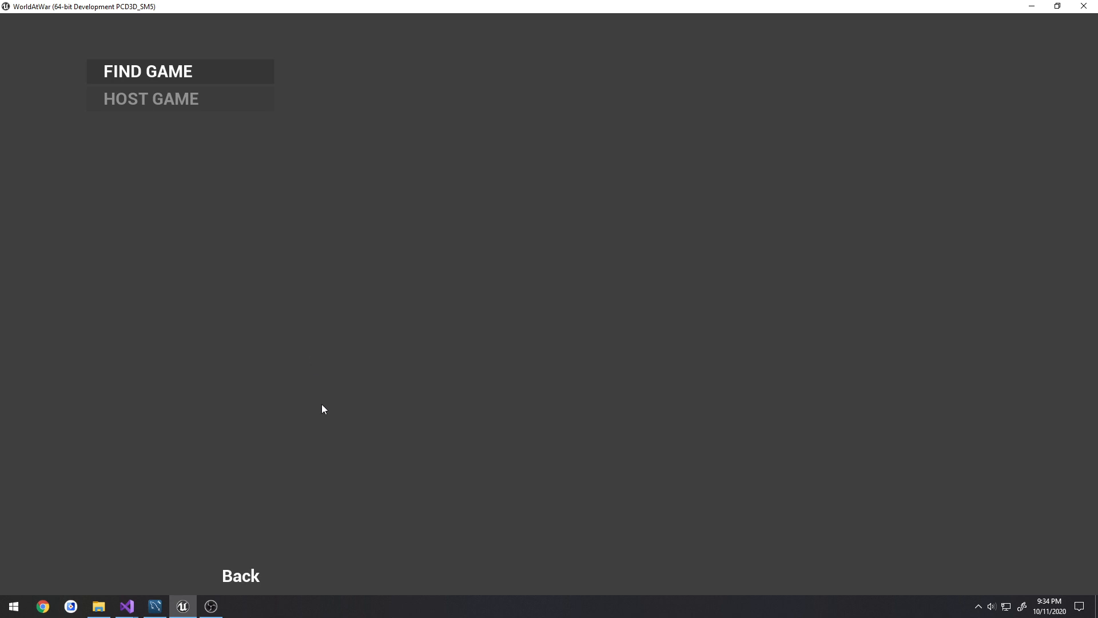
mouse_move(195, 490)
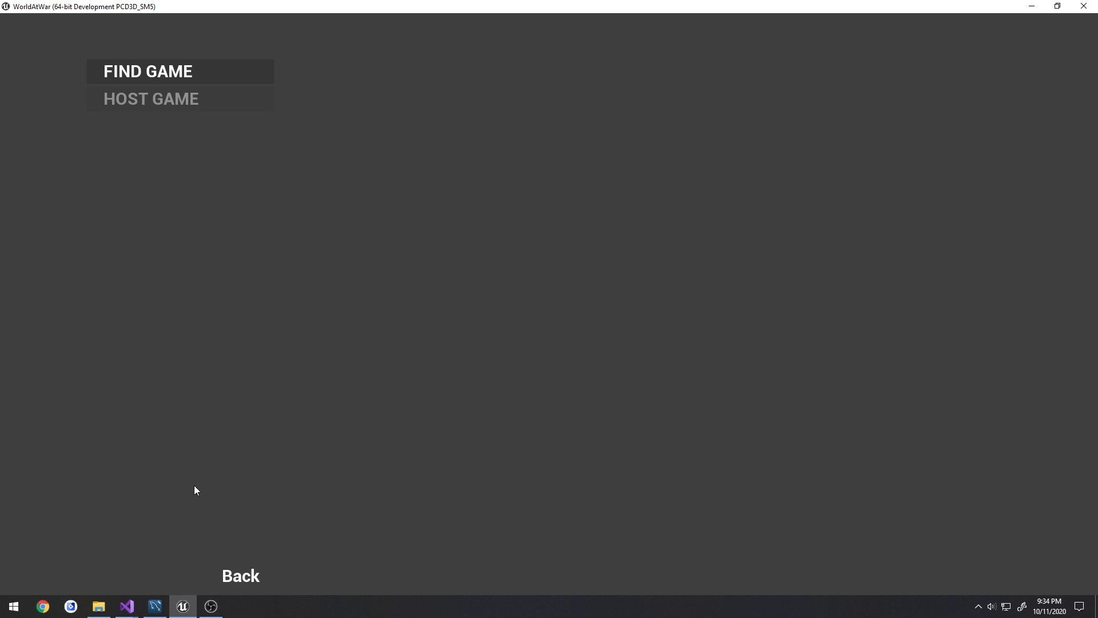
mouse_move(130, 575)
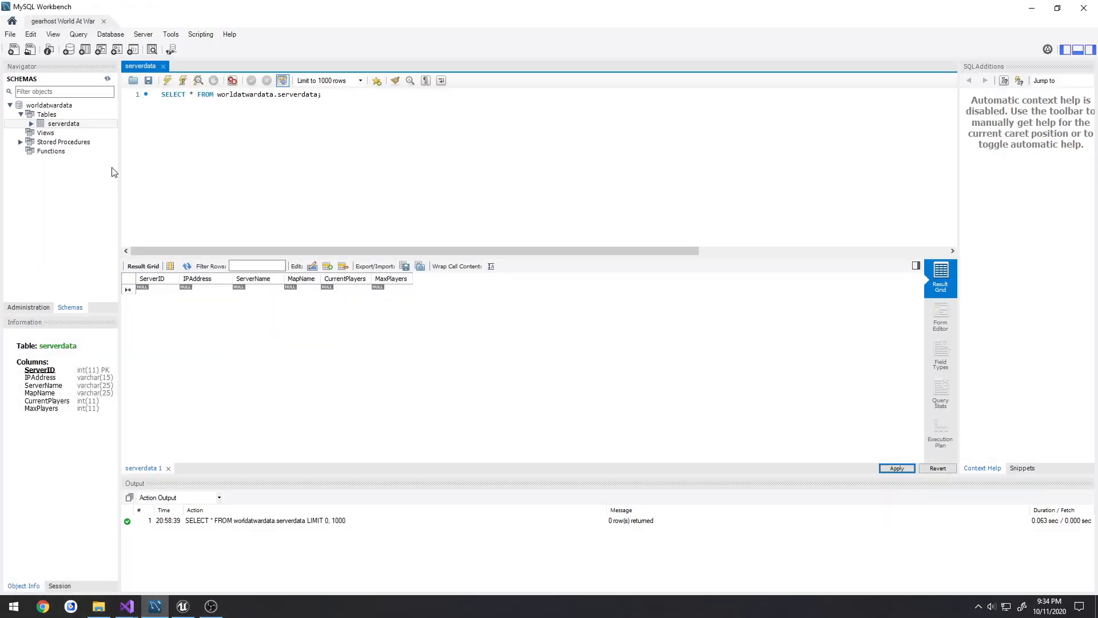
mouse_move(348, 308)
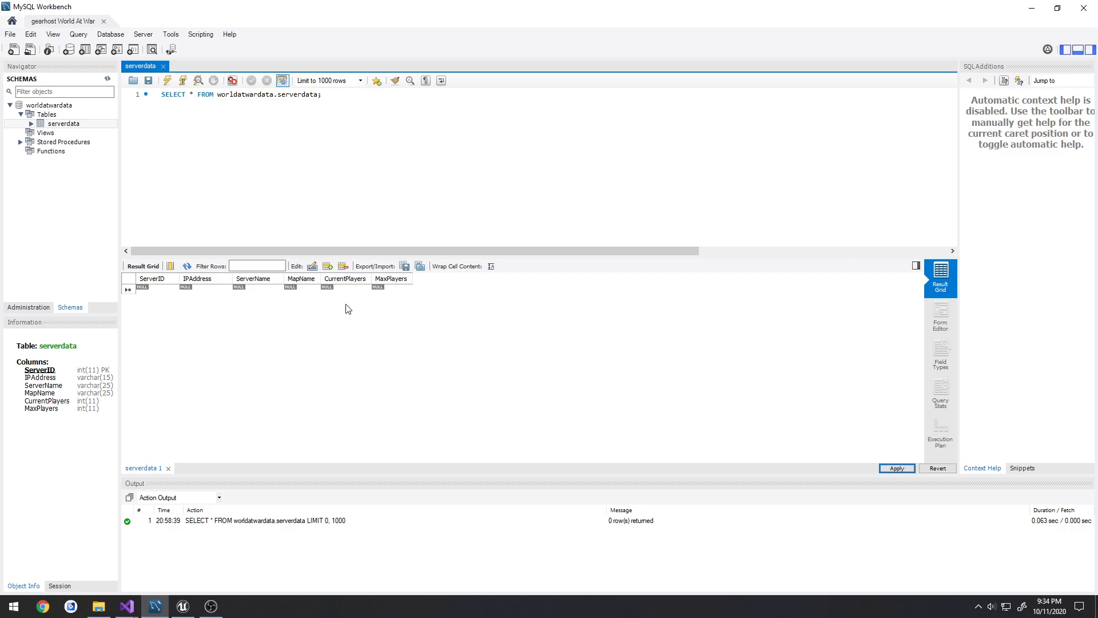
mouse_move(430, 311)
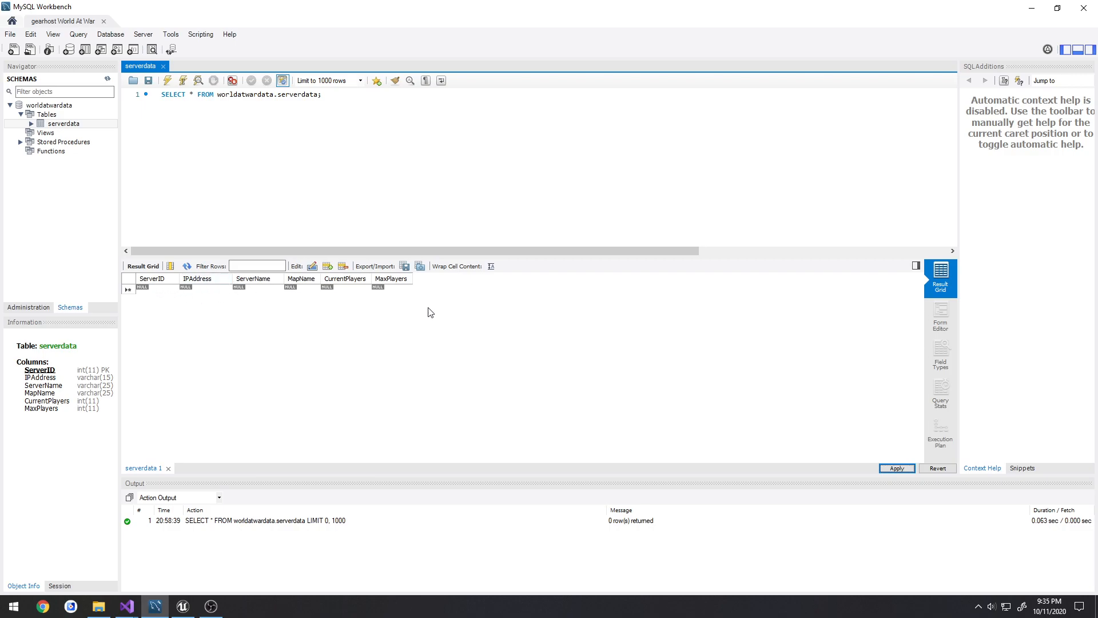
mouse_move(208, 538)
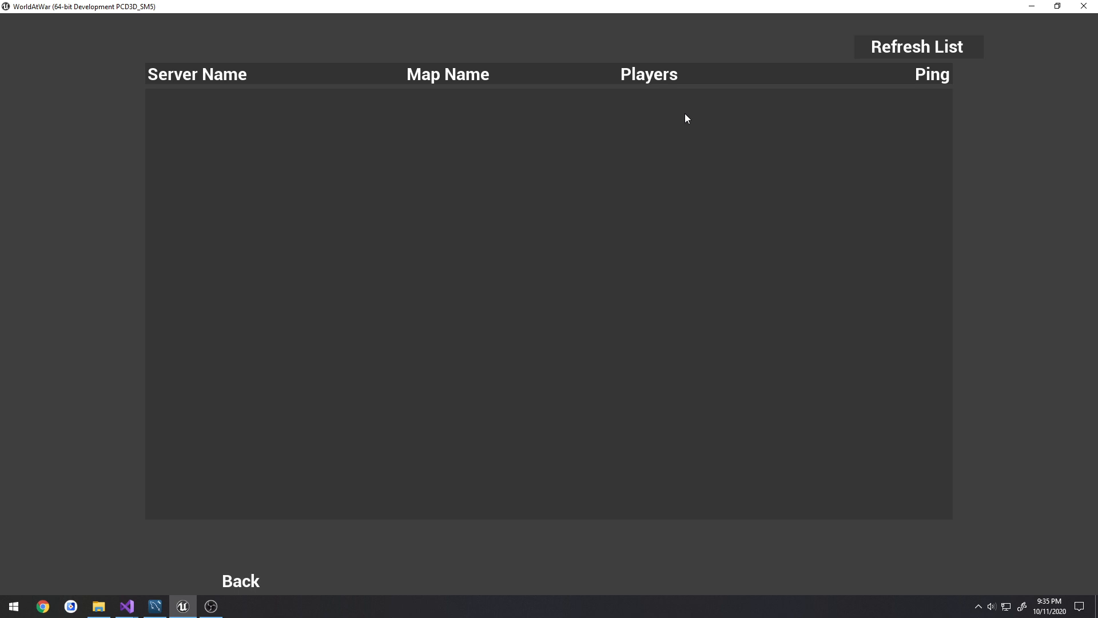
mouse_move(469, 222)
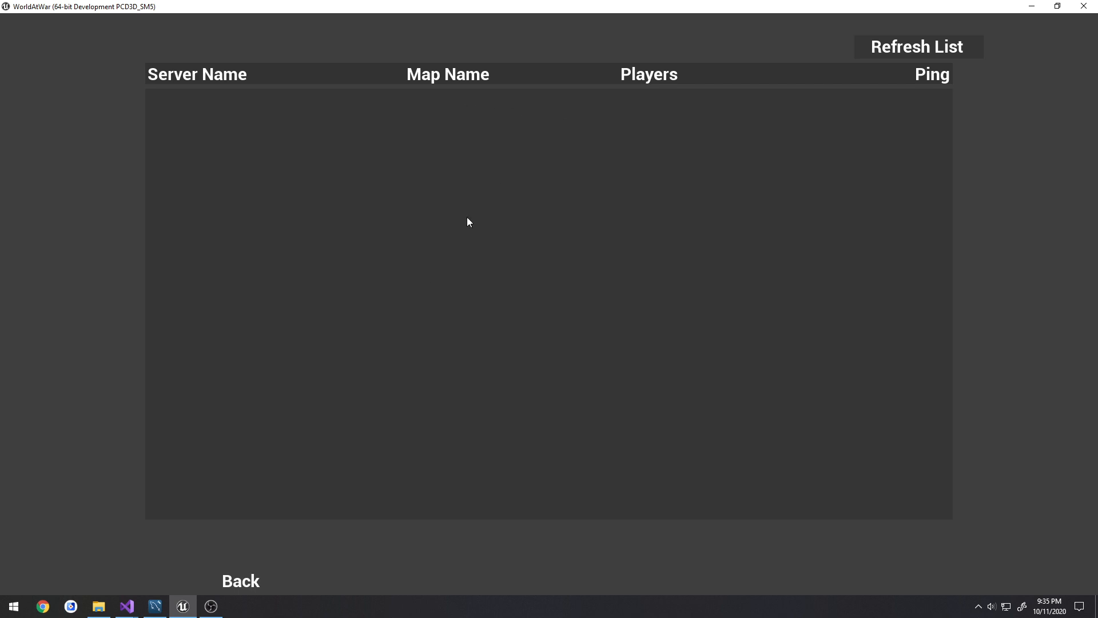
- Leave the empty server list and return to the find-or-host game choices
left_click(241, 582)
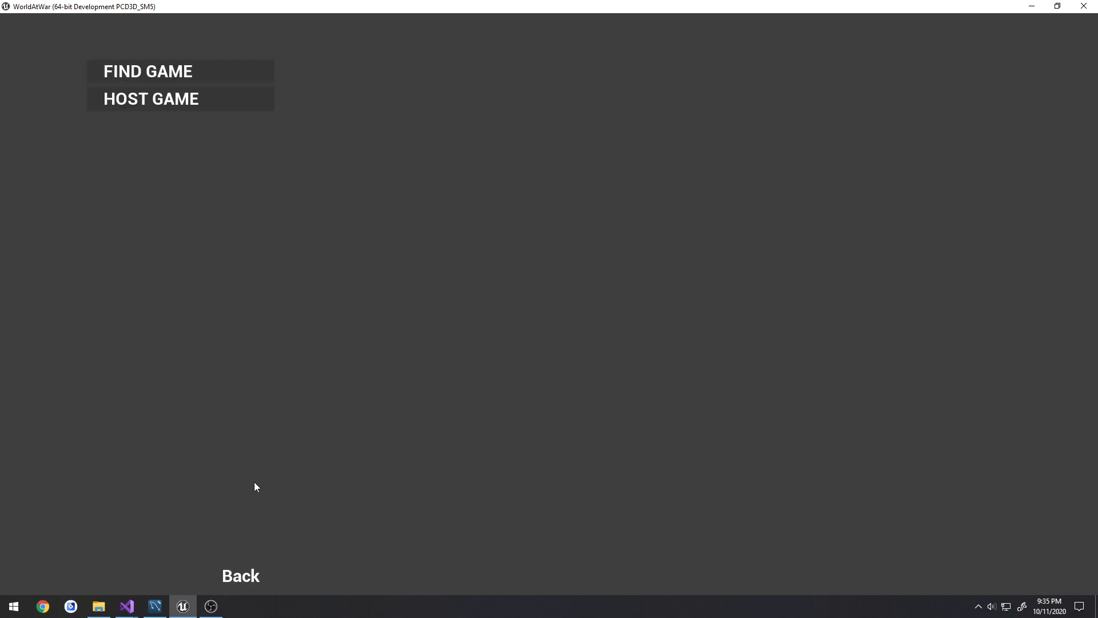
mouse_move(285, 433)
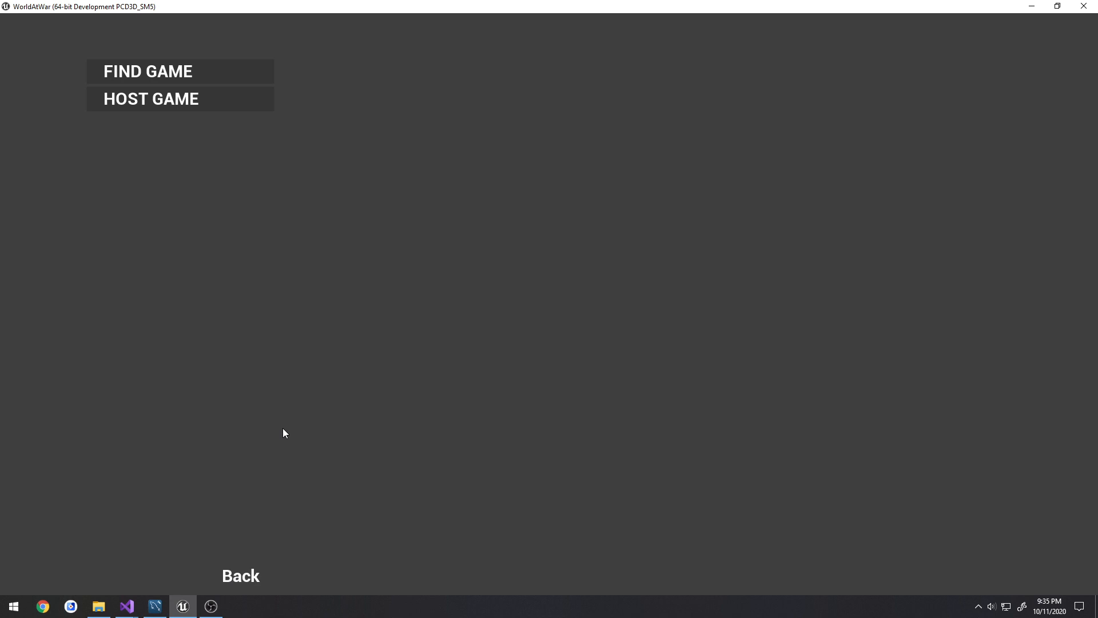
mouse_move(206, 207)
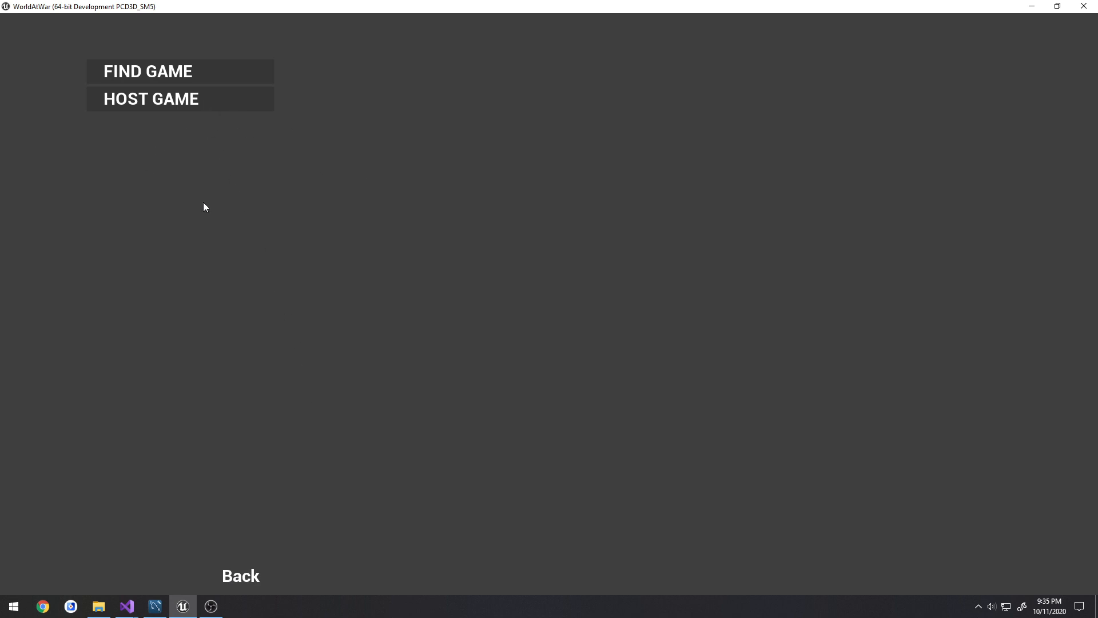
mouse_move(482, 329)
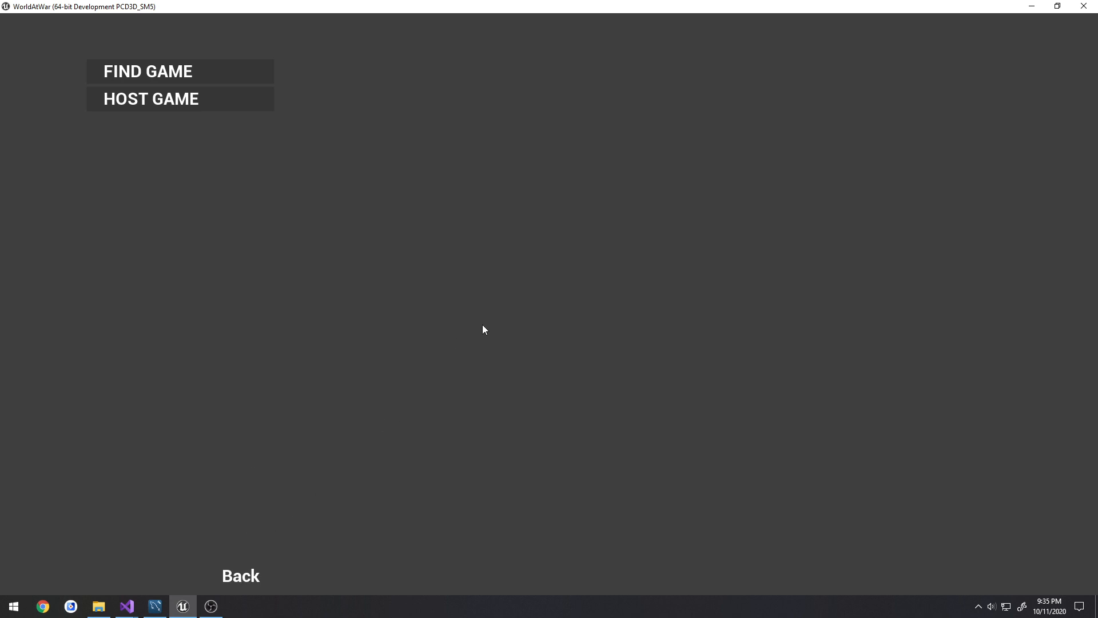
mouse_move(322, 444)
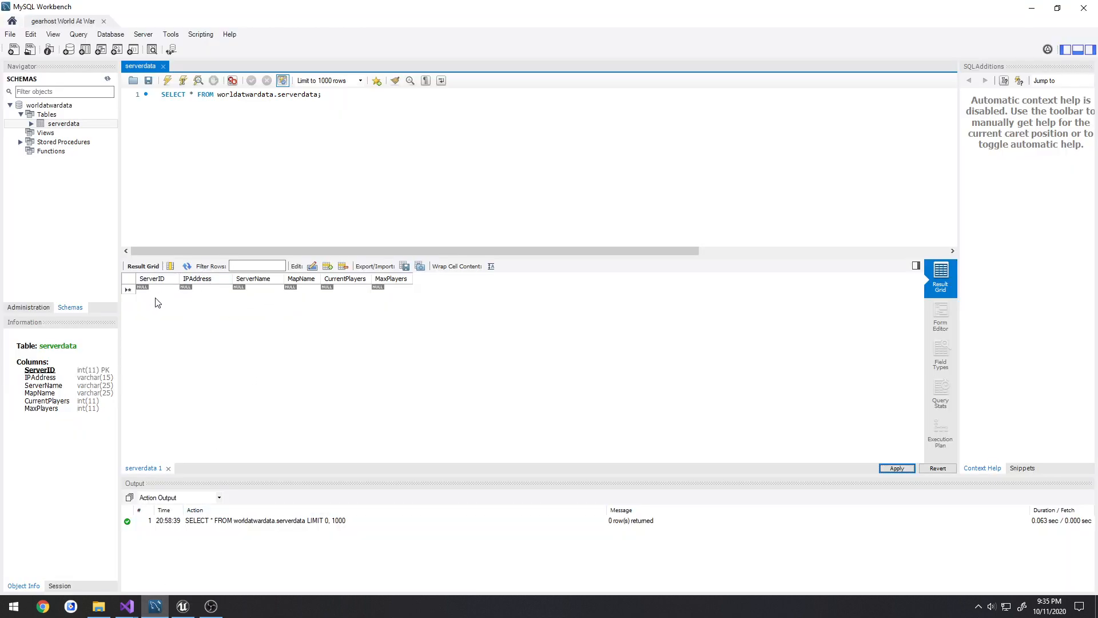
mouse_move(215, 300)
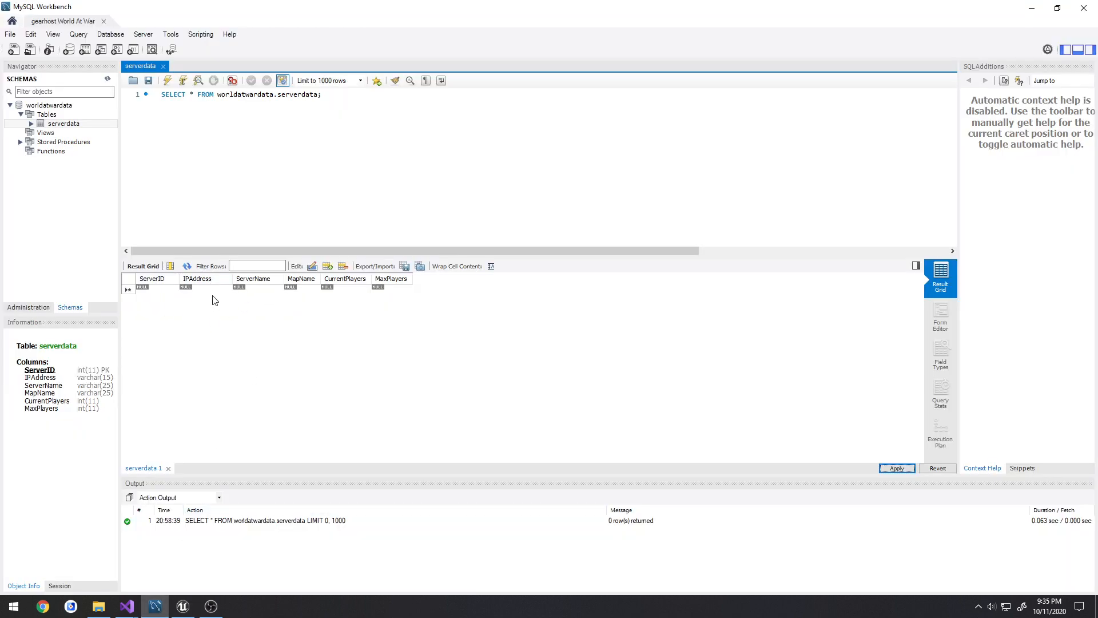
left_click(182, 607)
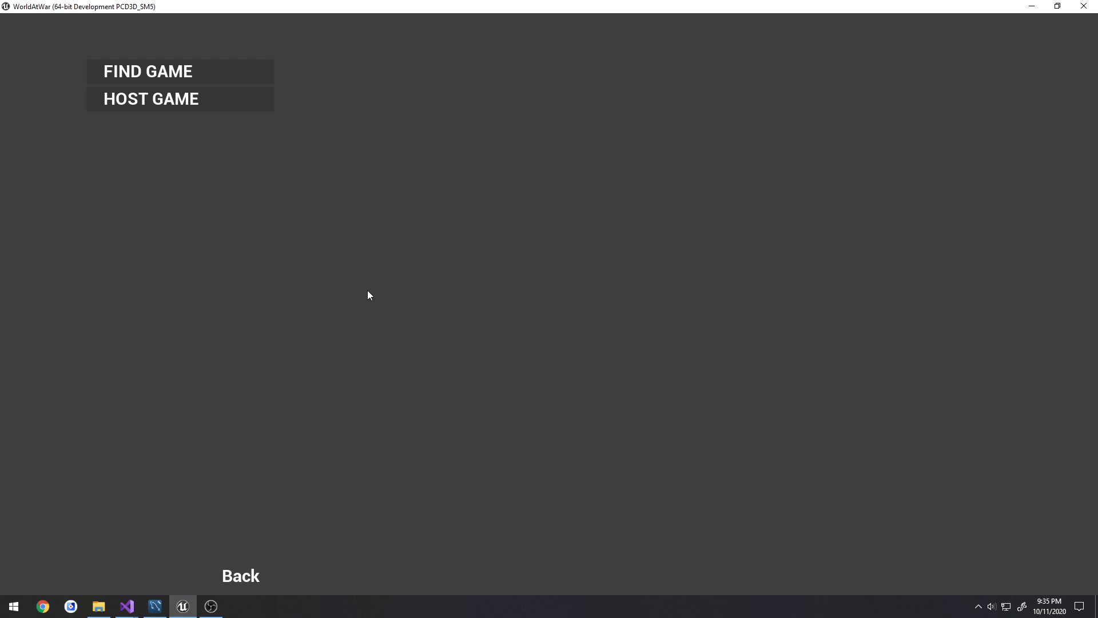
mouse_move(366, 299)
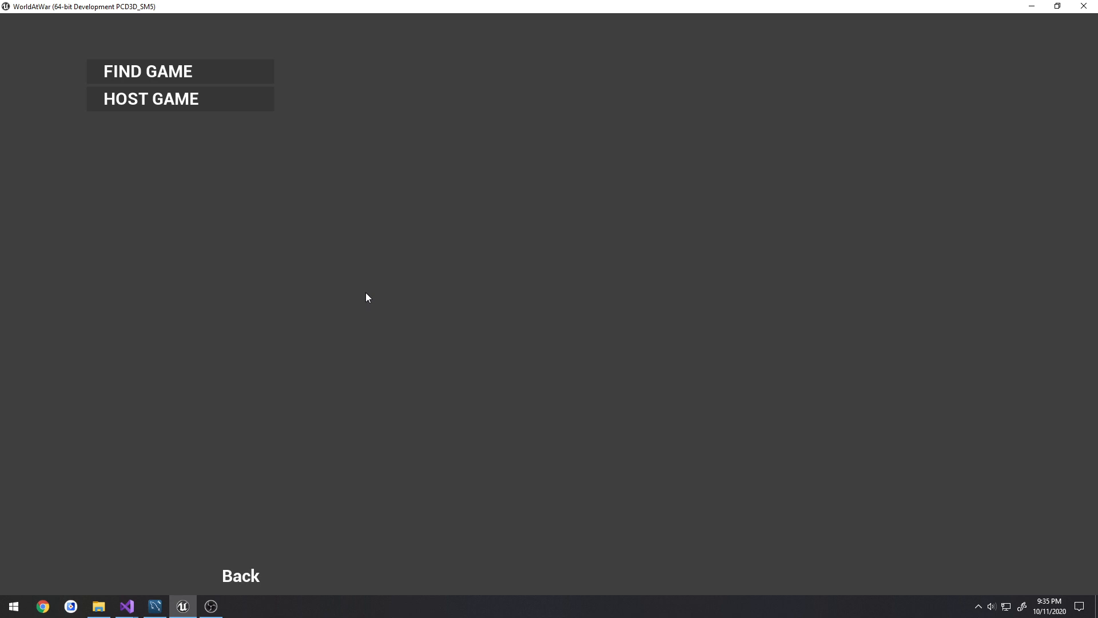
mouse_move(315, 382)
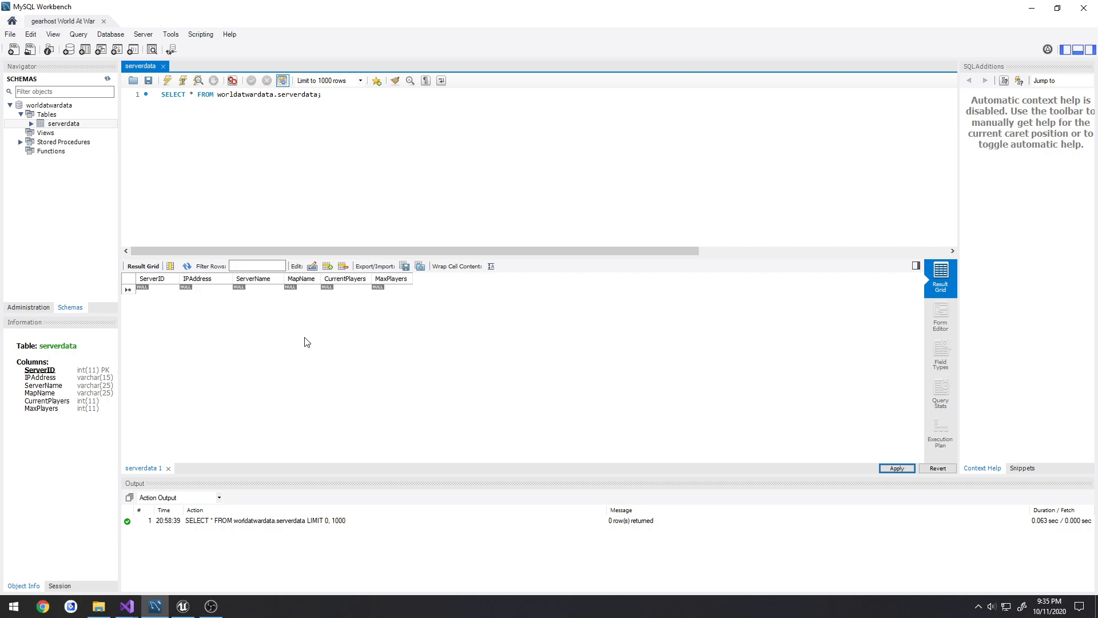
mouse_move(275, 352)
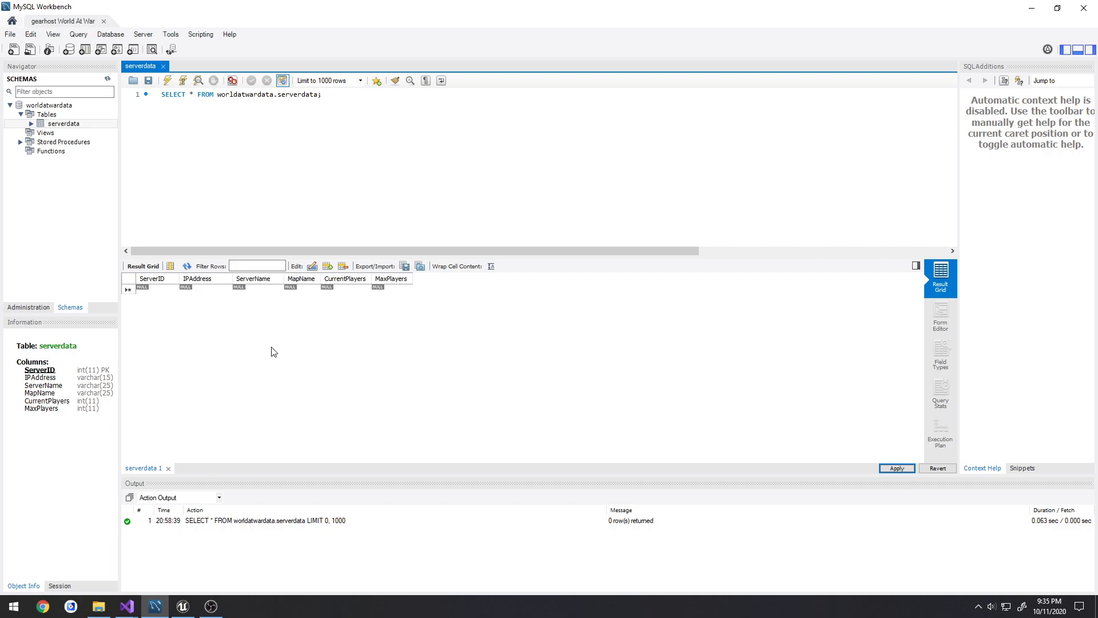
mouse_move(231, 311)
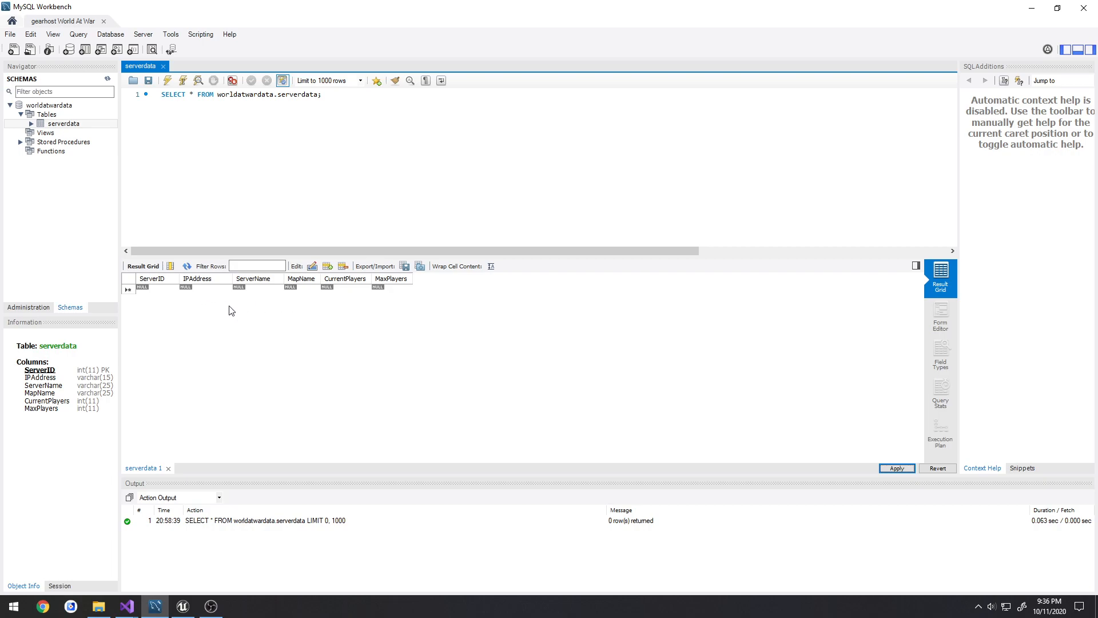
mouse_move(190, 582)
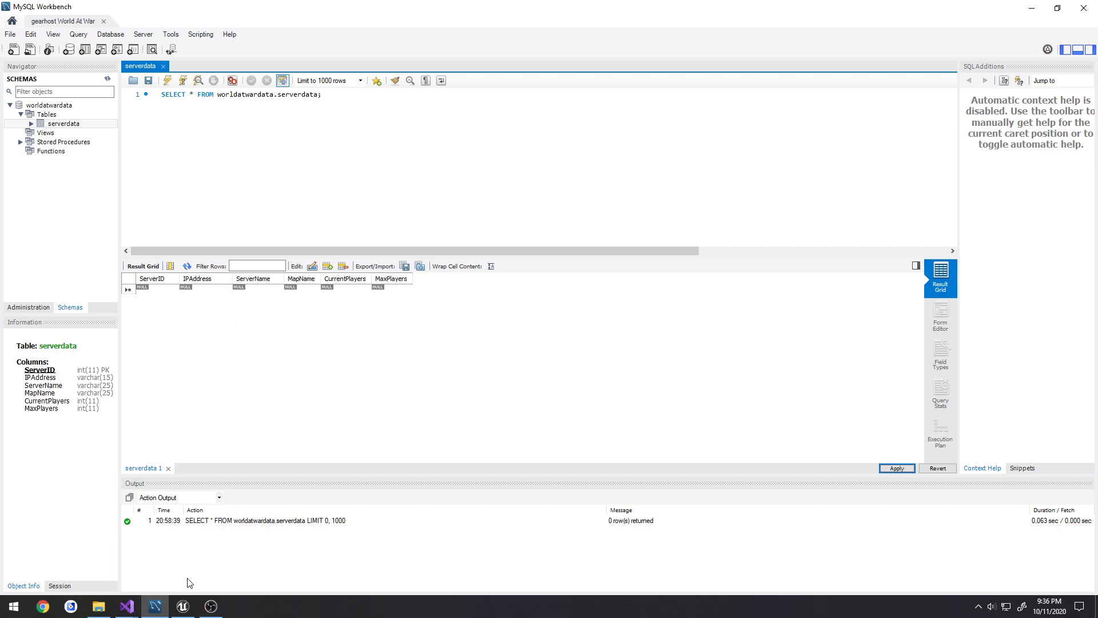
- Leave the game's server browser, view the empty serverdata table, then return to the host beacon C++ source
left_click(182, 606)
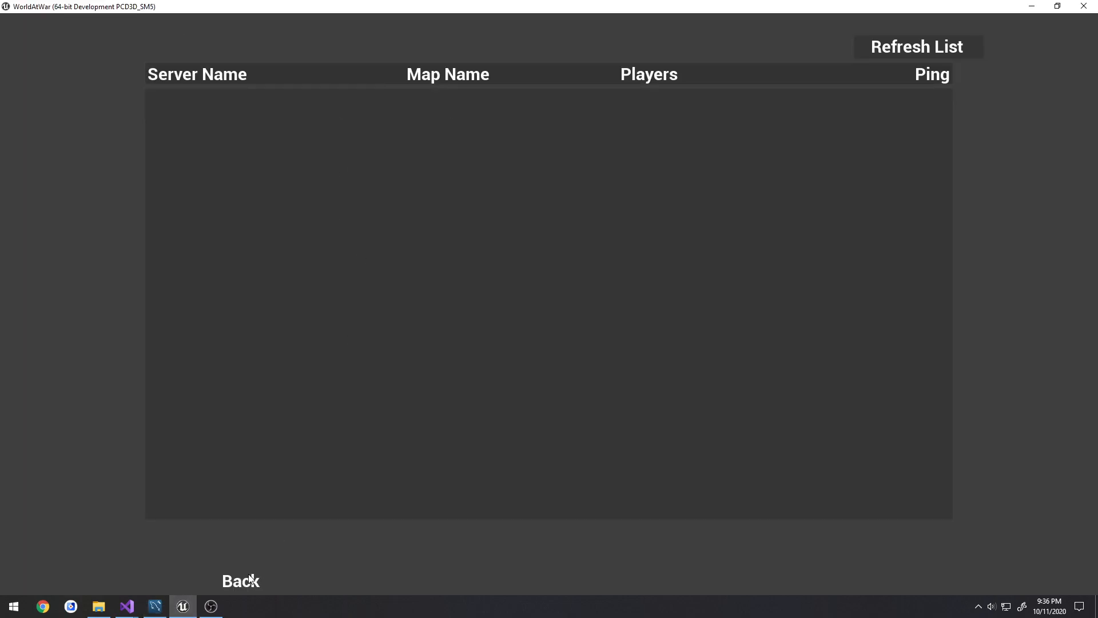
left_click(249, 582)
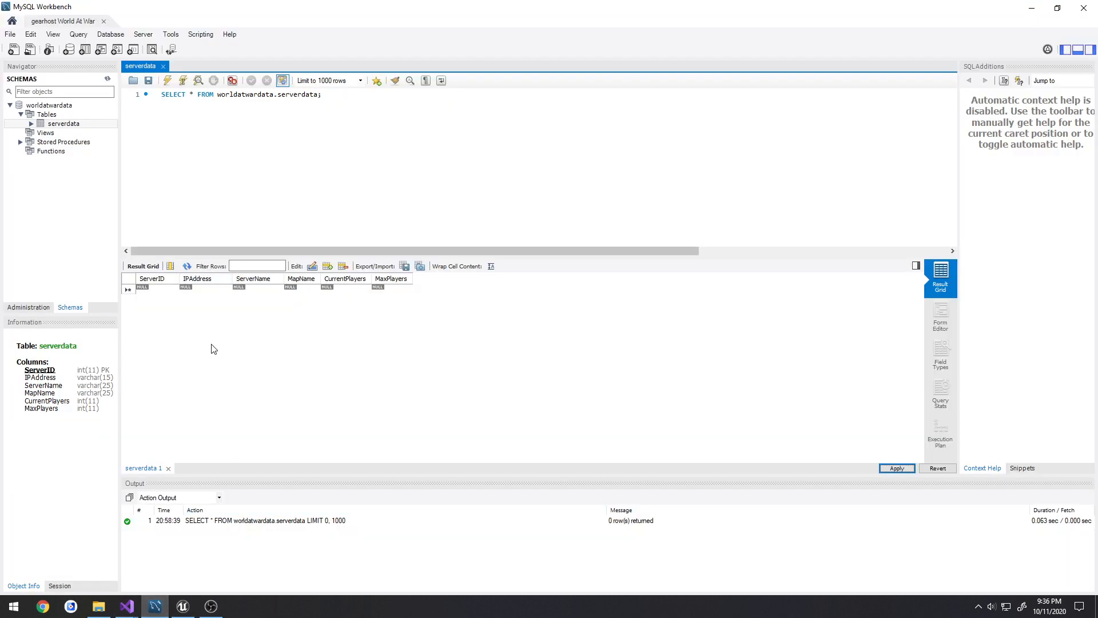
mouse_move(206, 337)
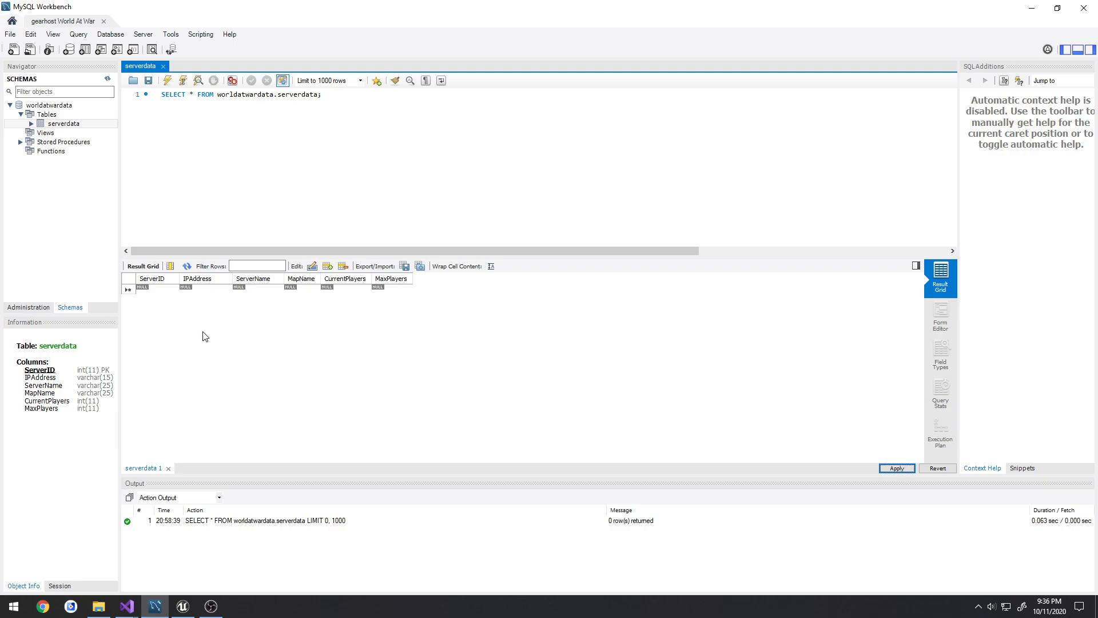
mouse_move(200, 329)
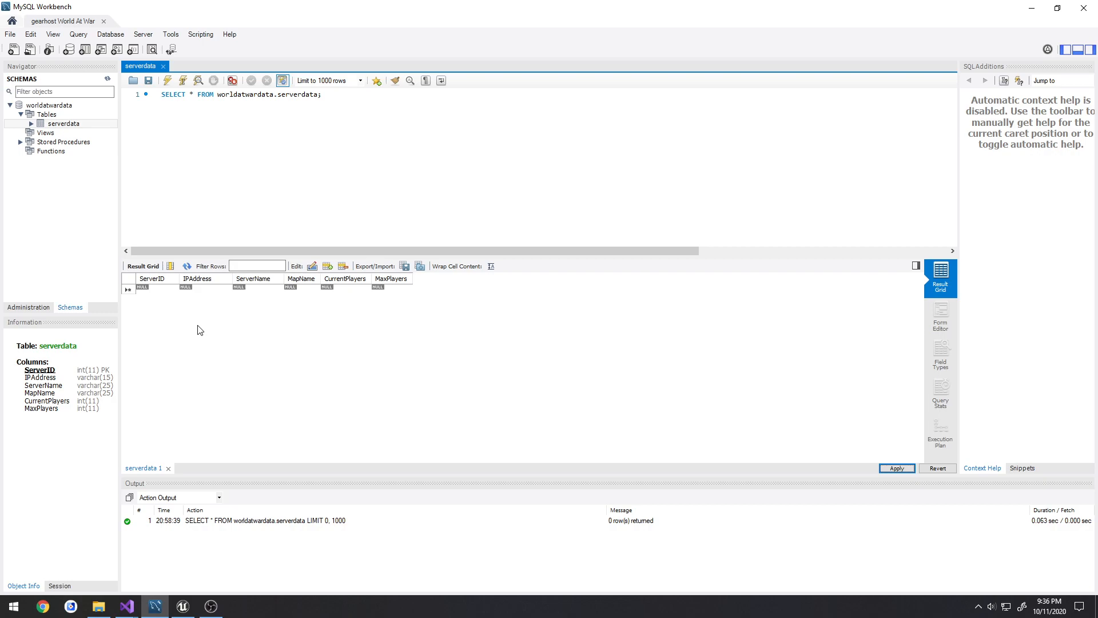
mouse_move(282, 373)
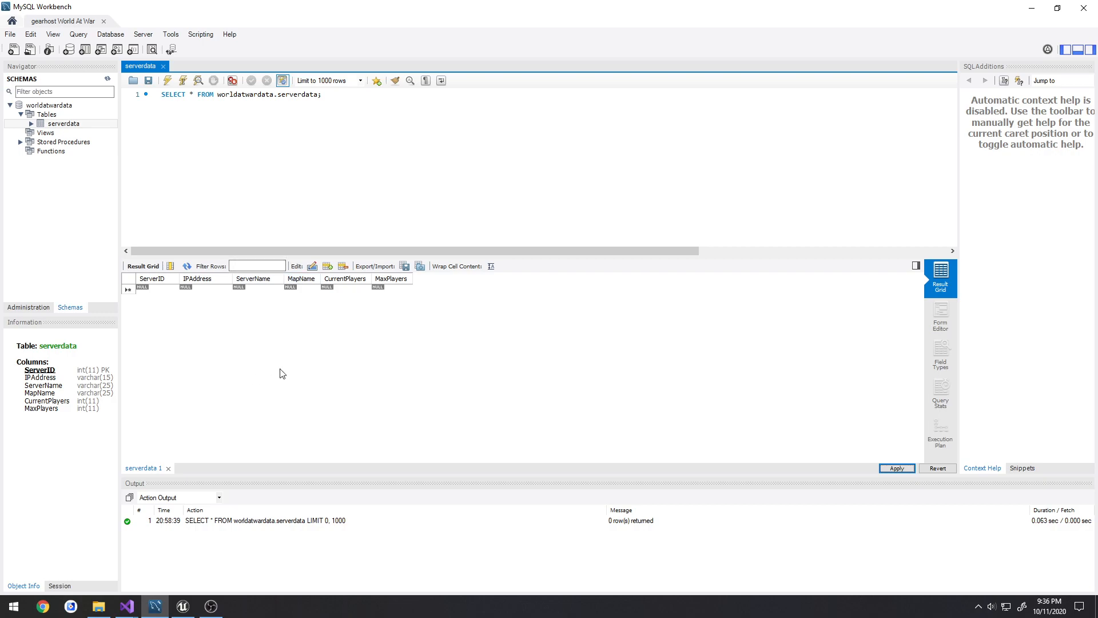
mouse_move(265, 465)
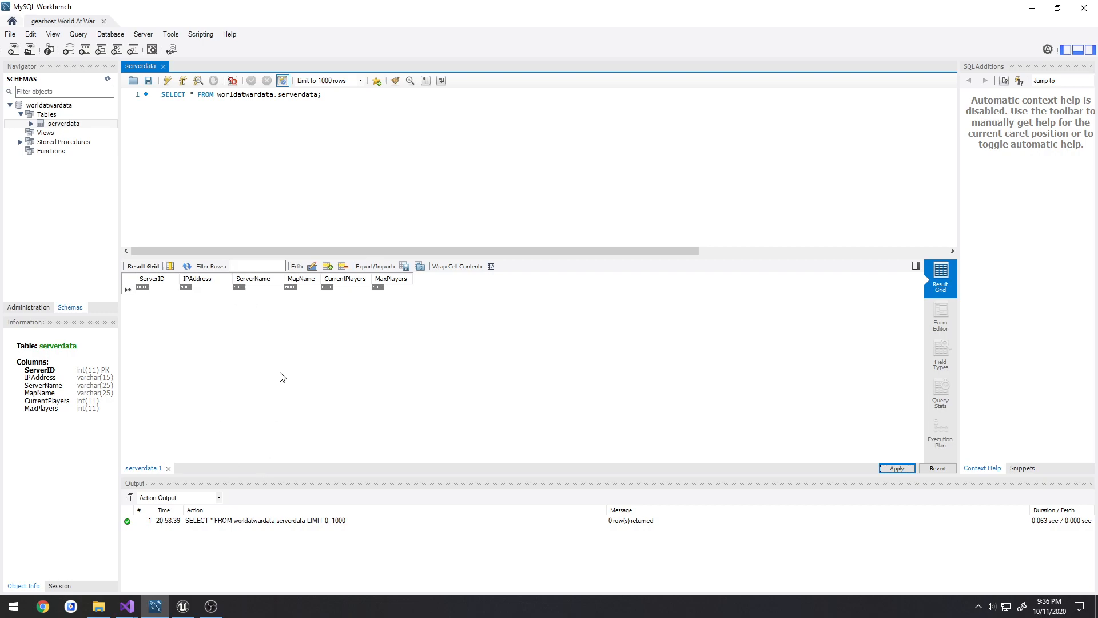
mouse_move(322, 343)
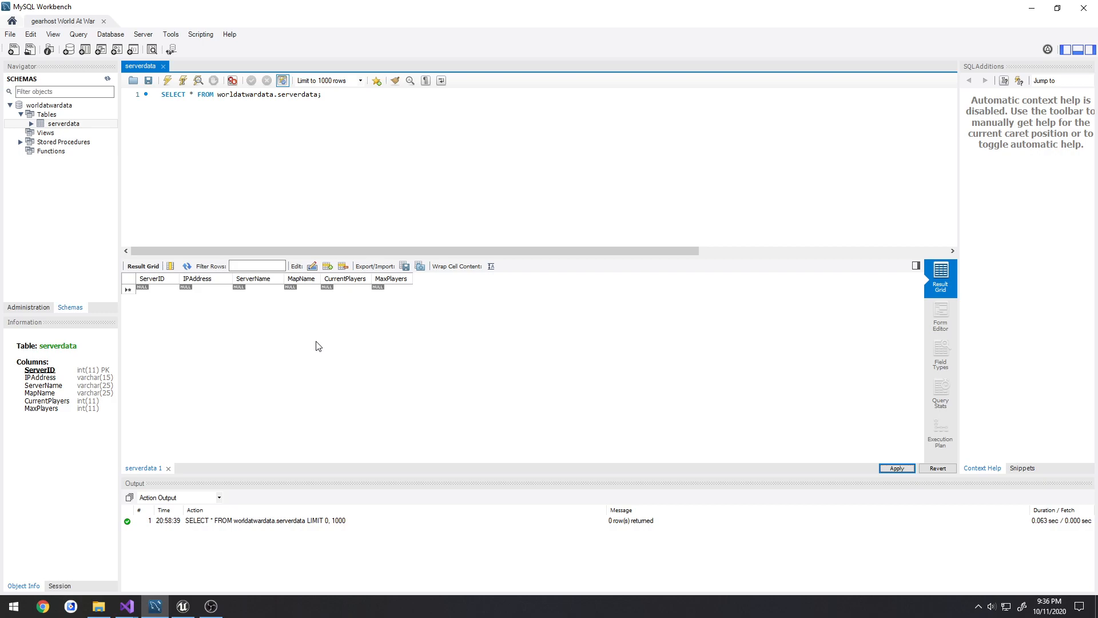
mouse_move(292, 349)
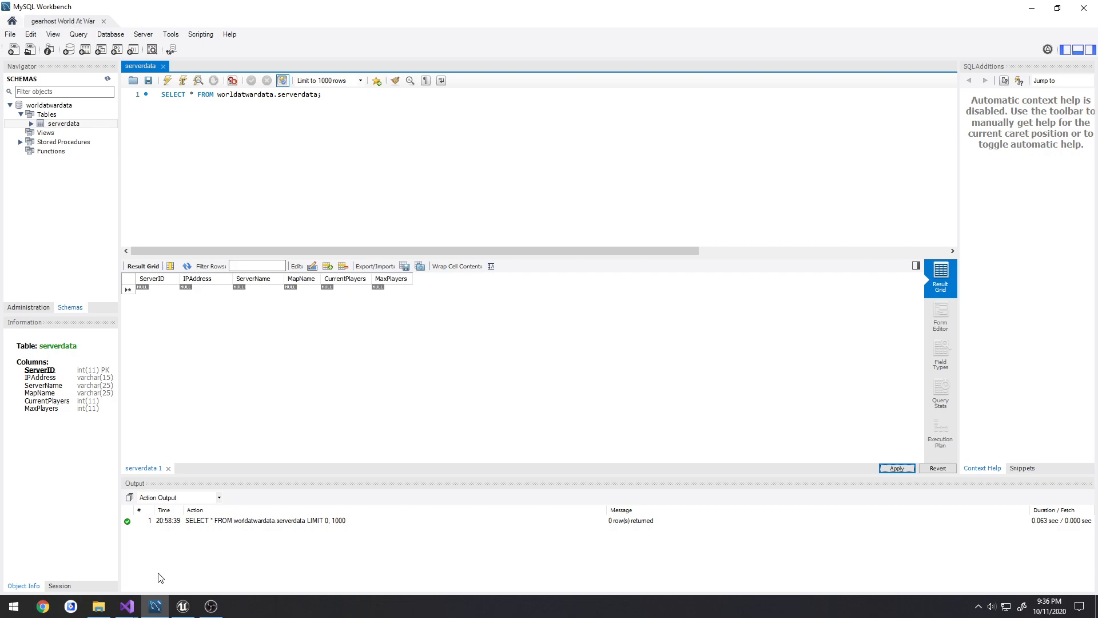
mouse_move(215, 341)
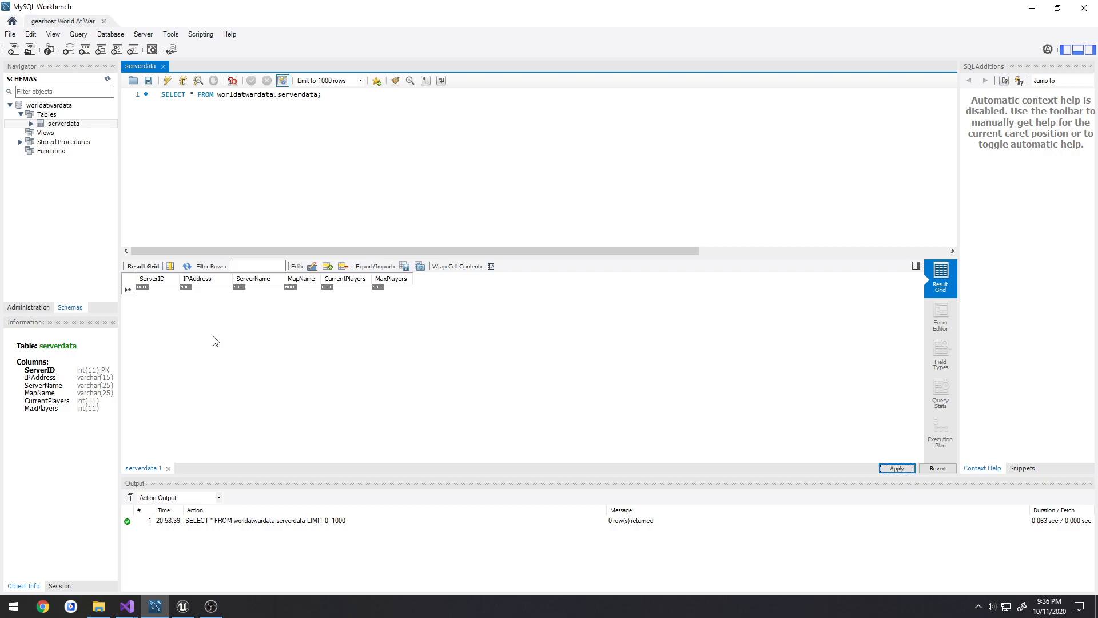
left_click(124, 606)
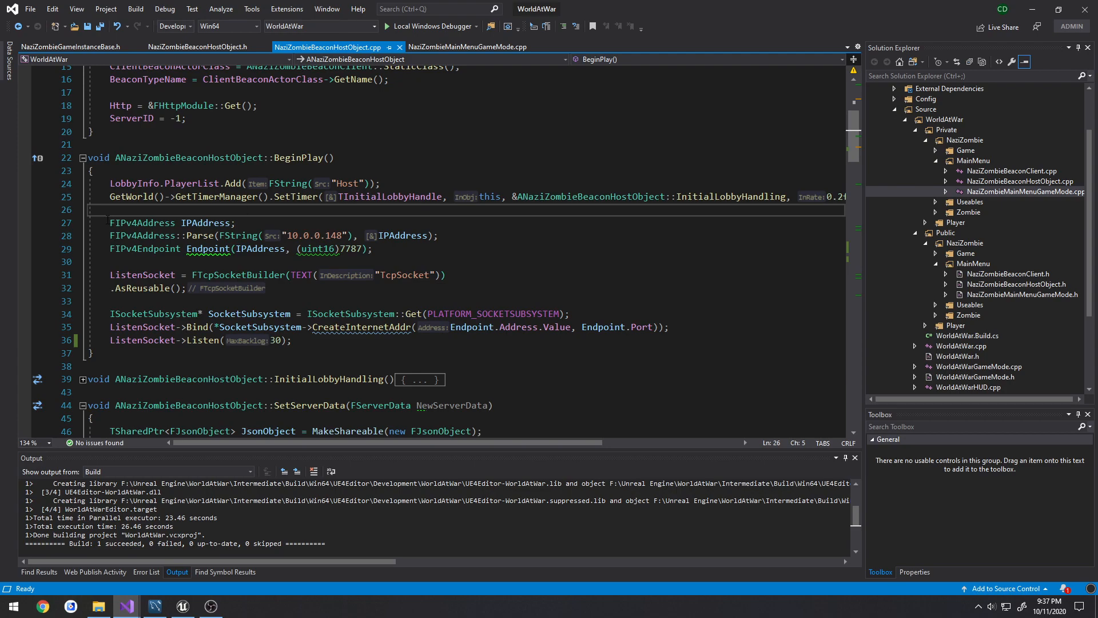
- Inspect the hard-coded IP address 10.0.0.148 line in the host beacon BeginPlay code
double_click(518, 327)
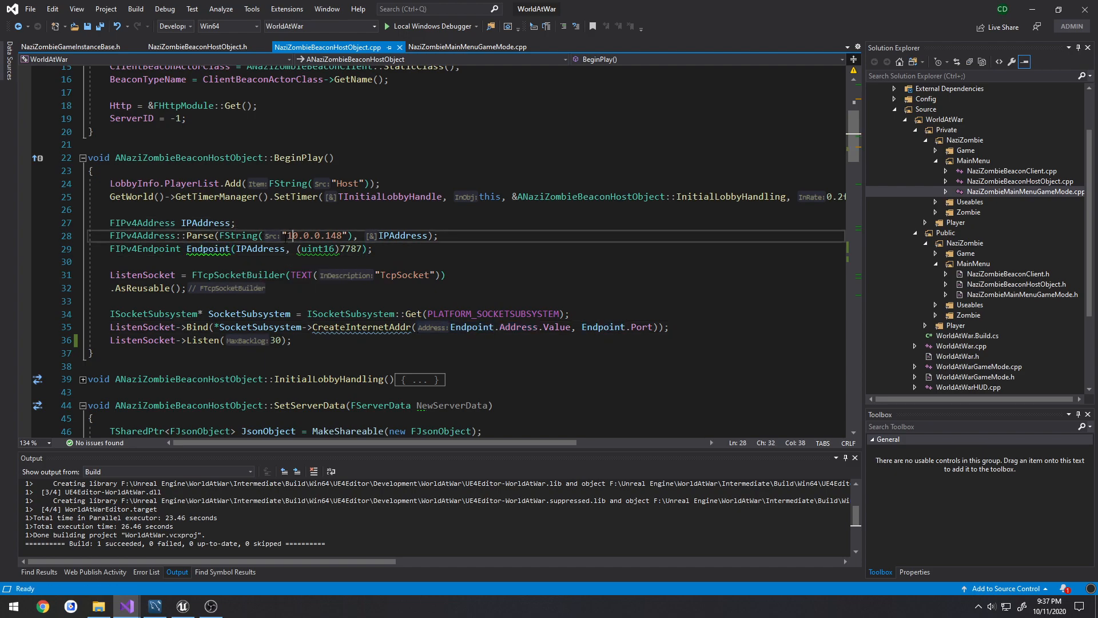
double_click(312, 236)
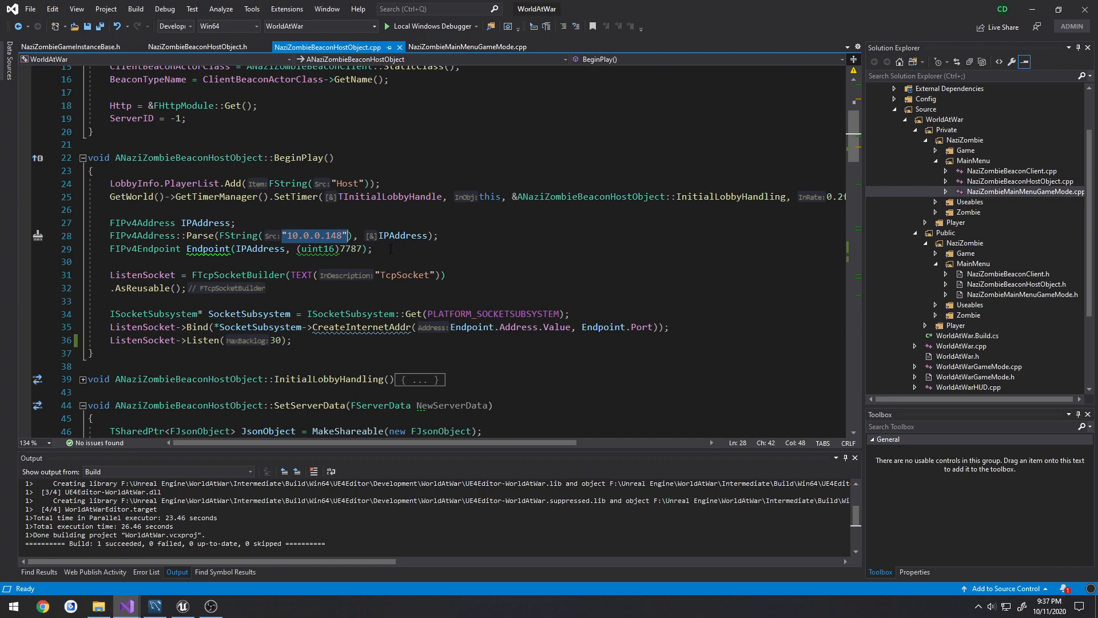
double_click(352, 249)
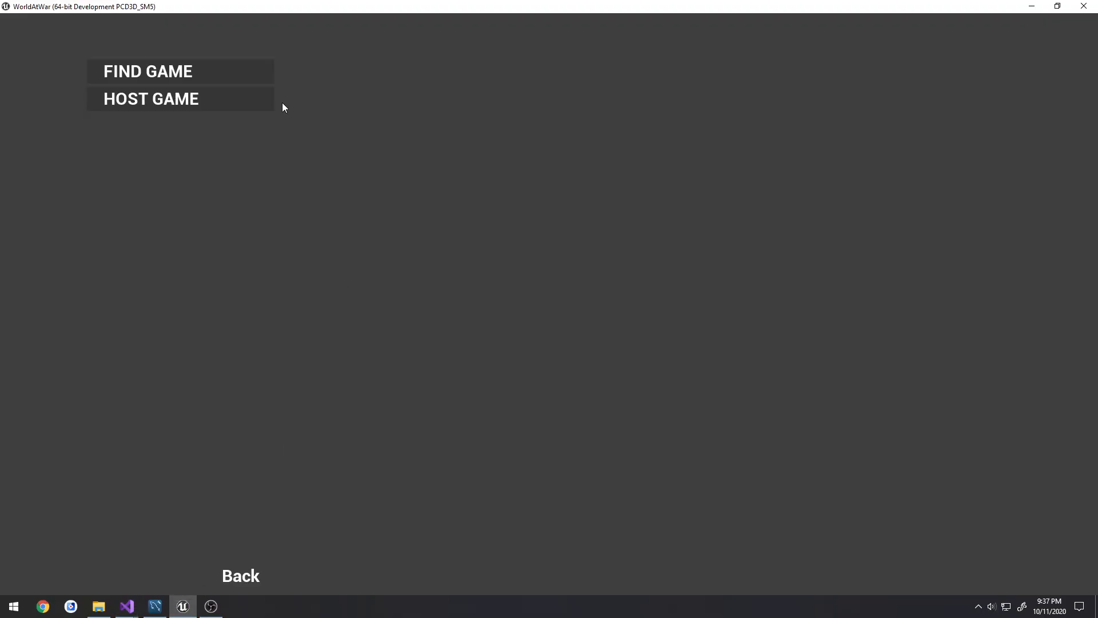
mouse_move(246, 559)
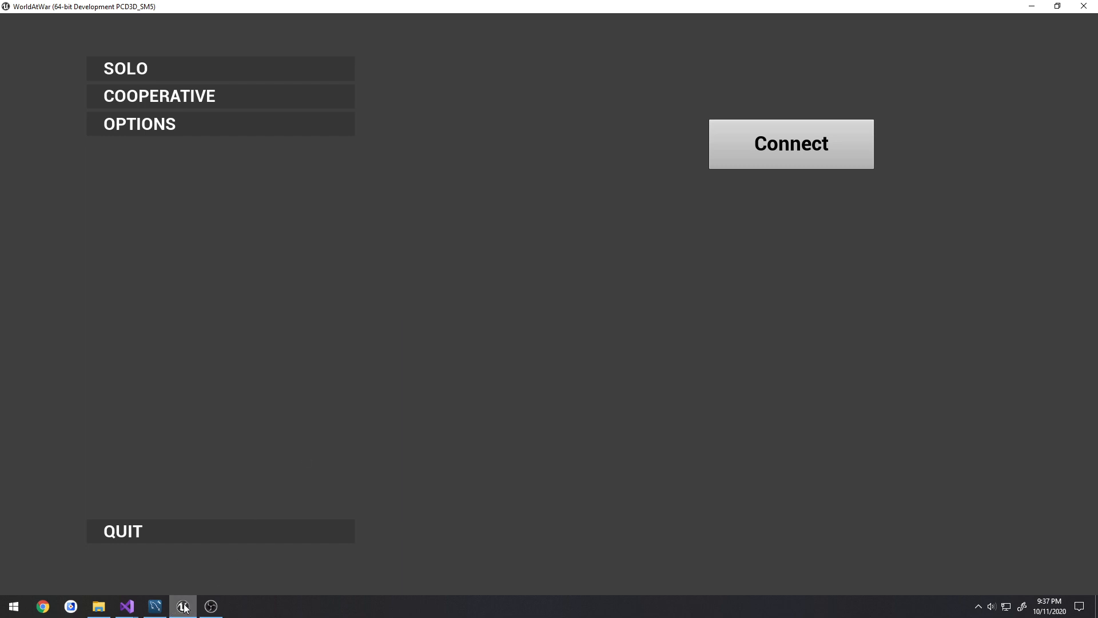
left_click(126, 607)
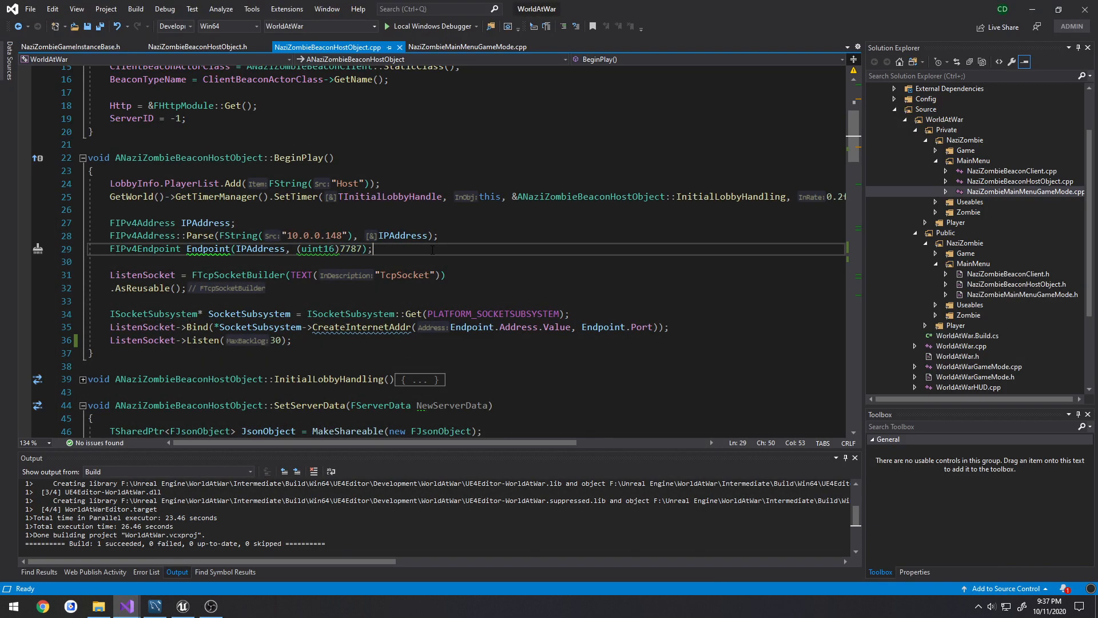
mouse_move(363, 264)
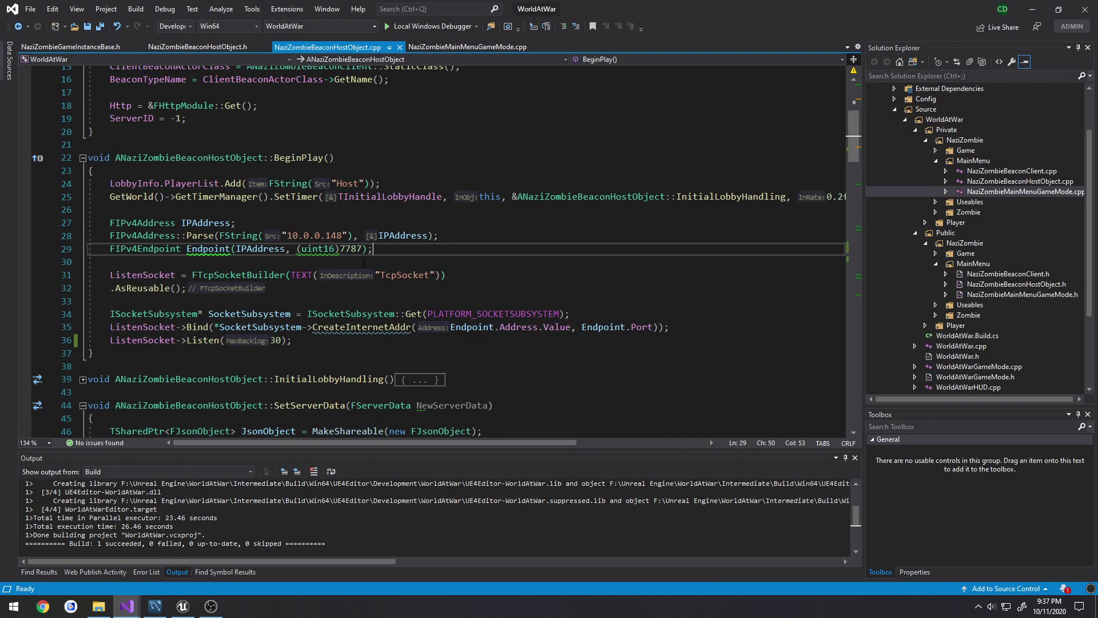
- Follow the ListenSocket variable to its header declaration and back to the source file
double_click(142, 275)
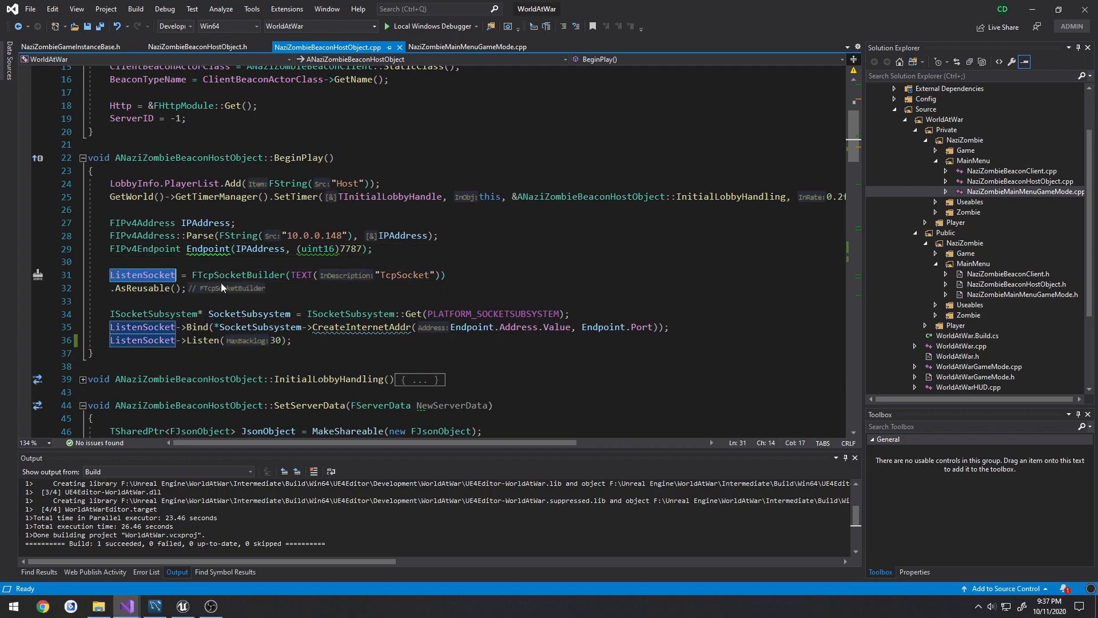
left_click(197, 47)
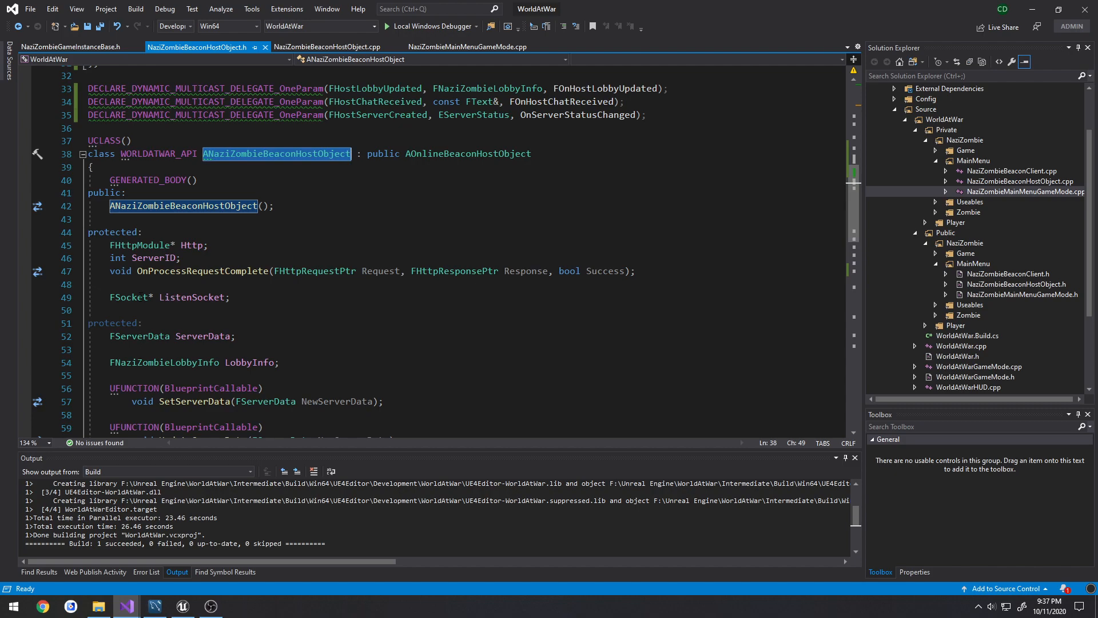
left_click(338, 46)
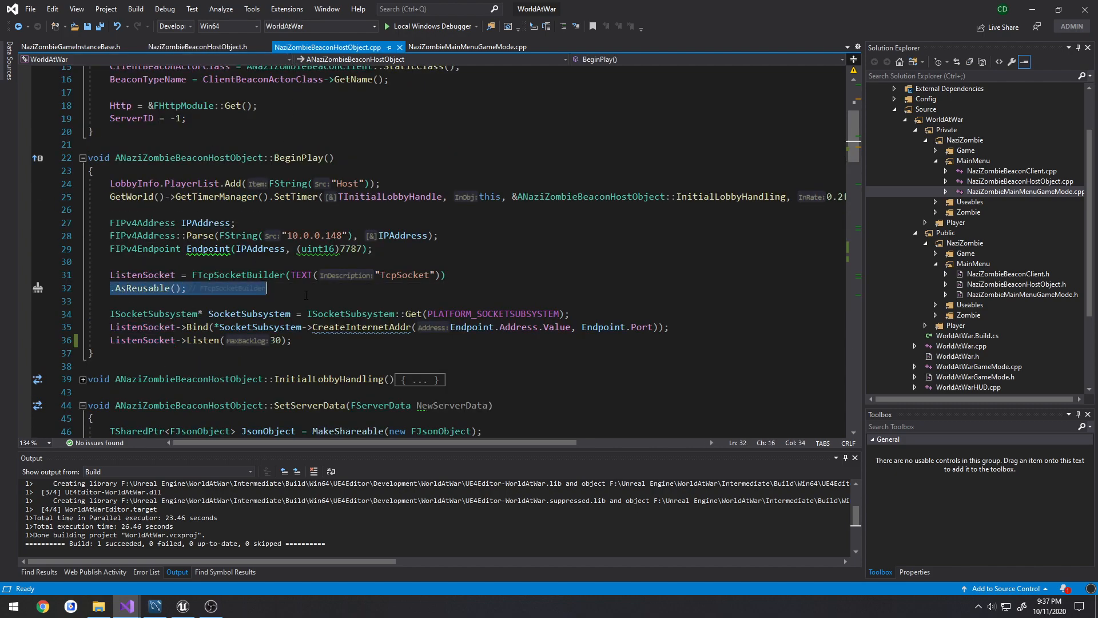
left_click(306, 289)
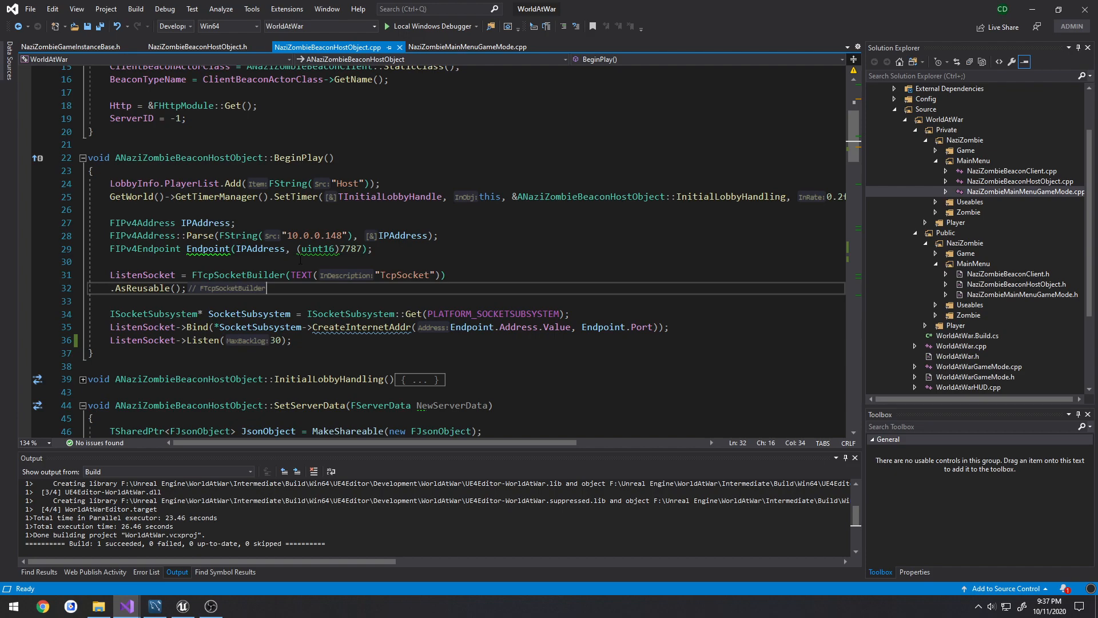
left_click(110, 301)
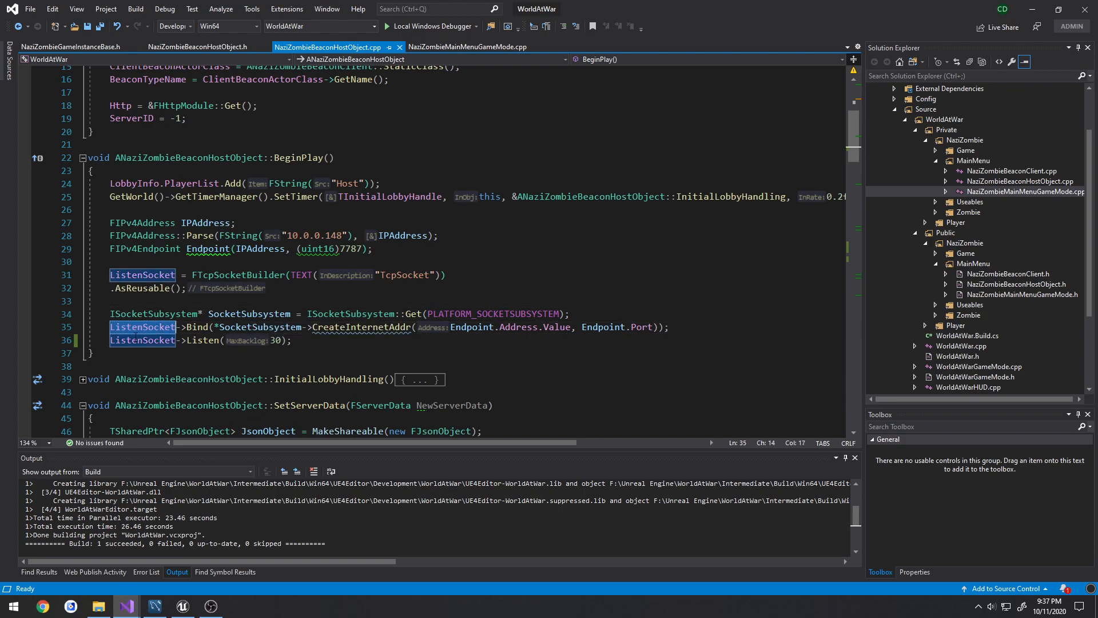
mouse_move(249, 327)
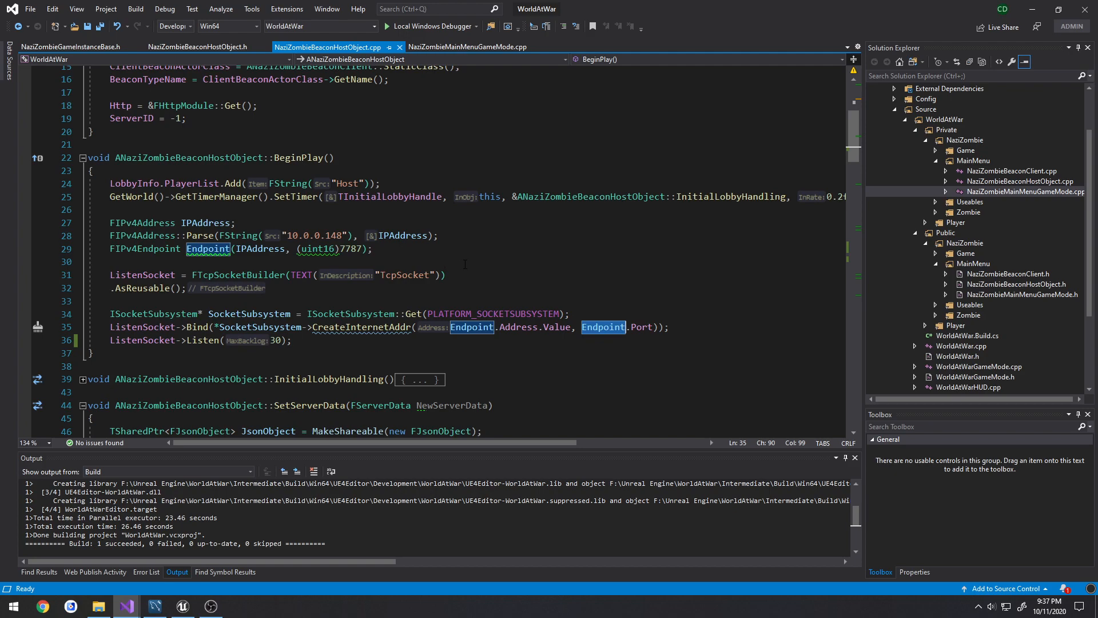
mouse_move(517, 272)
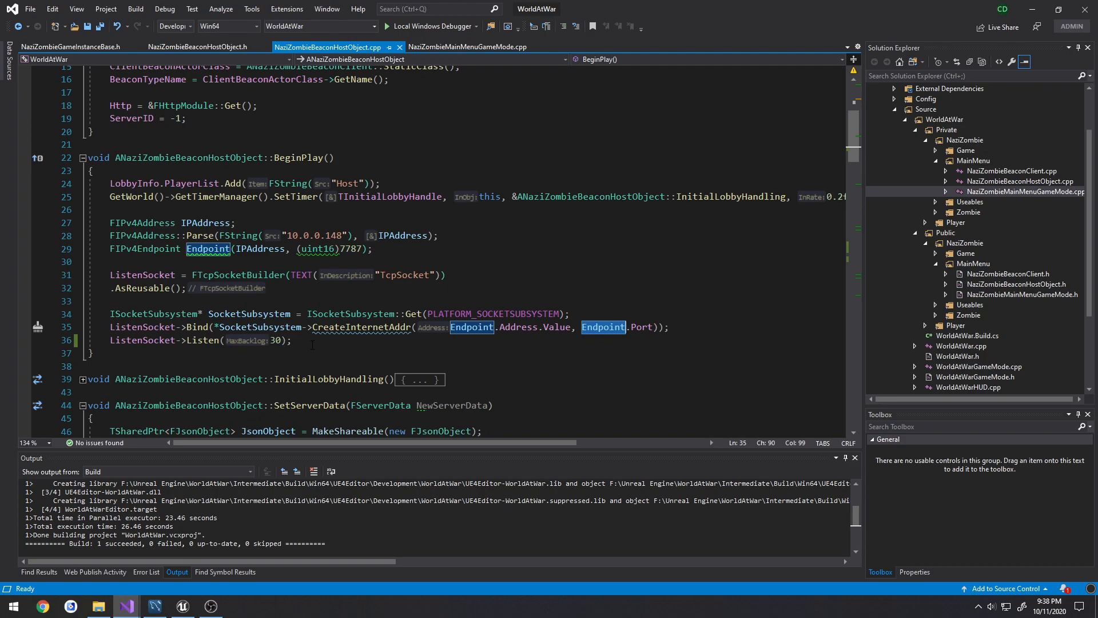
left_click(201, 340)
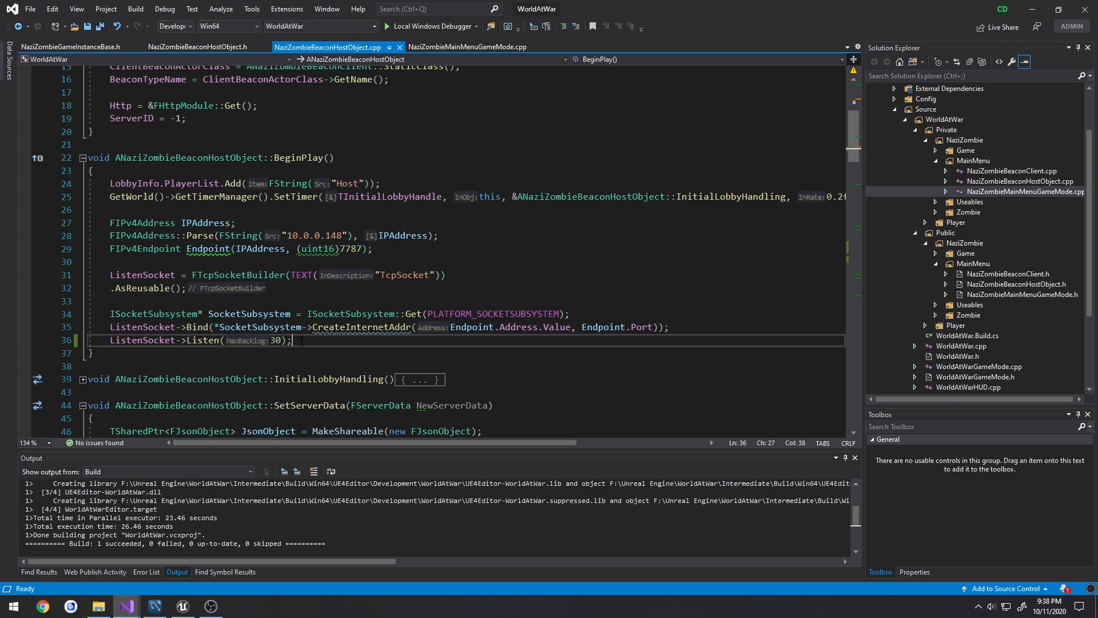
left_click_drag(110, 223, 291, 341)
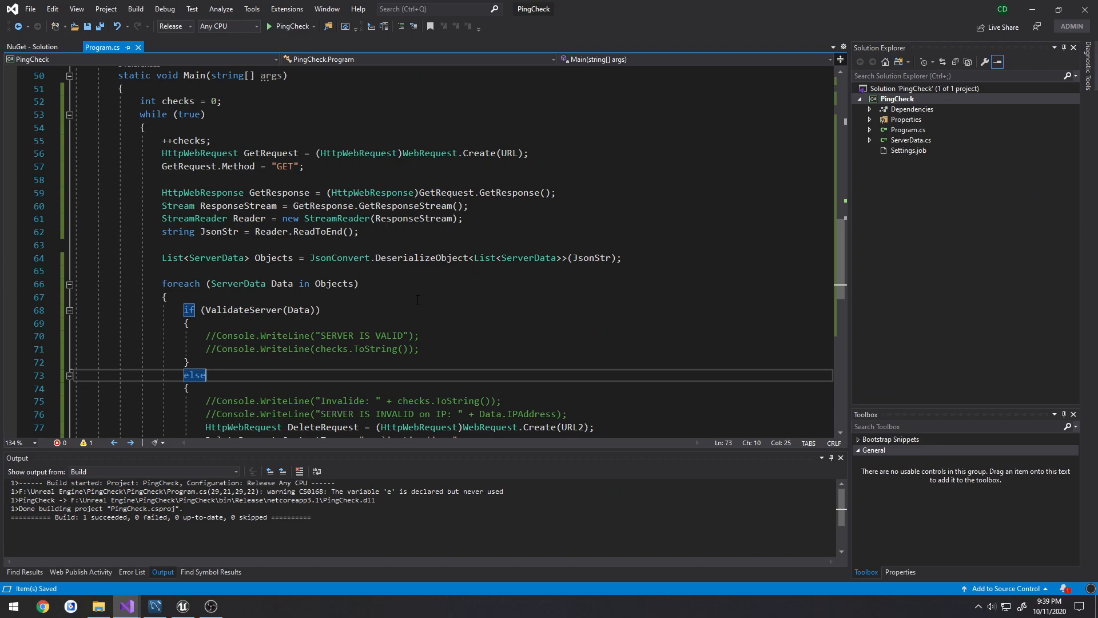
mouse_move(368, 278)
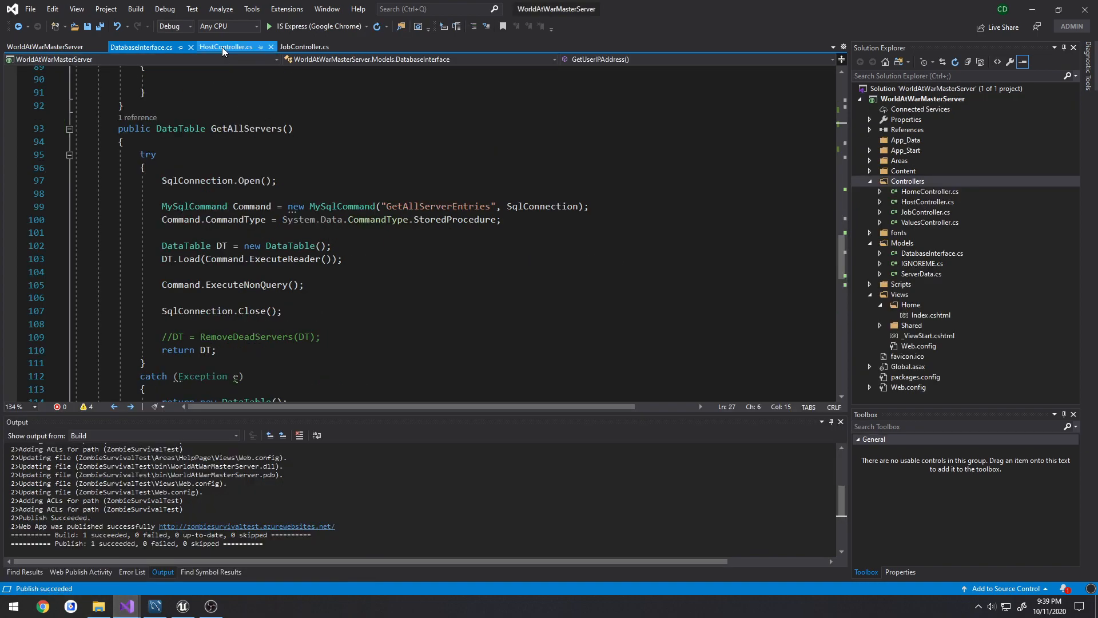
- View HostController.cs with GetAllServers, check the empty serverdata table, and return to Program.cs
left_click(224, 46)
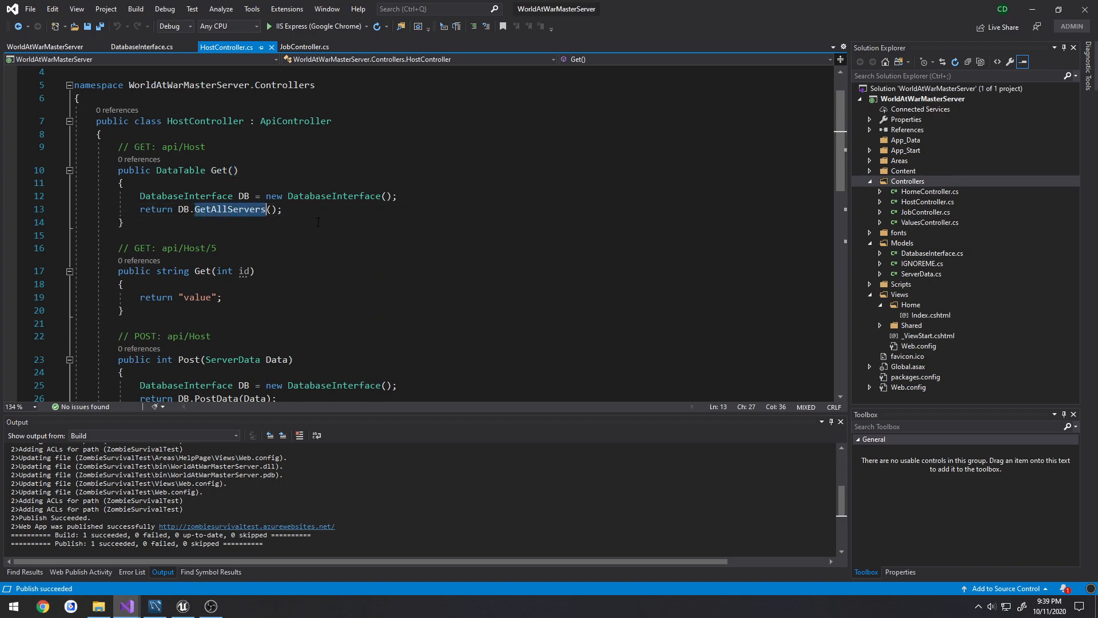
left_click(155, 606)
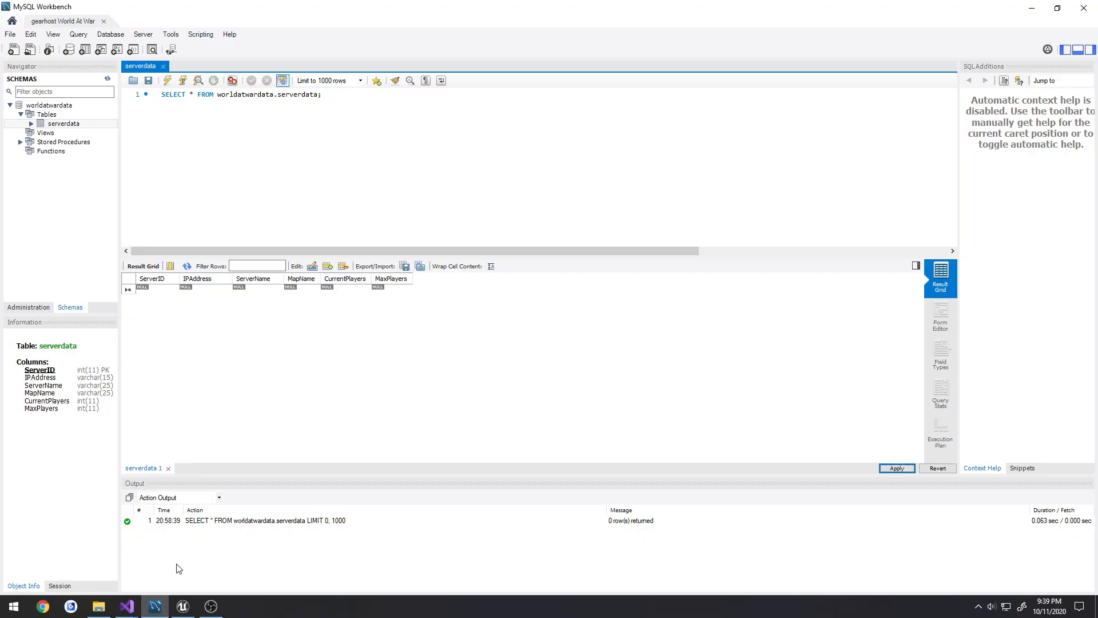
left_click(127, 607)
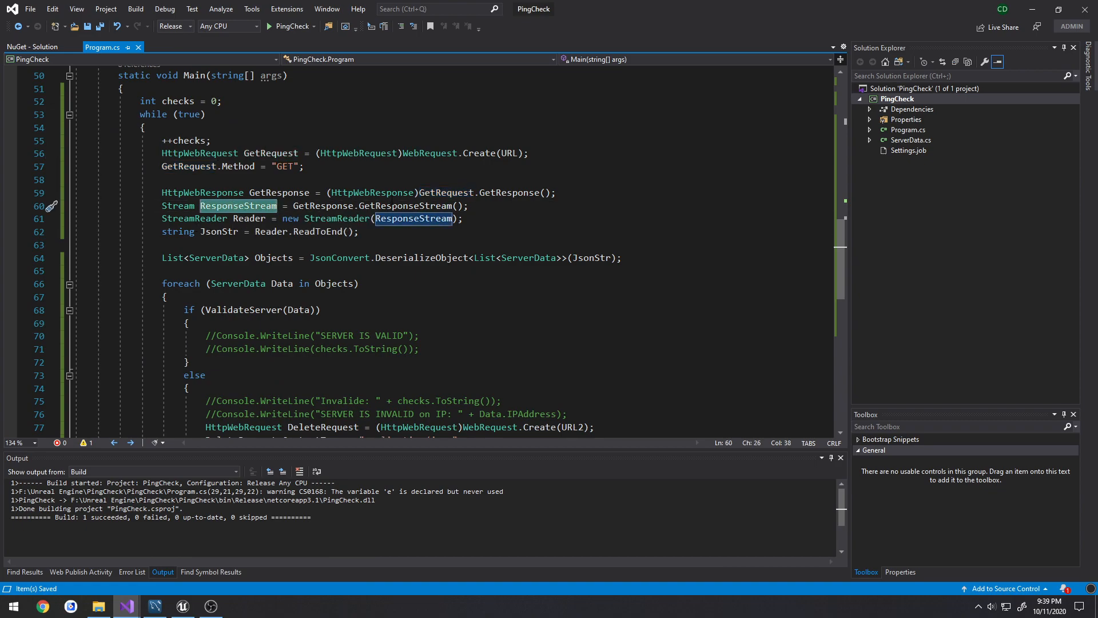
mouse_move(248, 217)
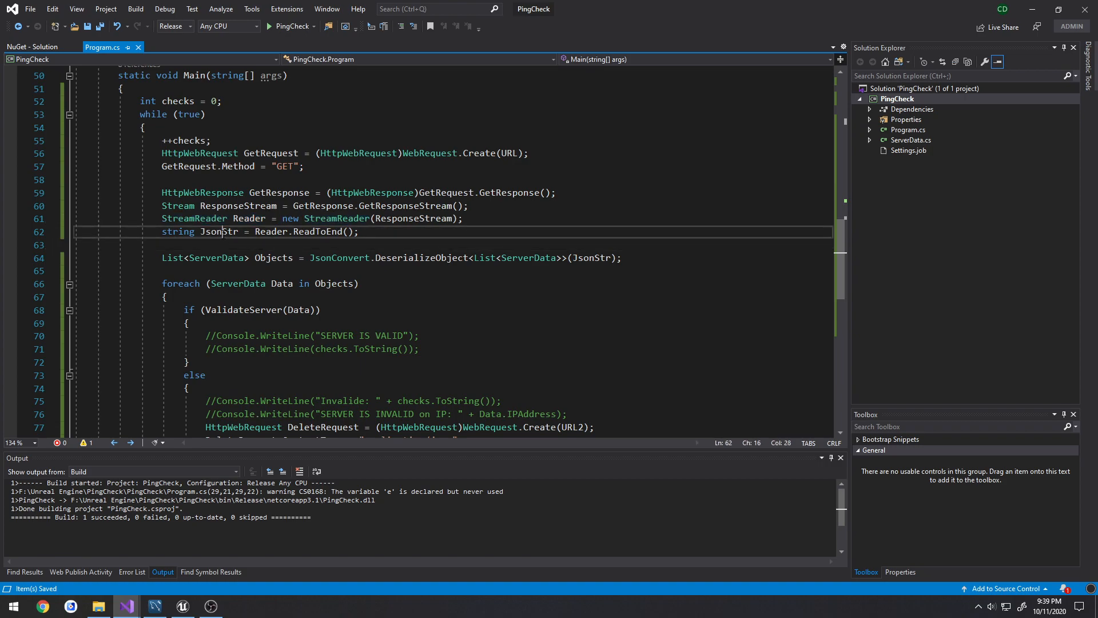
- Point to the Program.cs line that reads the response into a JSON string
left_click(165, 245)
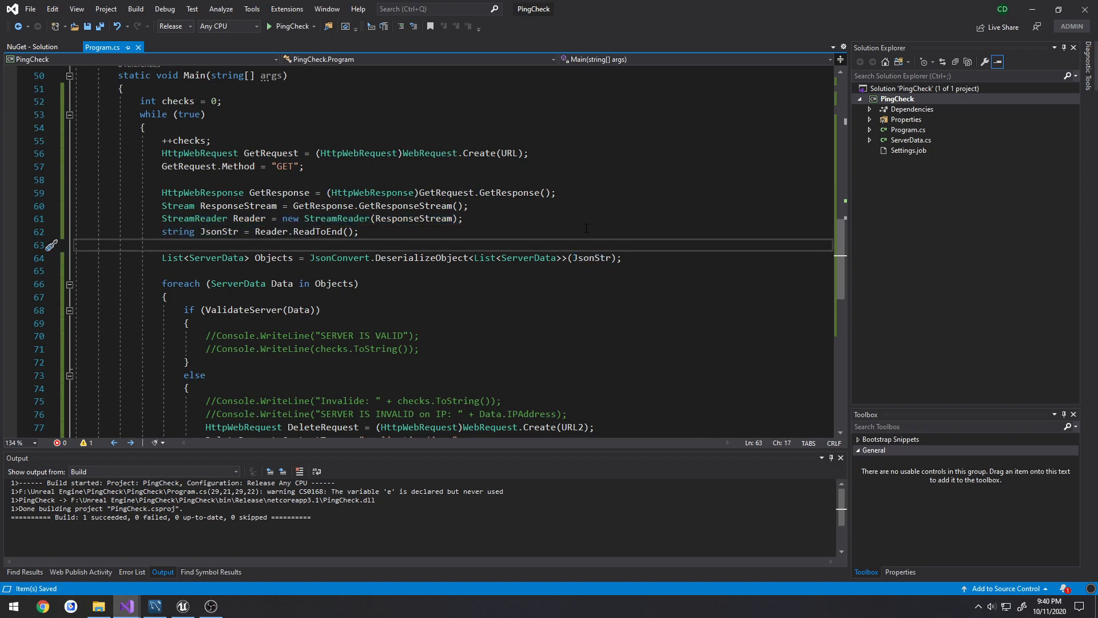
mouse_move(550, 226)
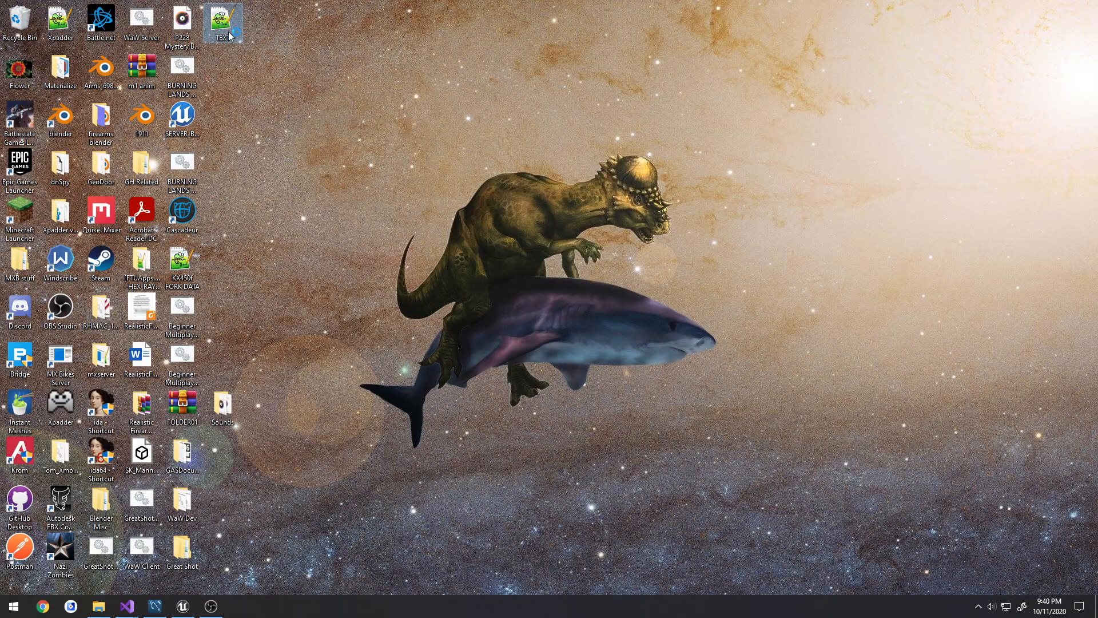
double_click(220, 18)
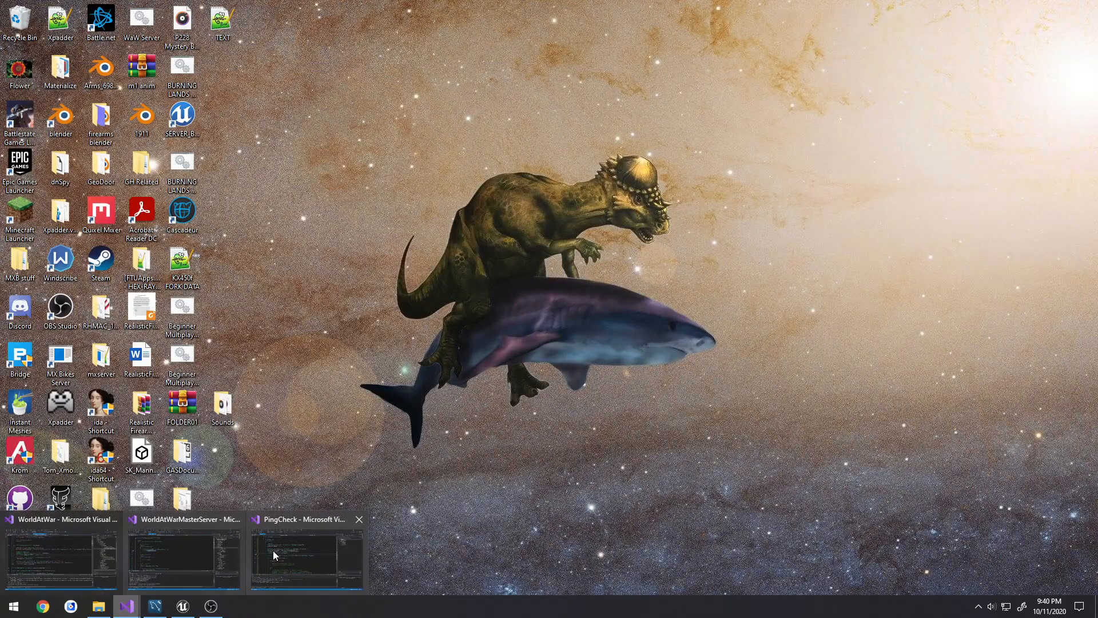
left_click(305, 556)
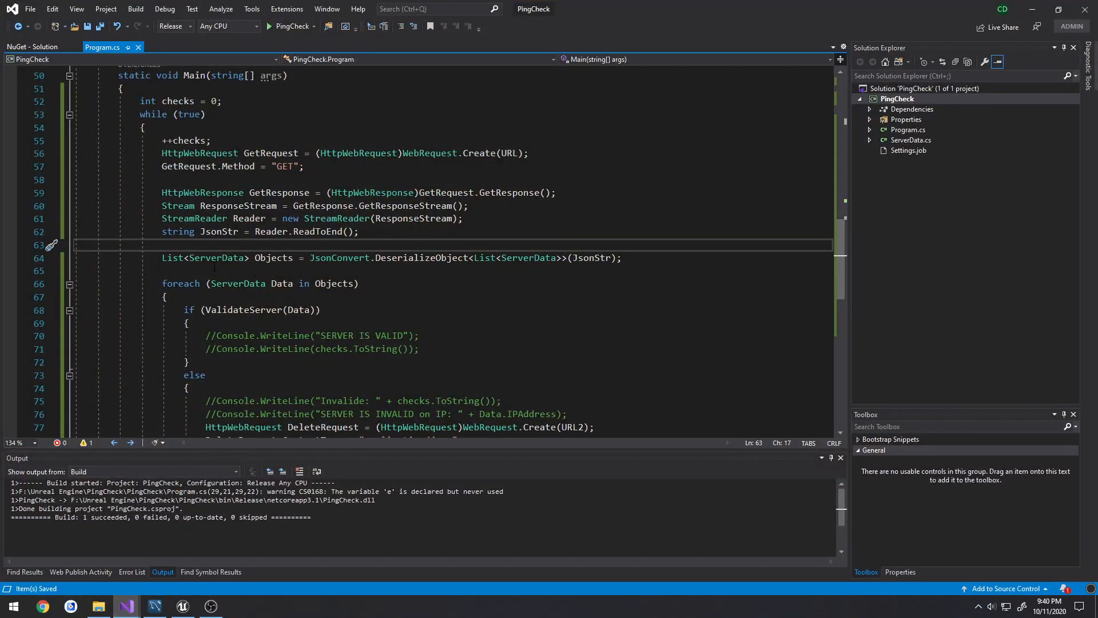
mouse_move(339, 257)
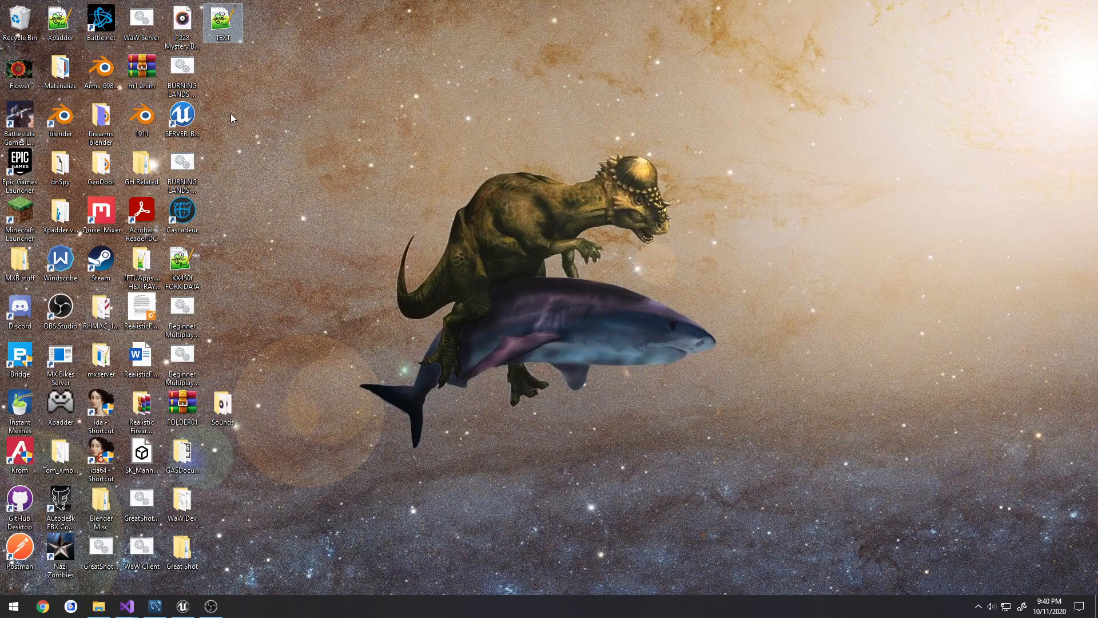
- Open TEXT.txt in Notepad++ and highlight its two sample server JSON records
double_click(224, 17)
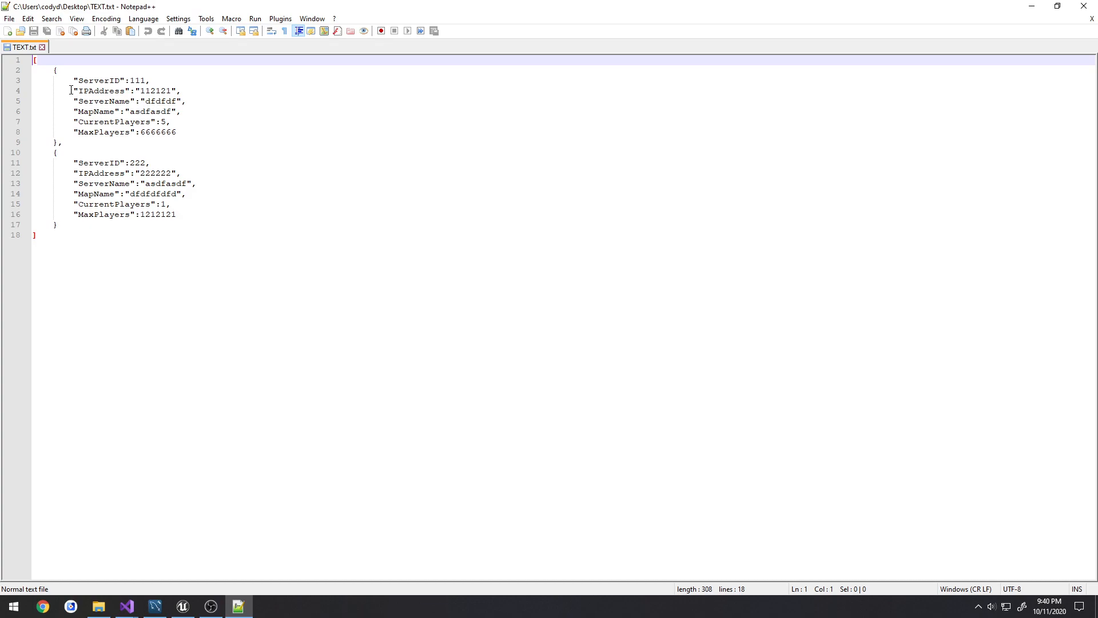
left_click_drag(55, 69, 58, 142)
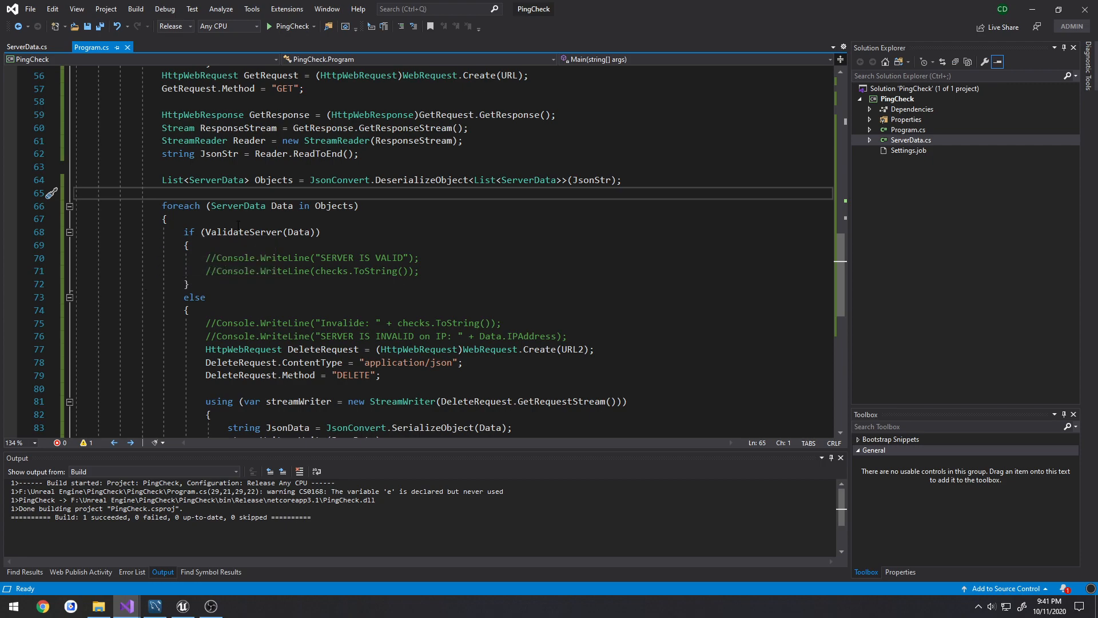
- Point out the deserialized Objects list and its ServerData loop, then scroll to the ValidateServer method
double_click(181, 206)
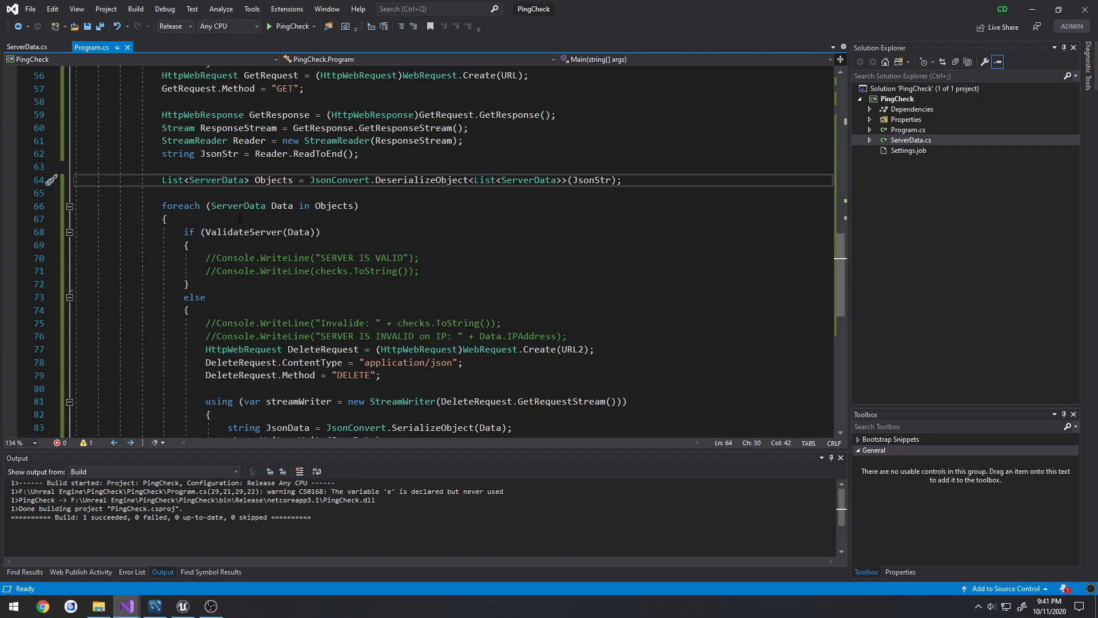
left_click(189, 231)
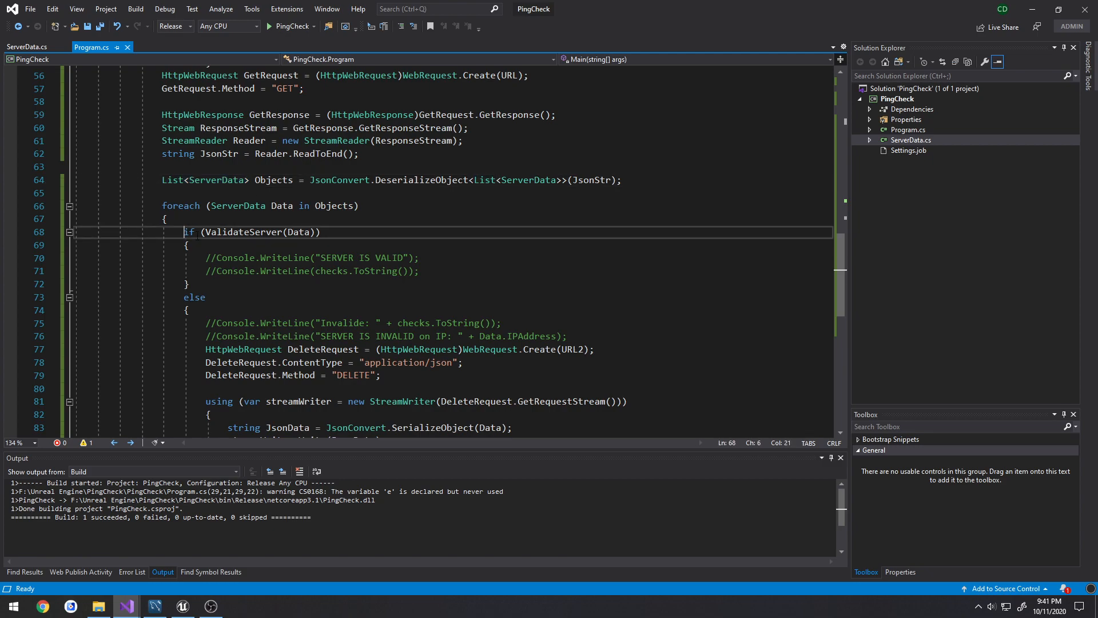
double_click(242, 231)
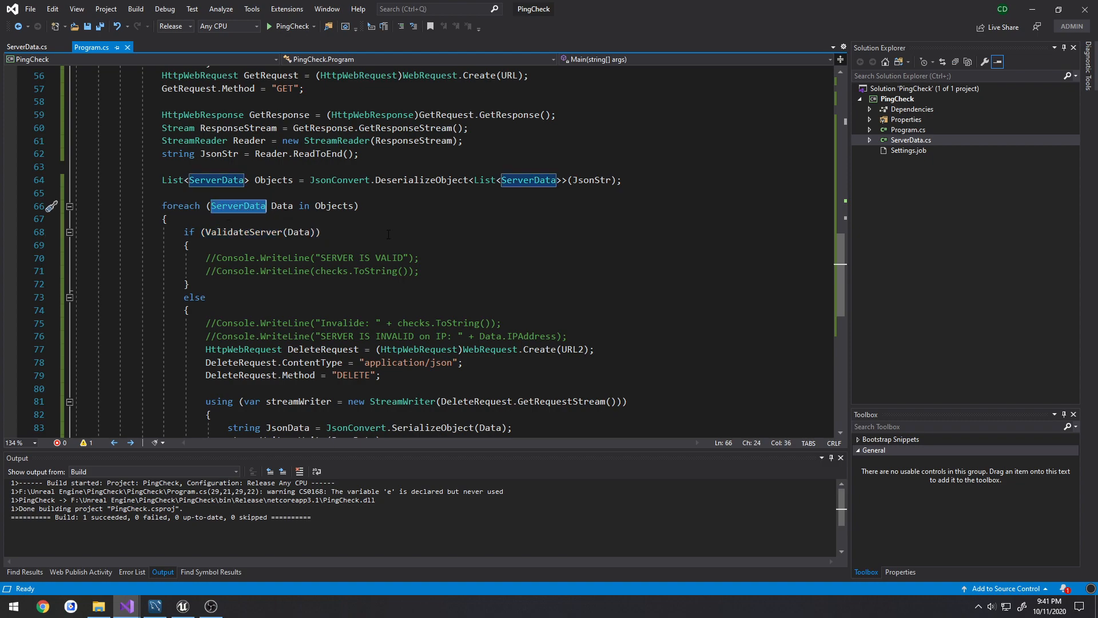
scroll("up", 3)
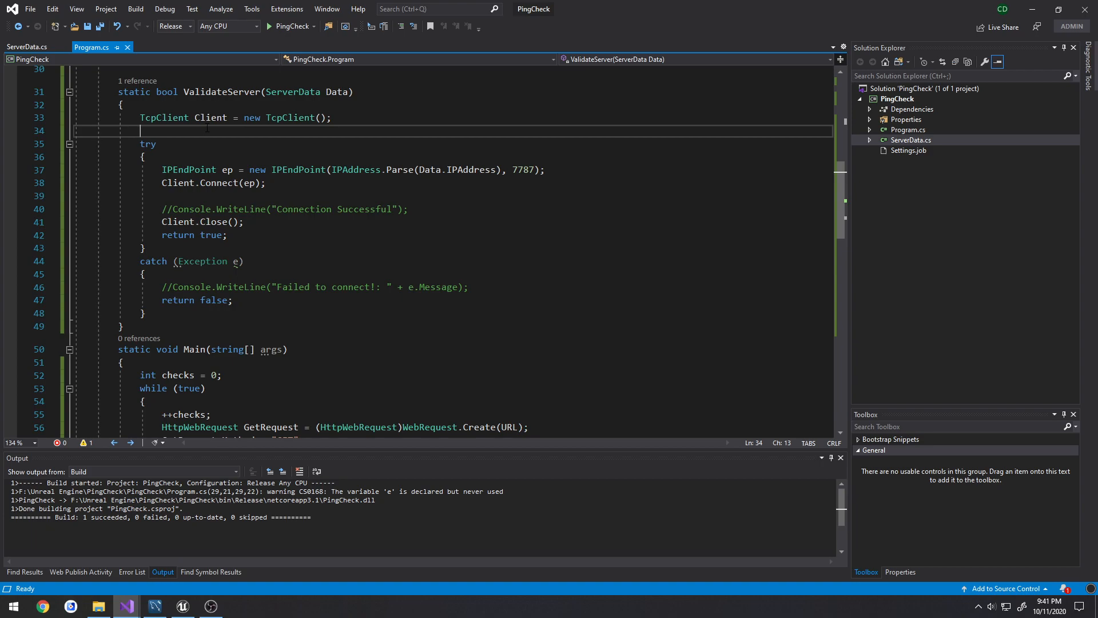
double_click(210, 117)
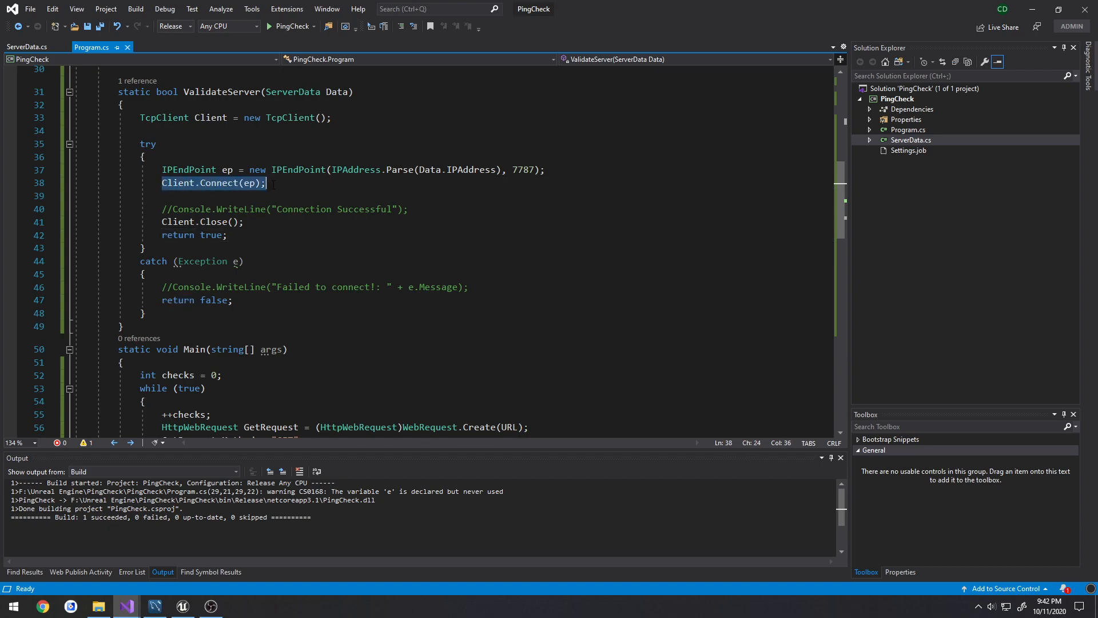
double_click(215, 299)
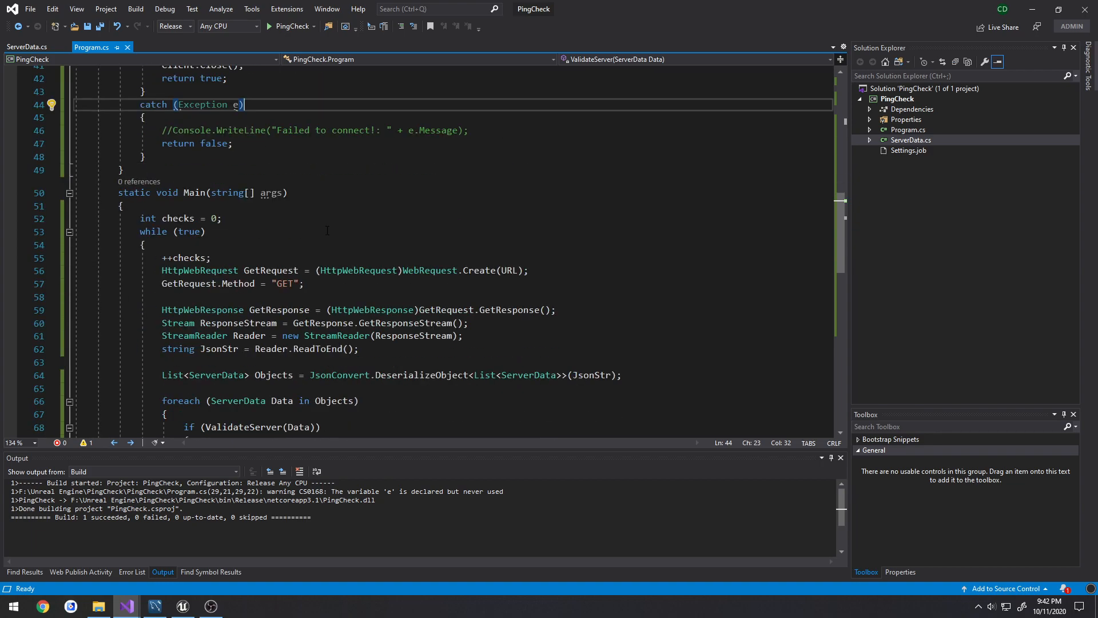
scroll("down", 3)
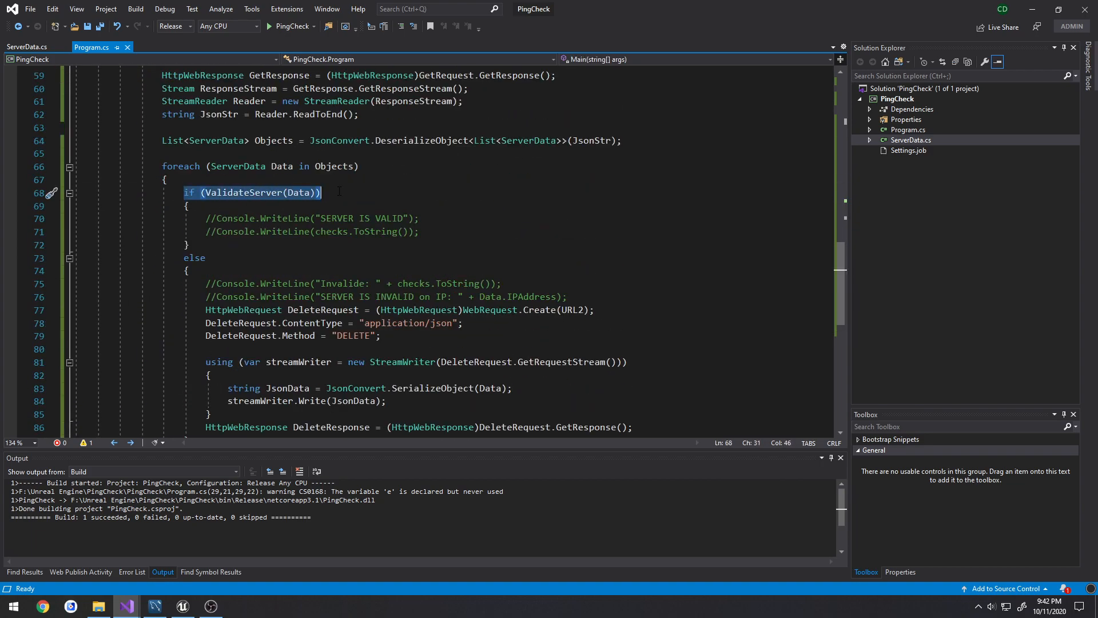
mouse_move(231, 259)
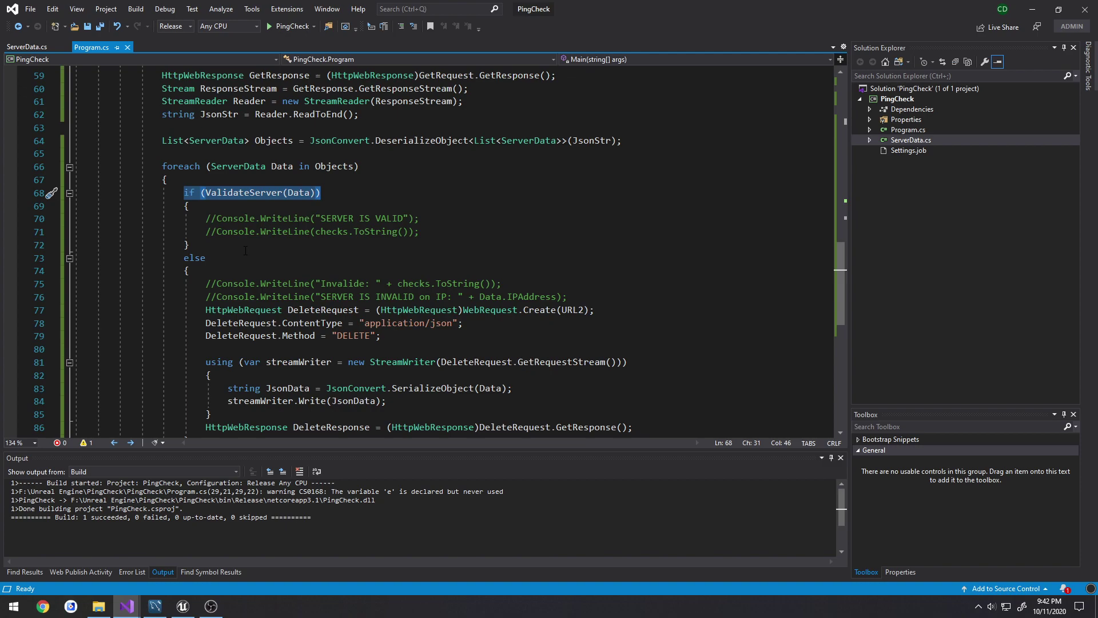
scroll("down", 3)
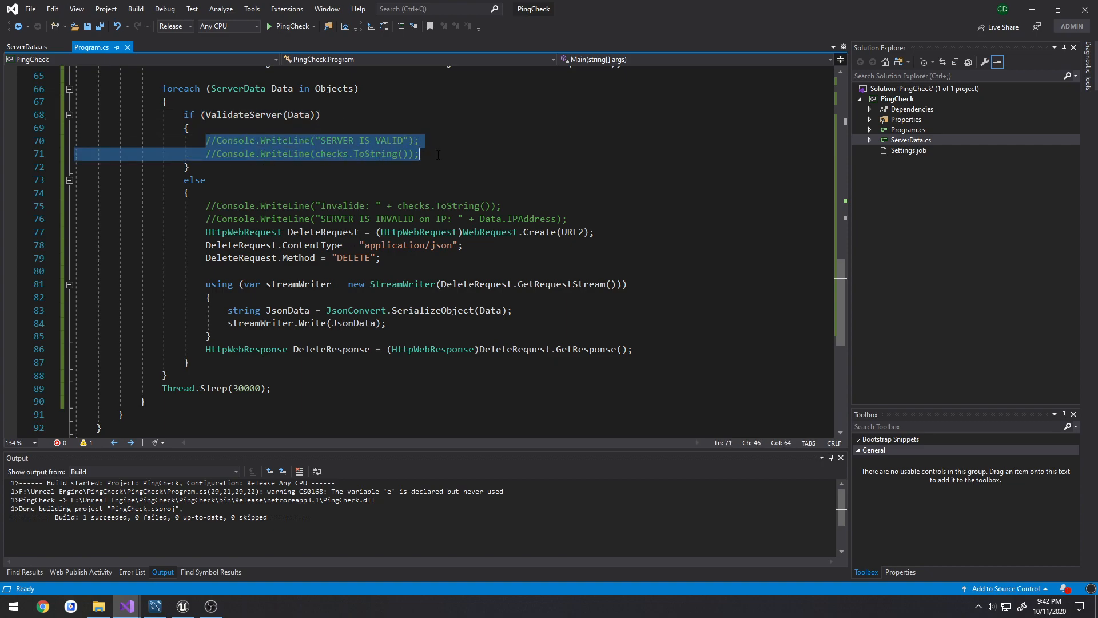
left_click(437, 153)
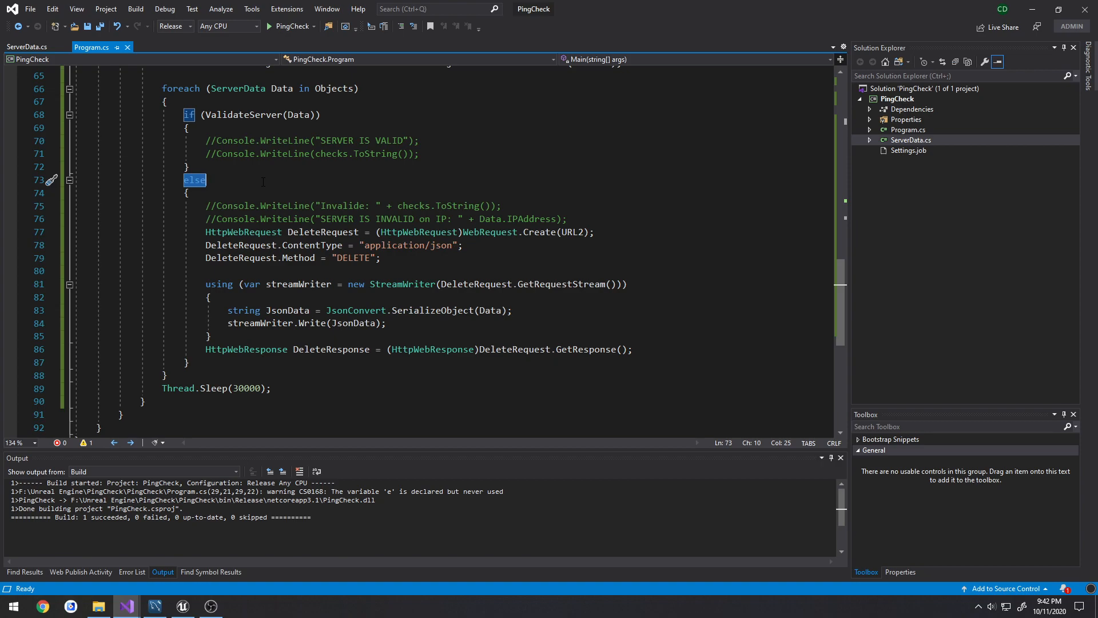
scroll("down", 3)
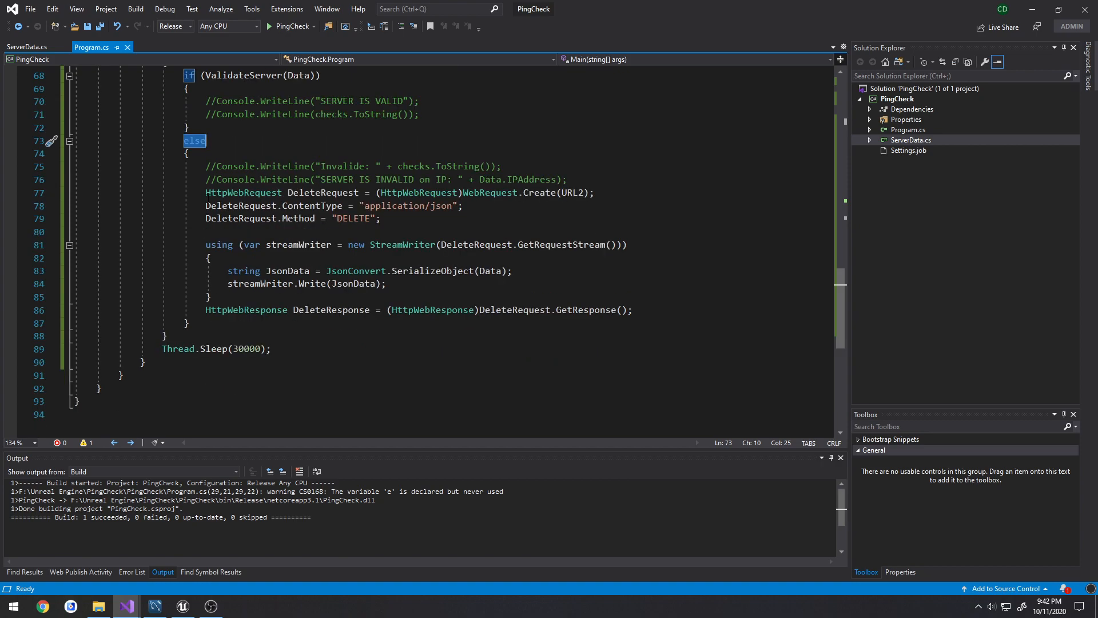
left_click(323, 193)
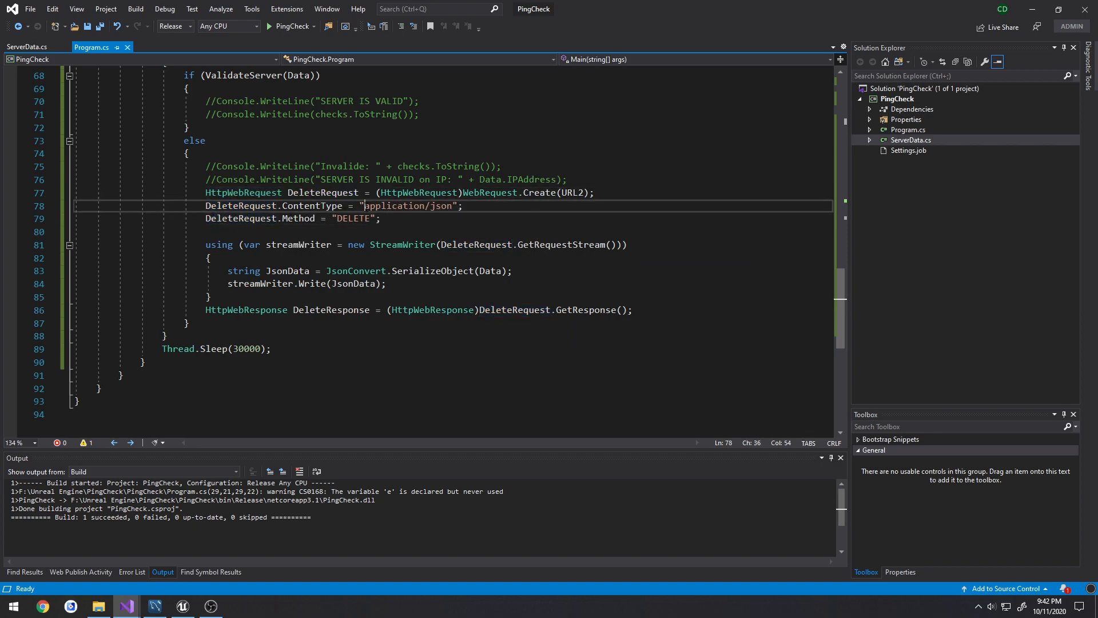
double_click(407, 206)
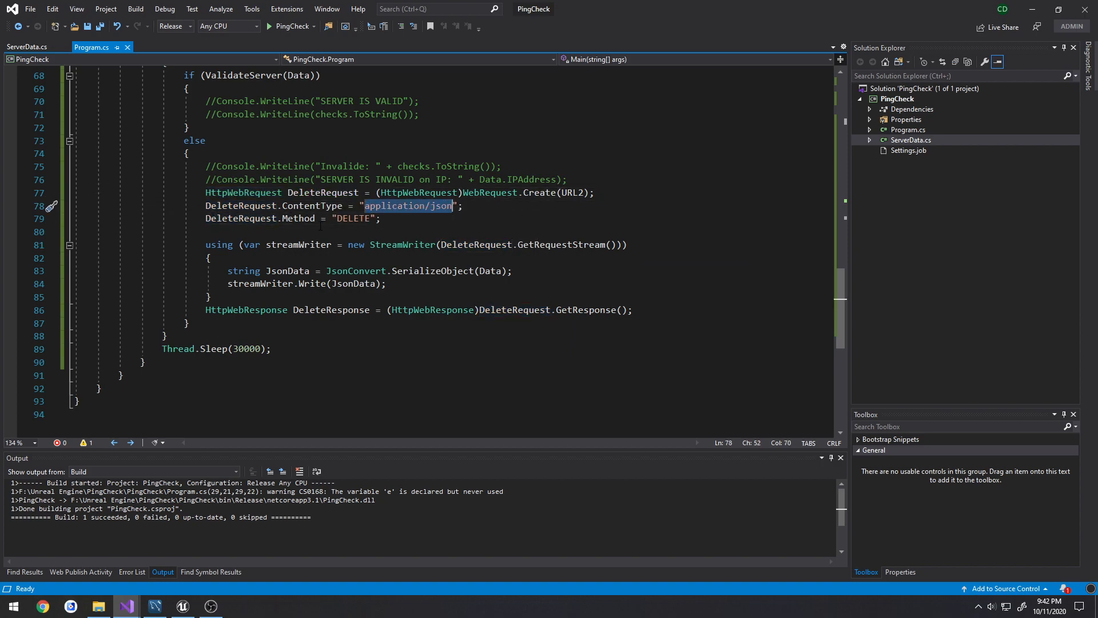
double_click(353, 217)
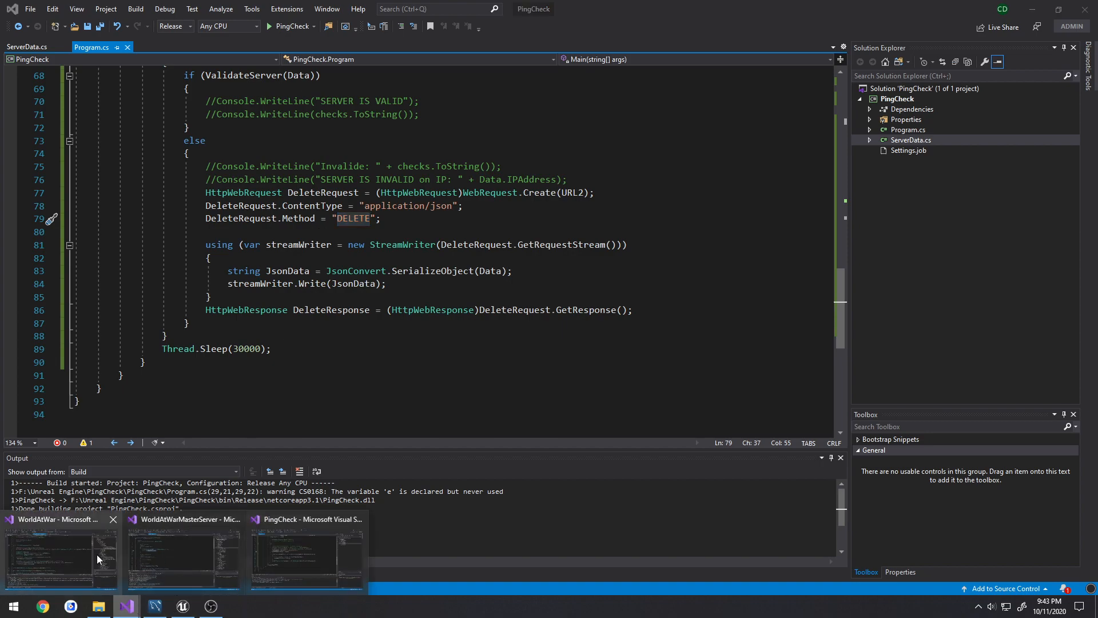
left_click(183, 556)
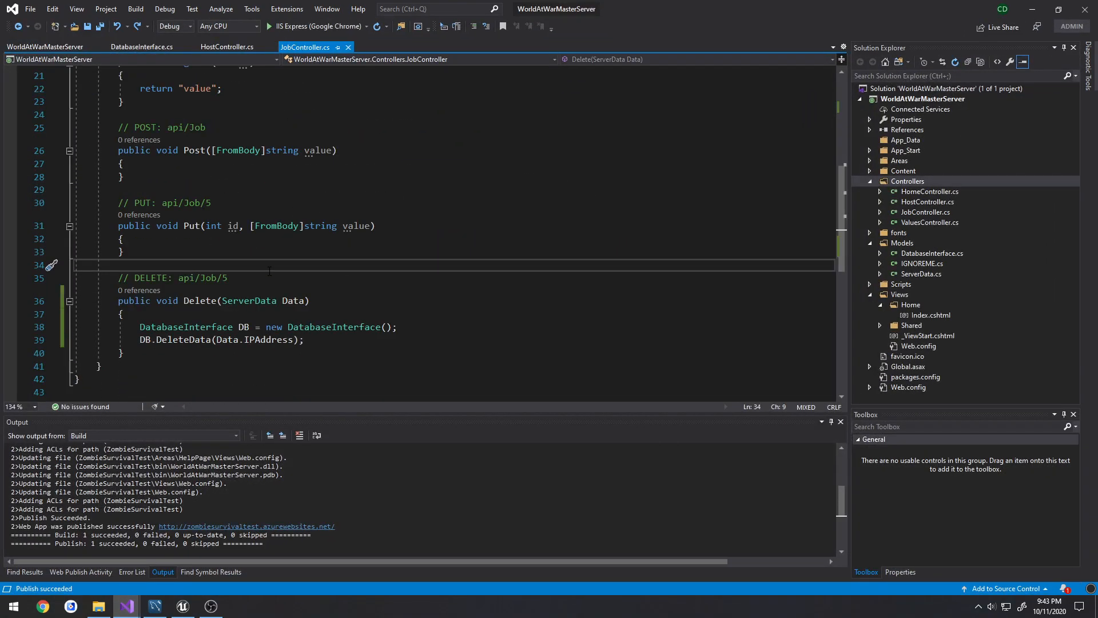
scroll("down", 3)
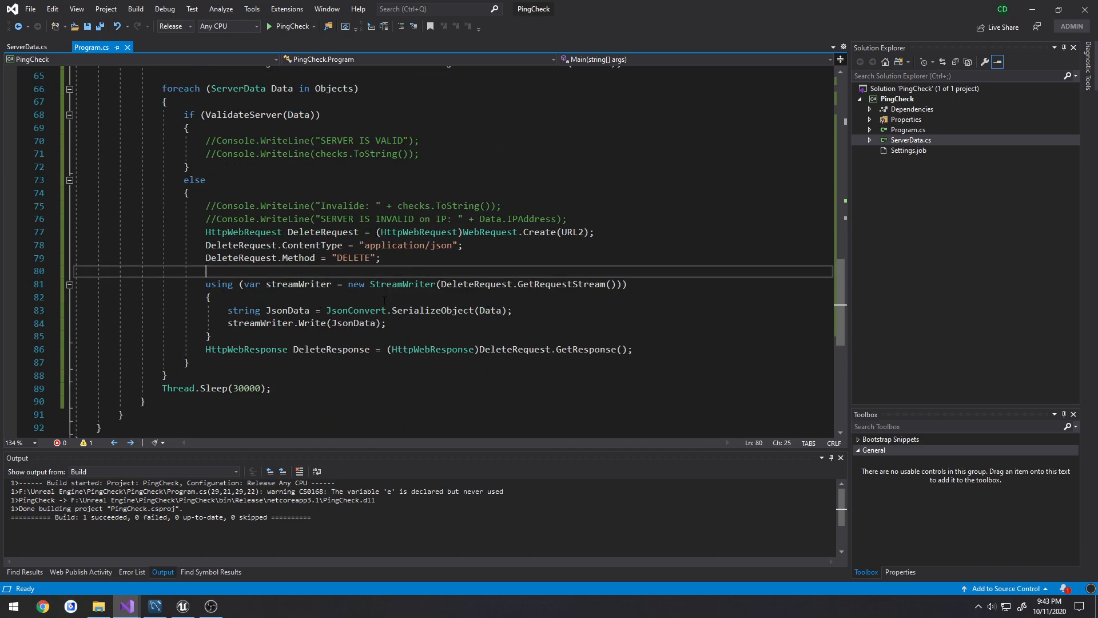
mouse_move(470, 302)
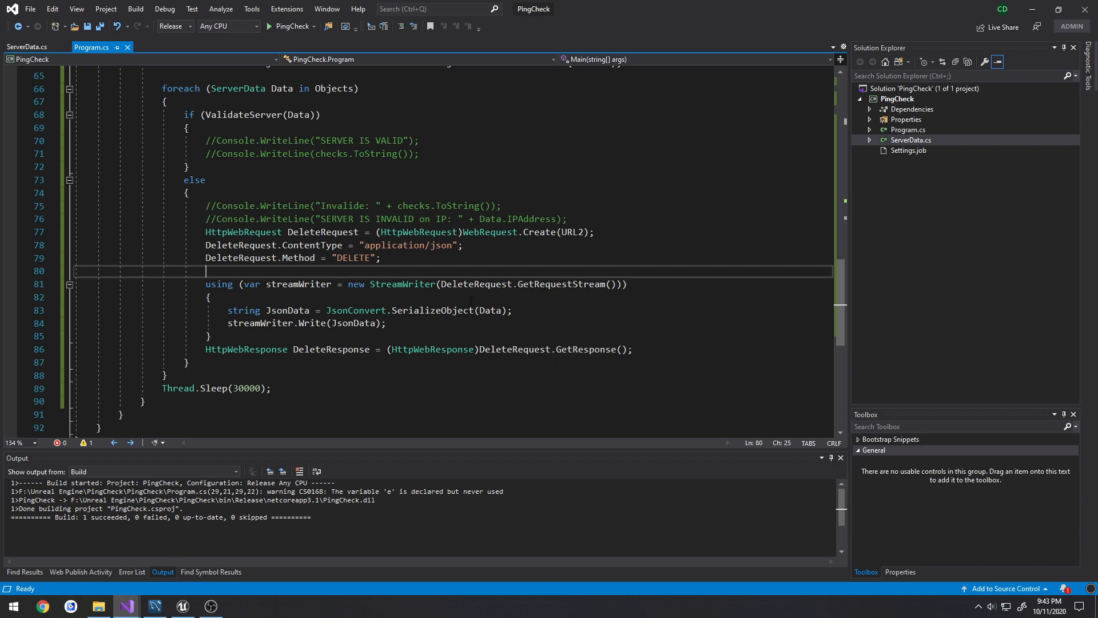
double_click(282, 88)
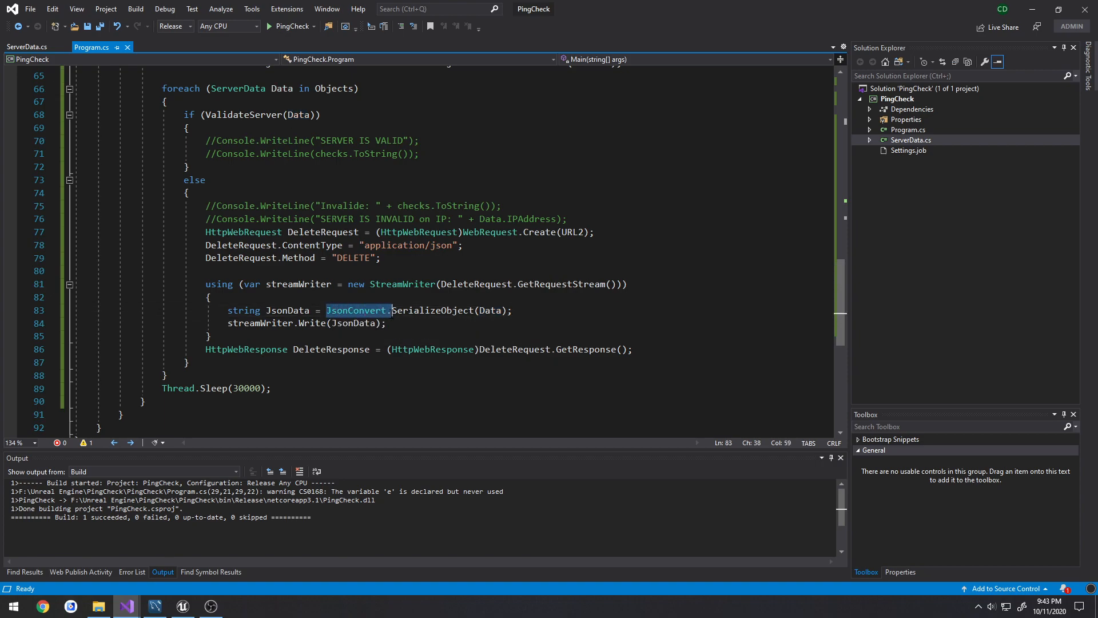
left_click(284, 323)
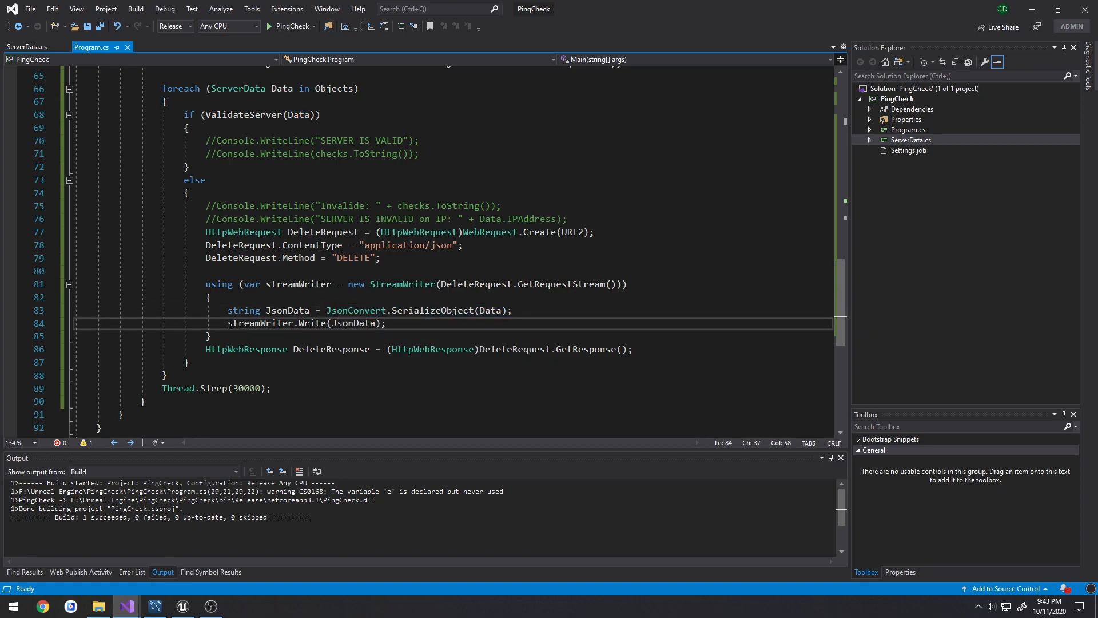
triple_click(306, 323)
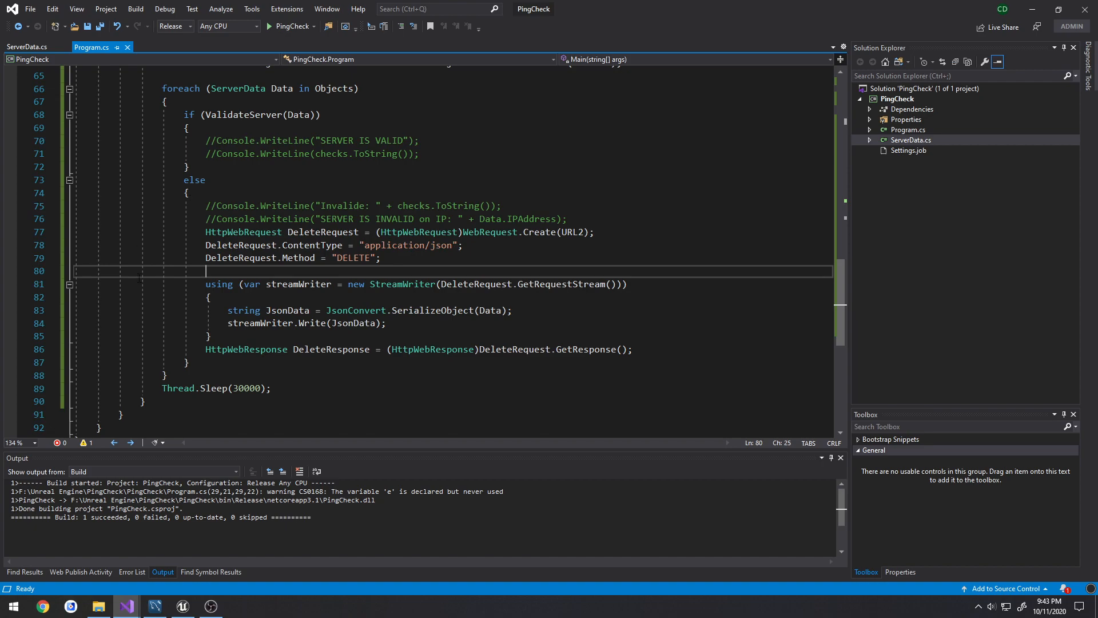
double_click(583, 349)
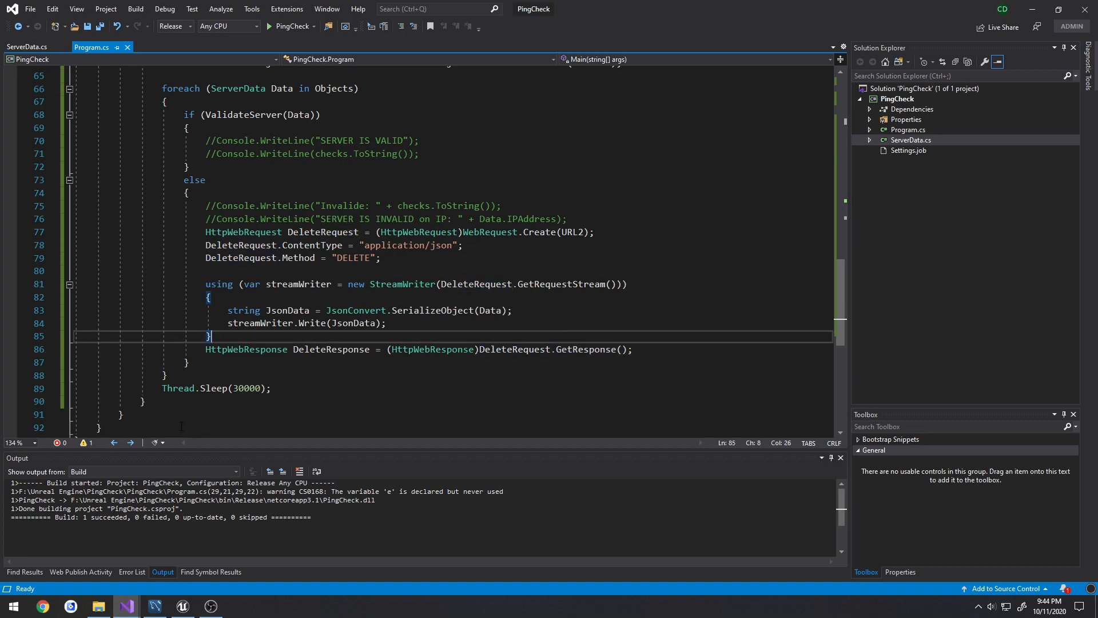
- Switch to the WorldAtWarMasterServer project and look over DatabaseInterface.cs and JobController.cs
left_click(125, 606)
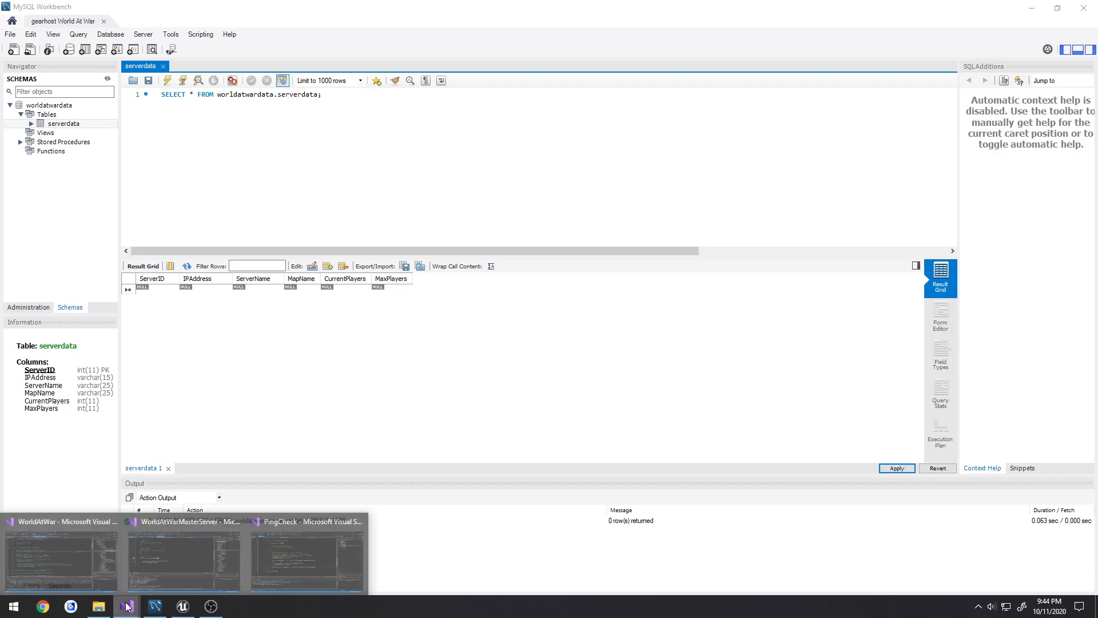
left_click(127, 606)
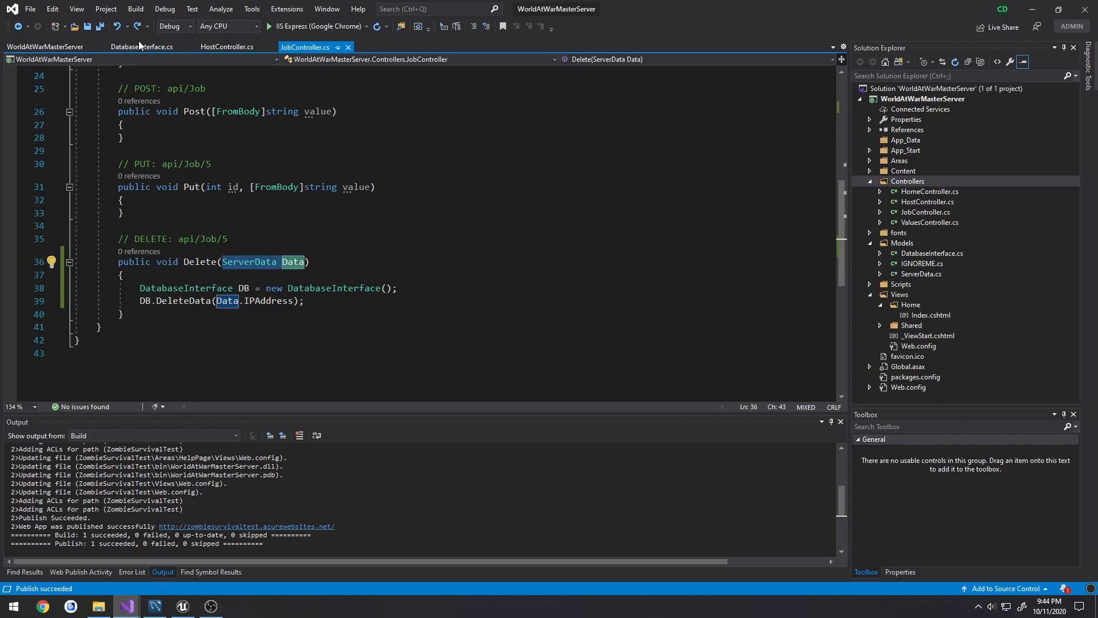
left_click(142, 45)
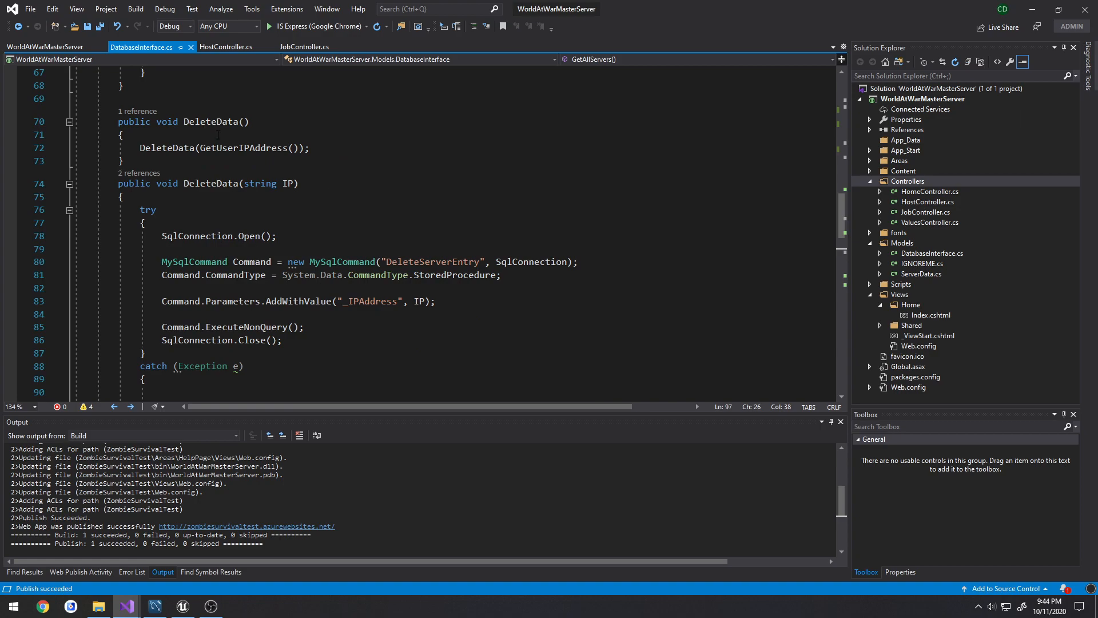
left_click(305, 46)
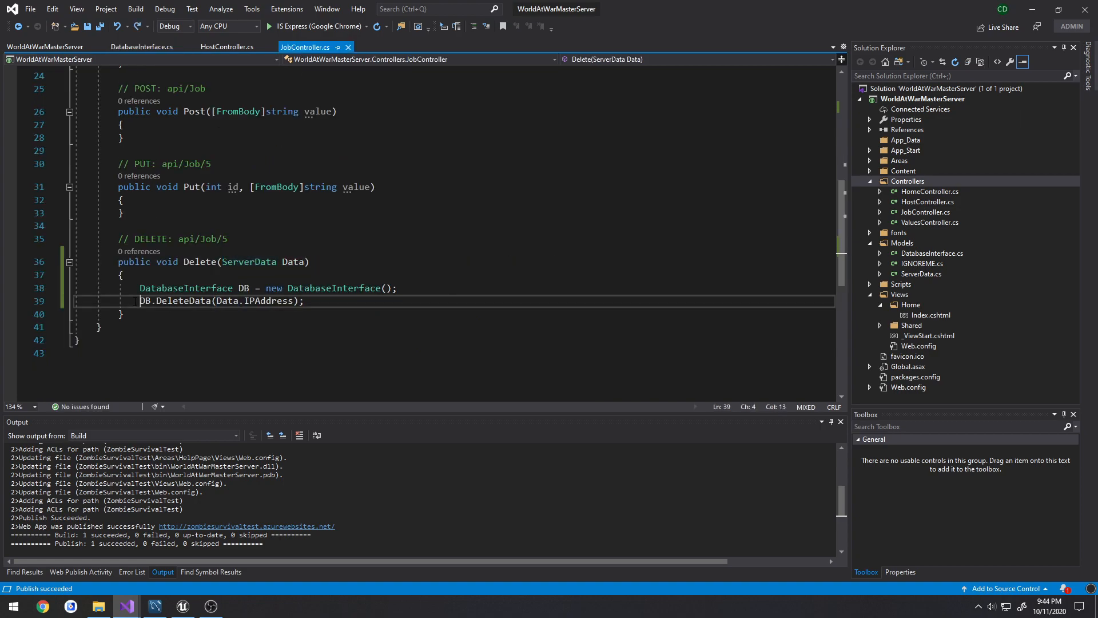
- Follow the DeleteData call in JobController.cs to its DeleteServerEntry method in DatabaseInterface.cs
triple_click(220, 300)
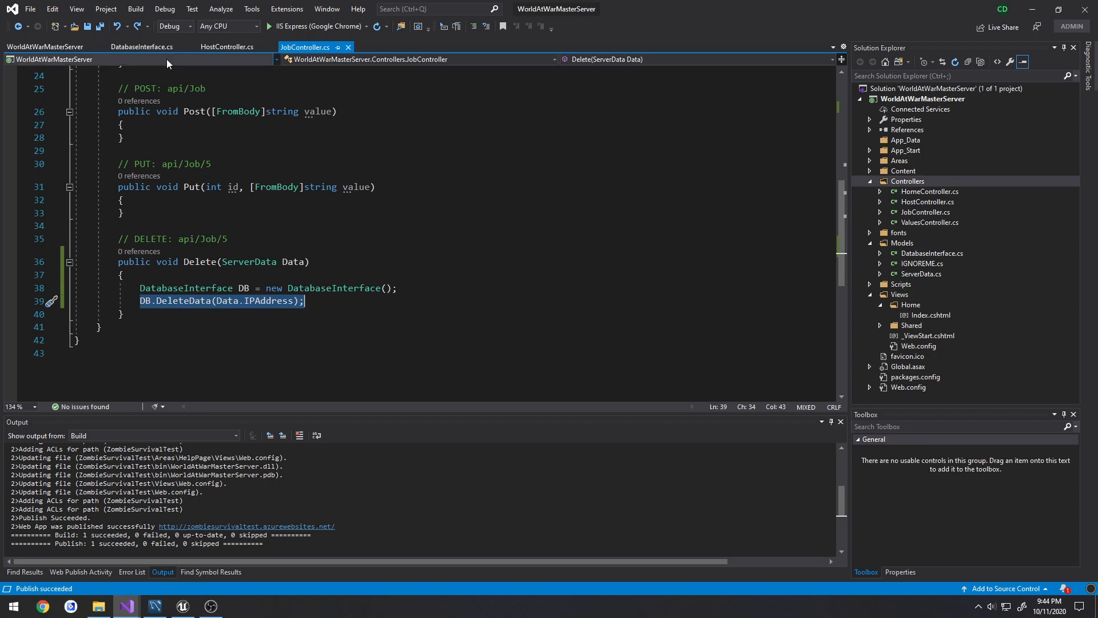
left_click(140, 47)
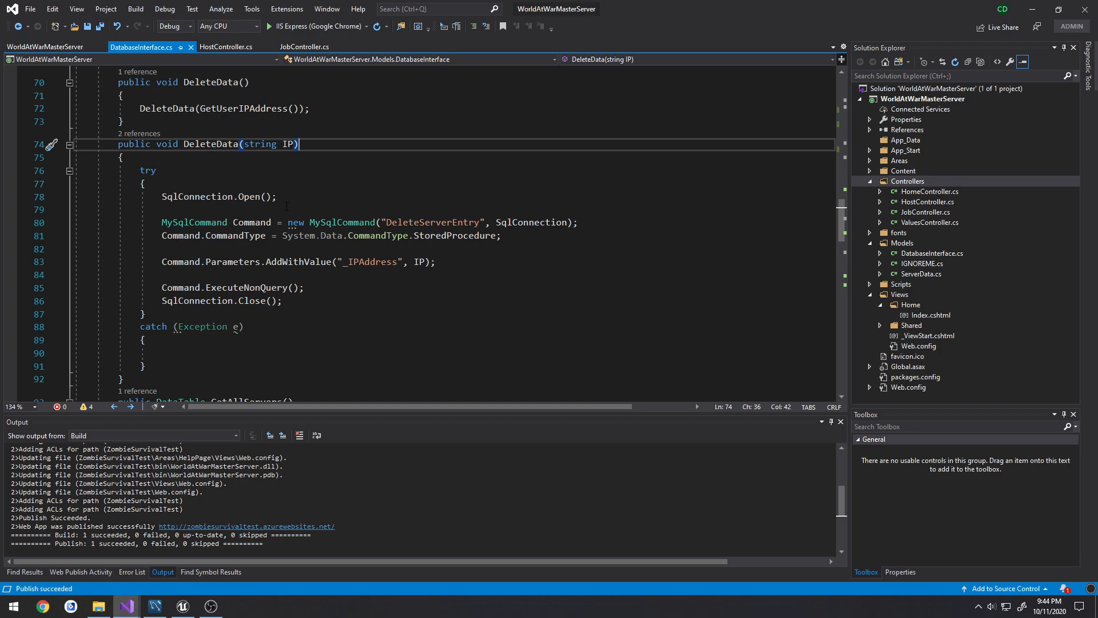
double_click(433, 222)
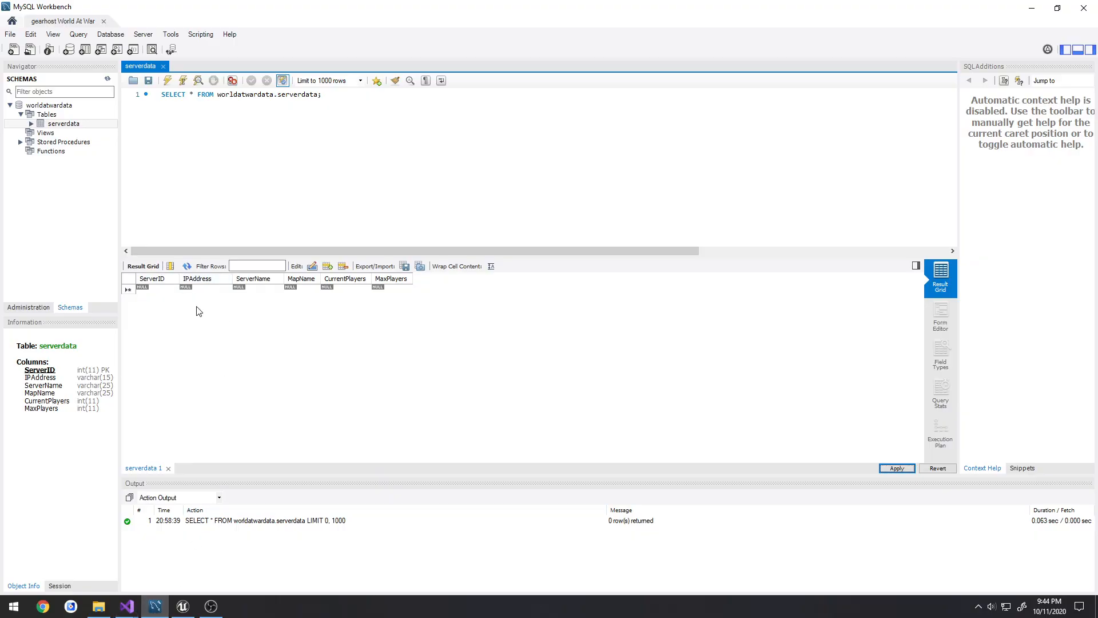
mouse_move(201, 333)
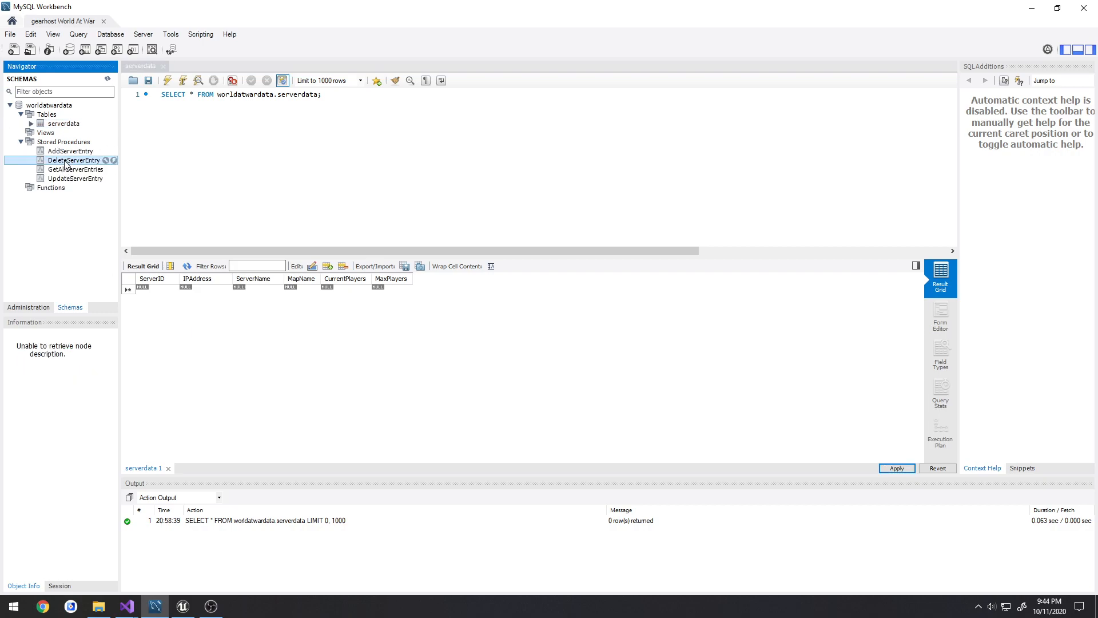
mouse_move(114, 209)
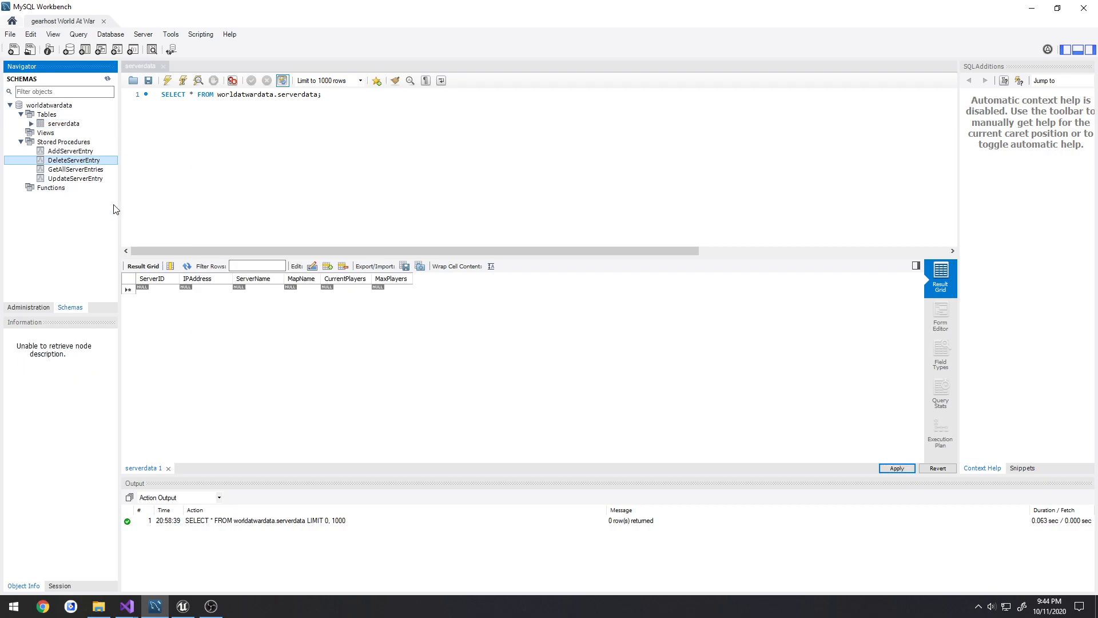
double_click(68, 161)
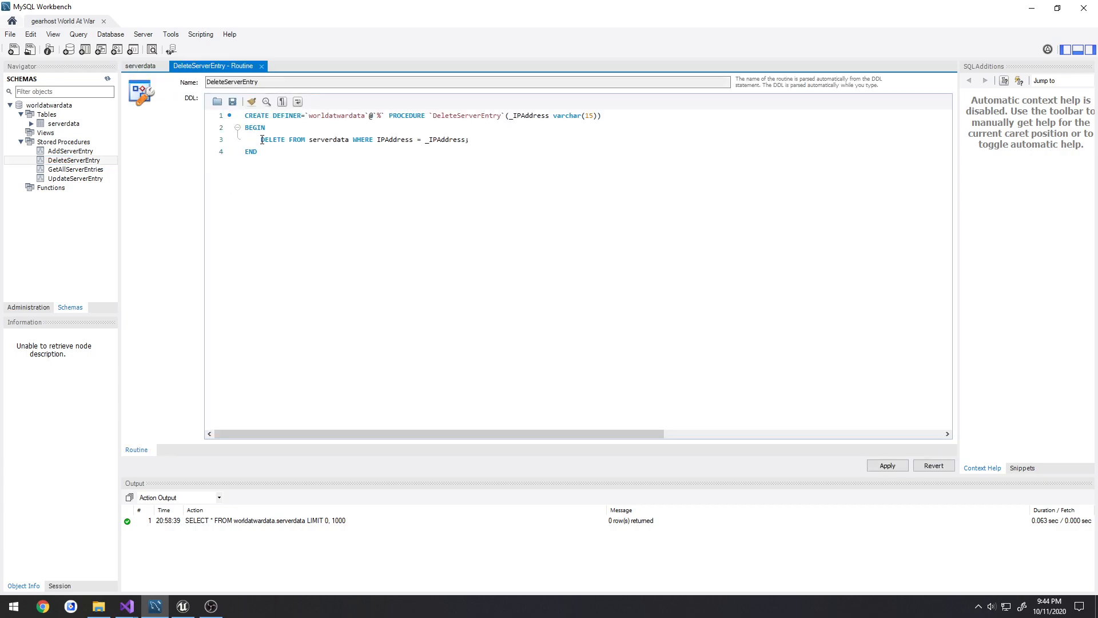
left_click_drag(261, 139, 347, 139)
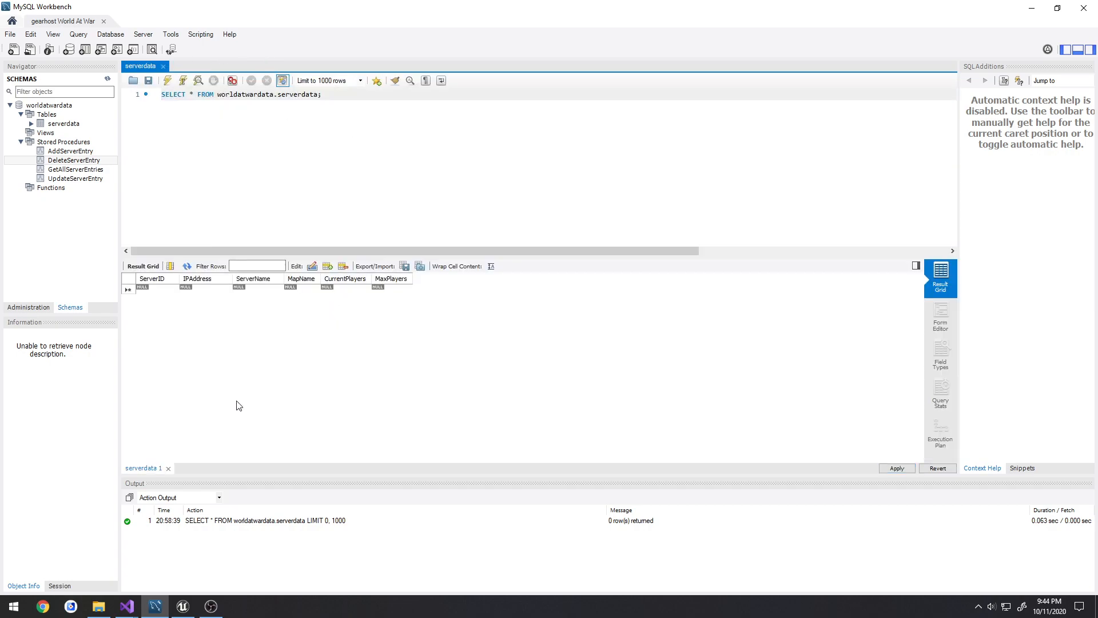
mouse_move(222, 461)
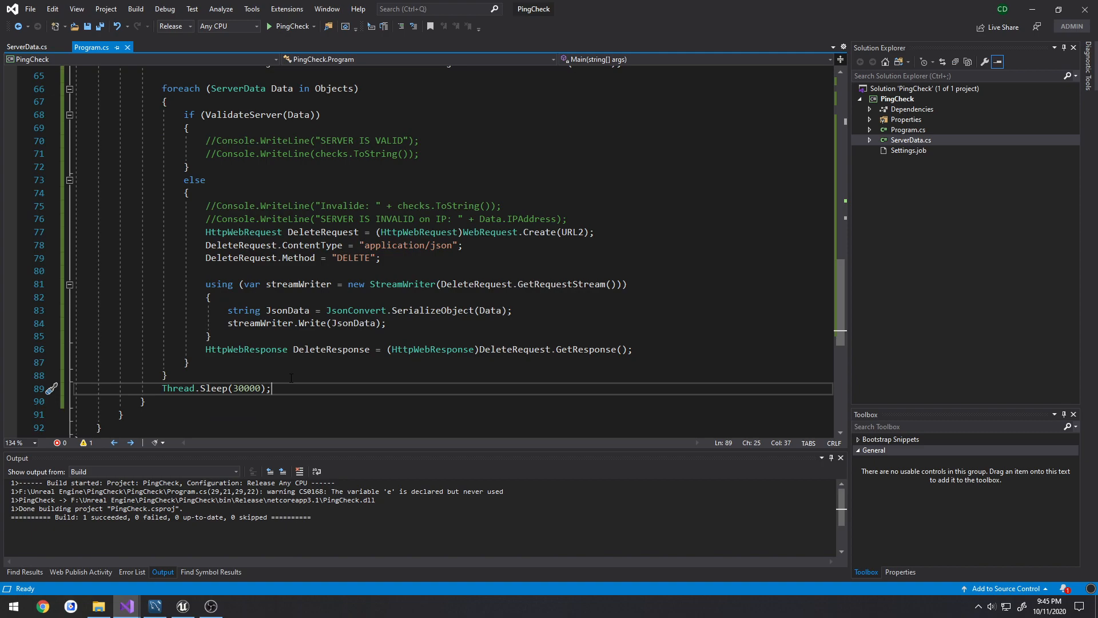
- Select the checks counter in Main and scroll down to the loop's 30-second pause
double_click(245, 388)
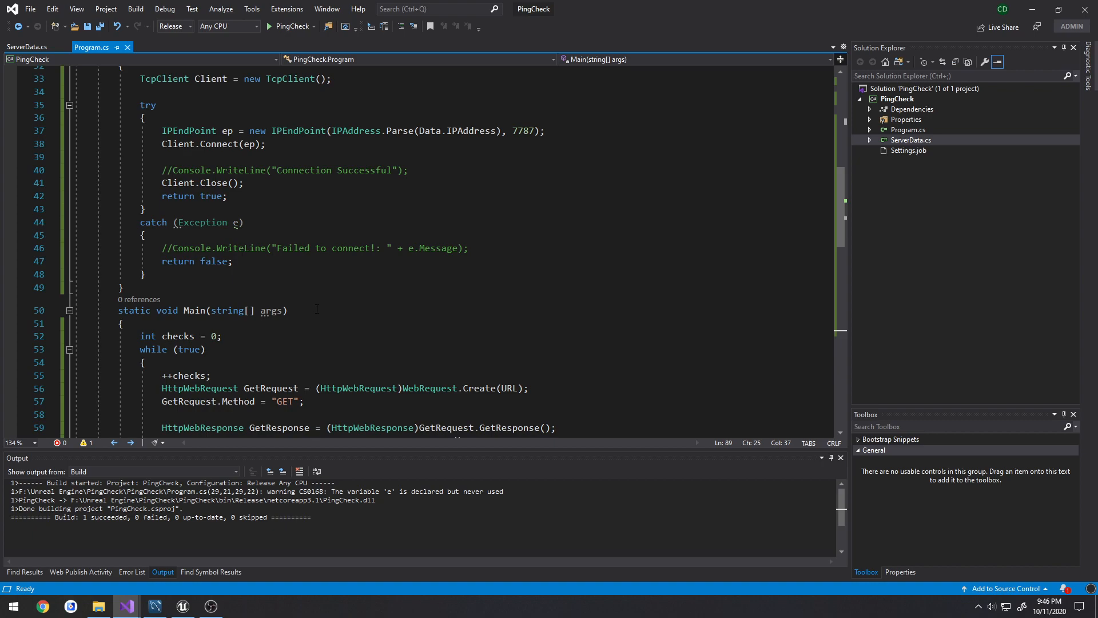
scroll("down", 3)
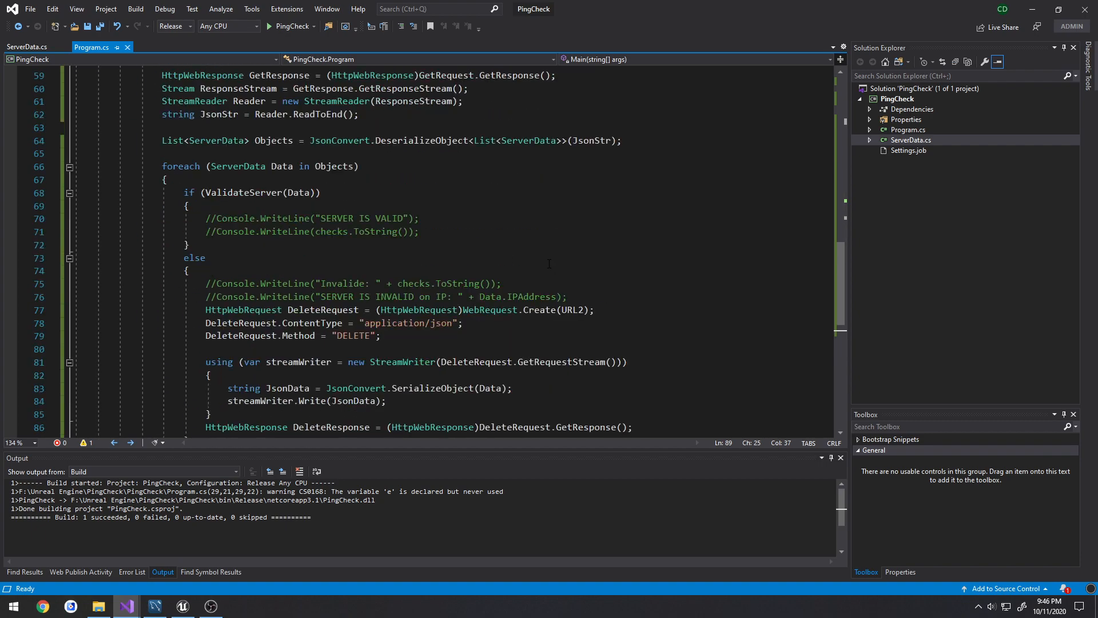
scroll("down", 3)
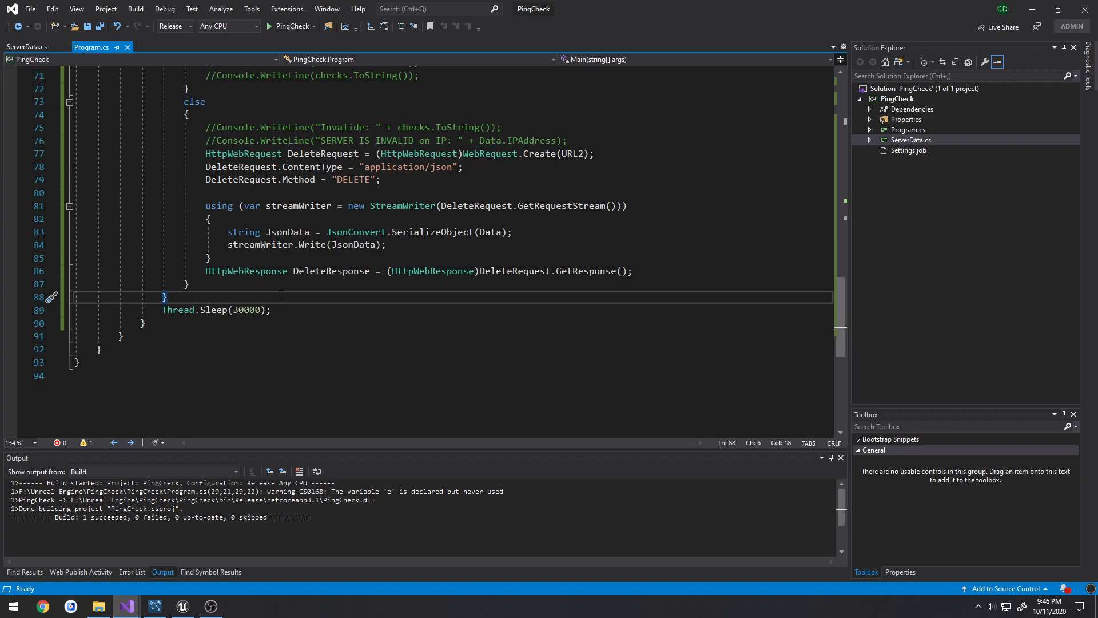
mouse_move(285, 310)
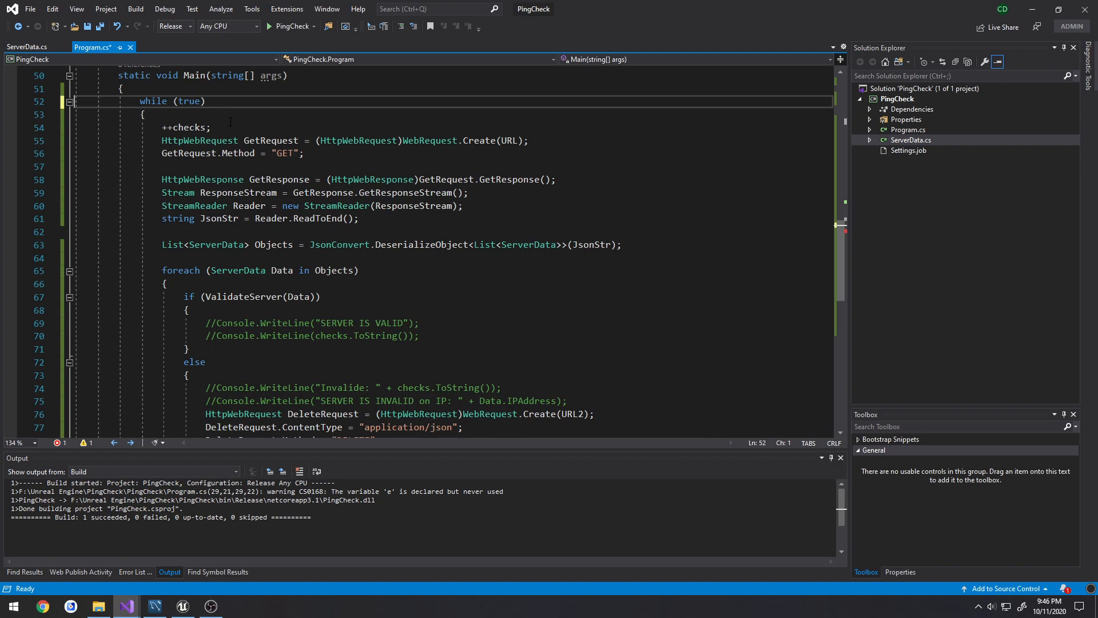
- Delete the checks comment lines and the '++checks;' increment from the loop, then save Program.cs
scroll("down", 3)
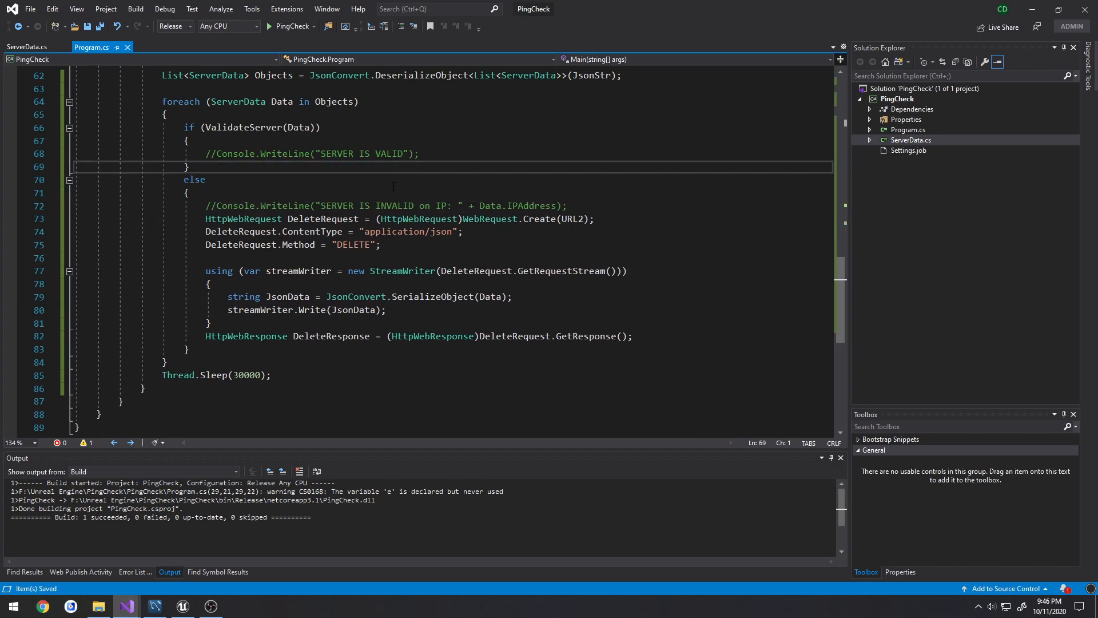
scroll("up", 3)
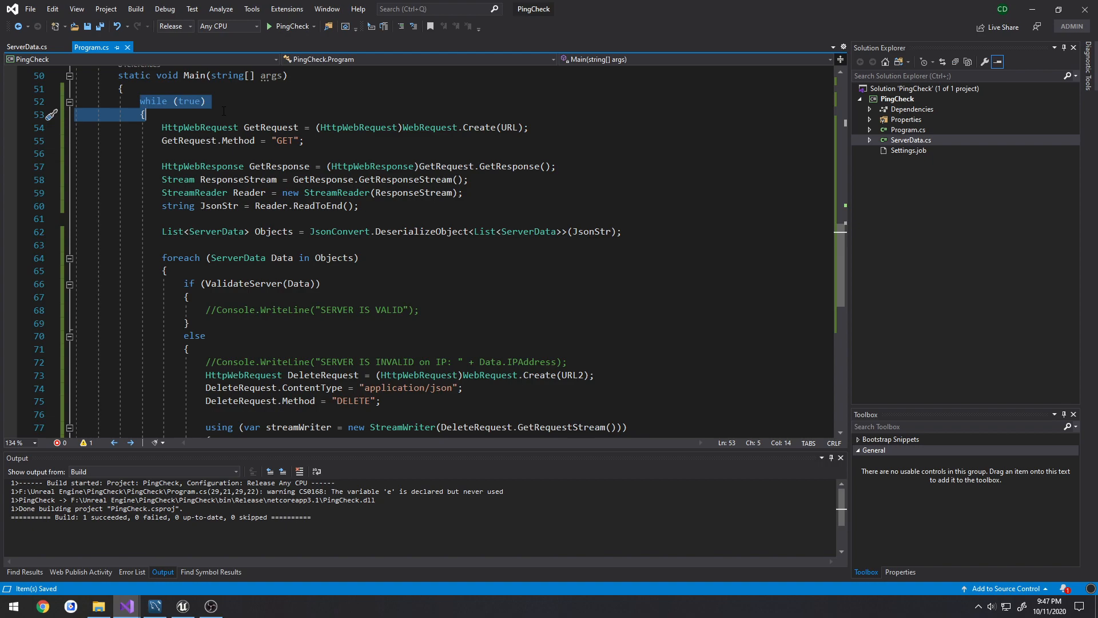
left_click(224, 114)
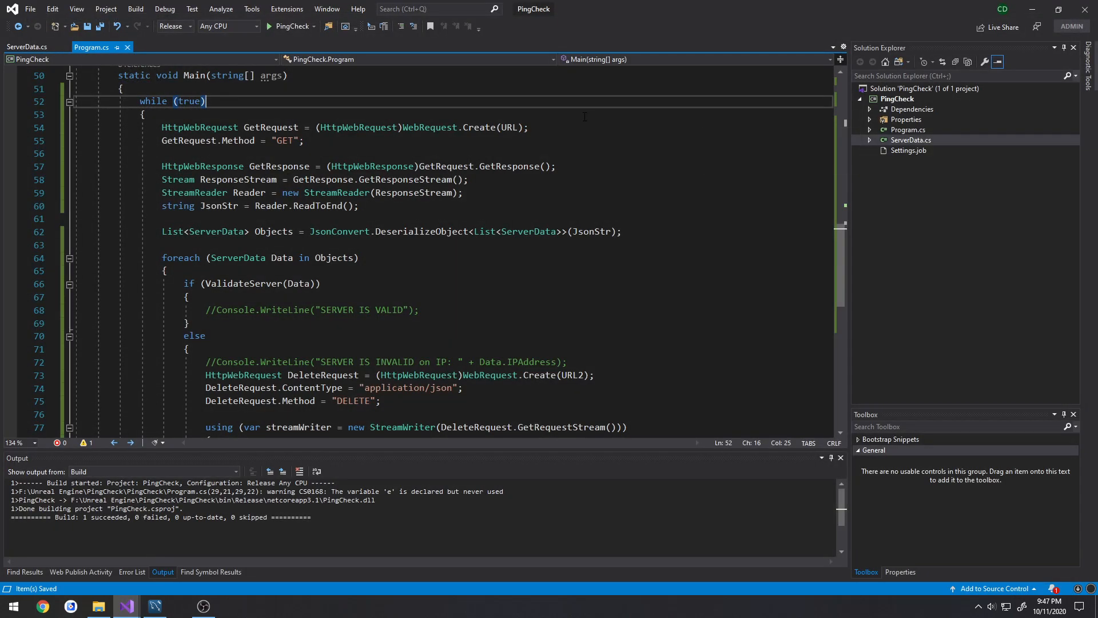
left_click(306, 140)
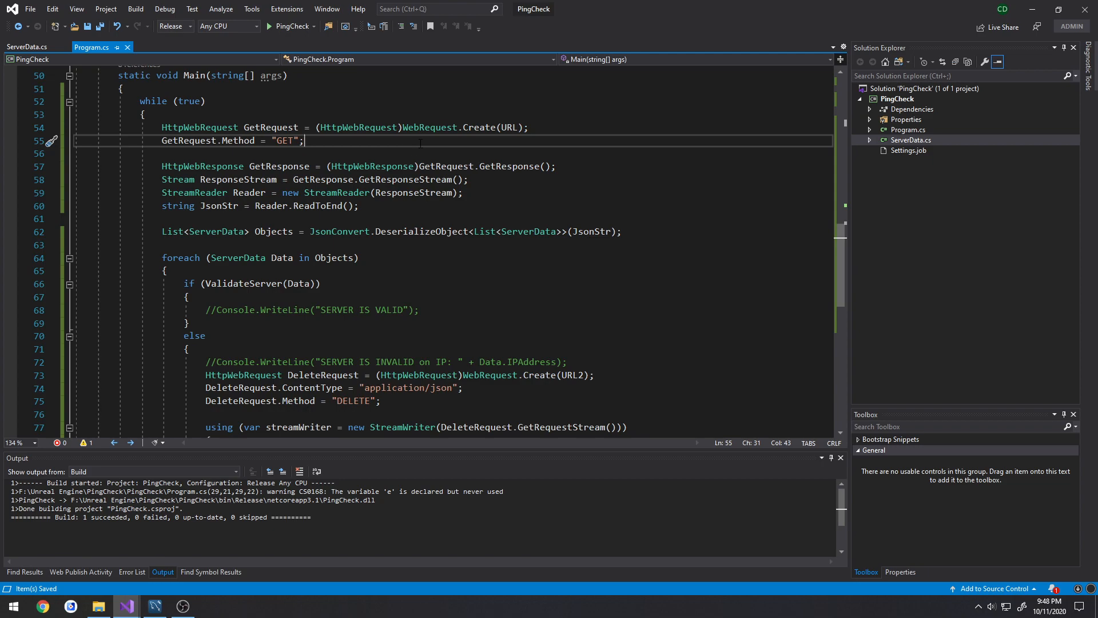
mouse_move(842, 250)
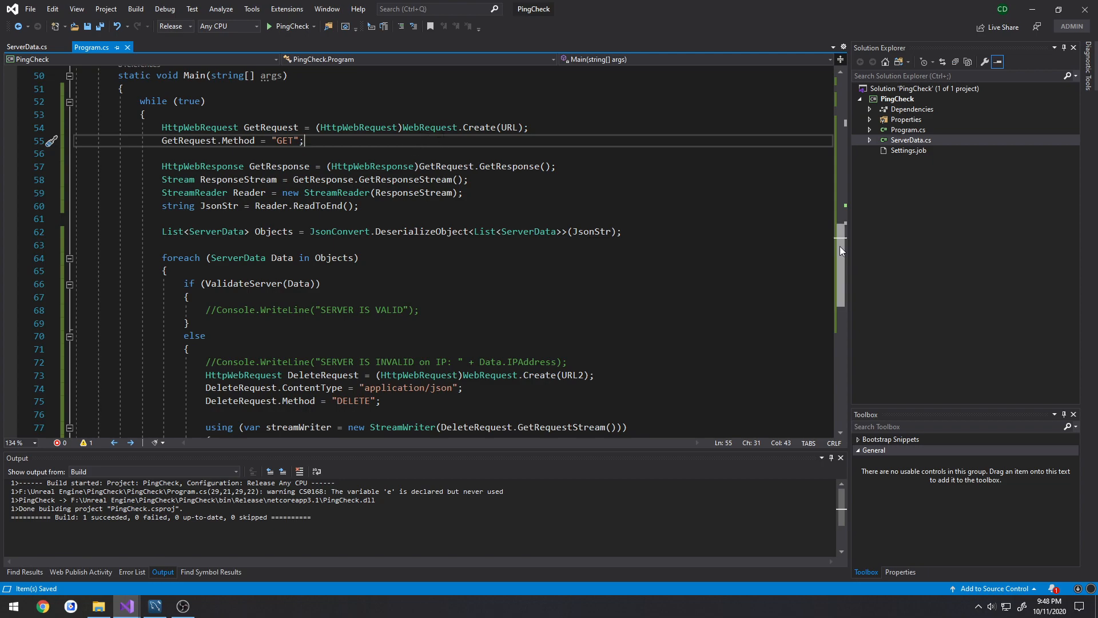
scroll("down", 3)
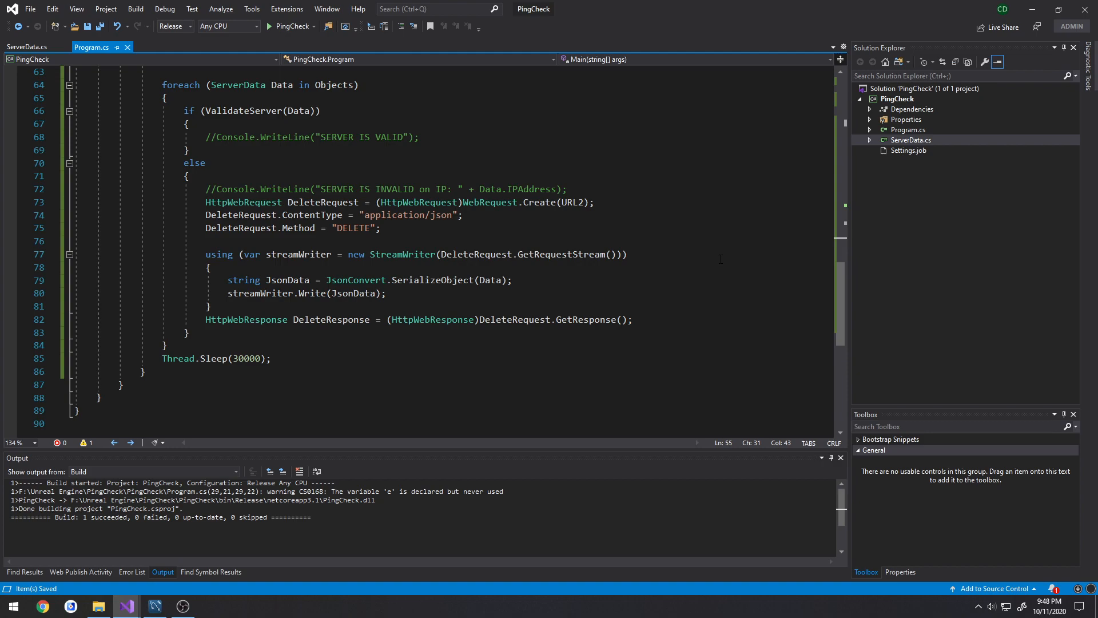
left_click(632, 254)
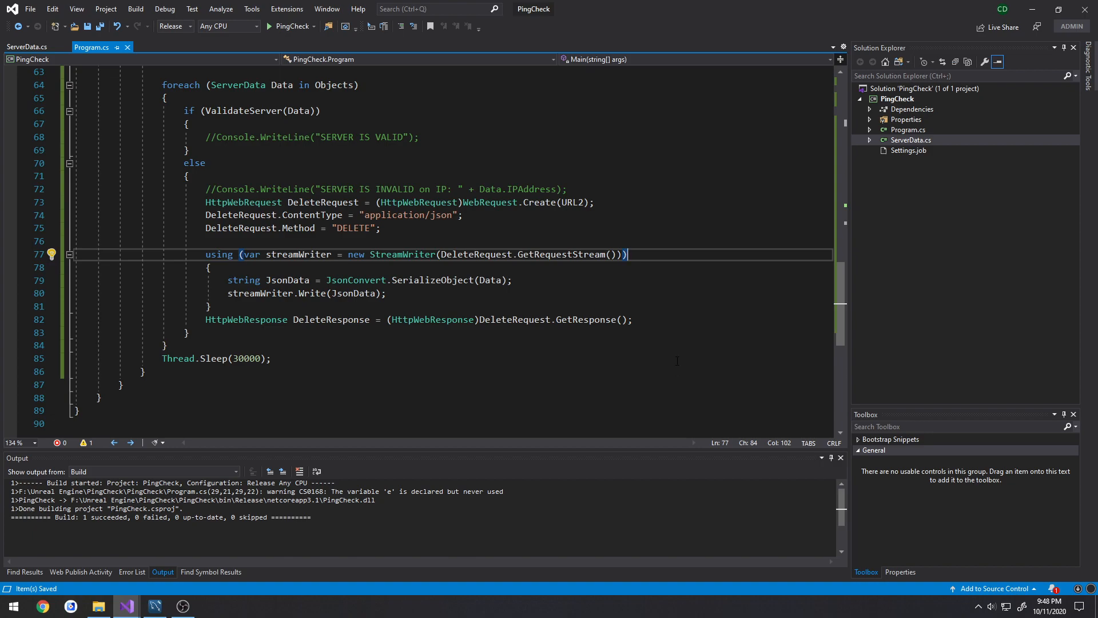
mouse_move(743, 323)
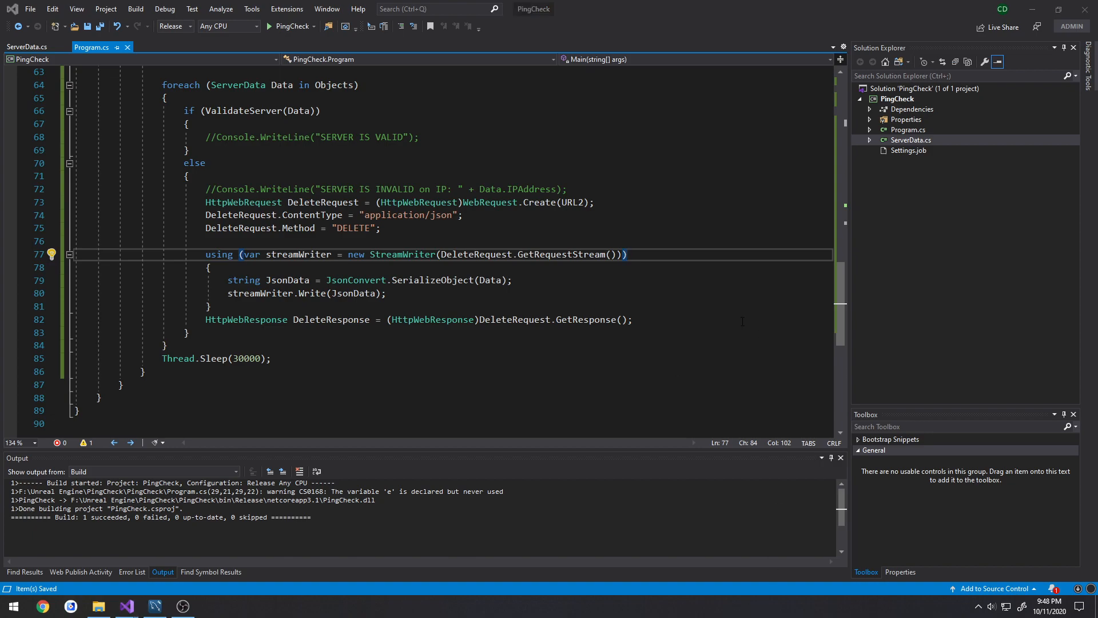